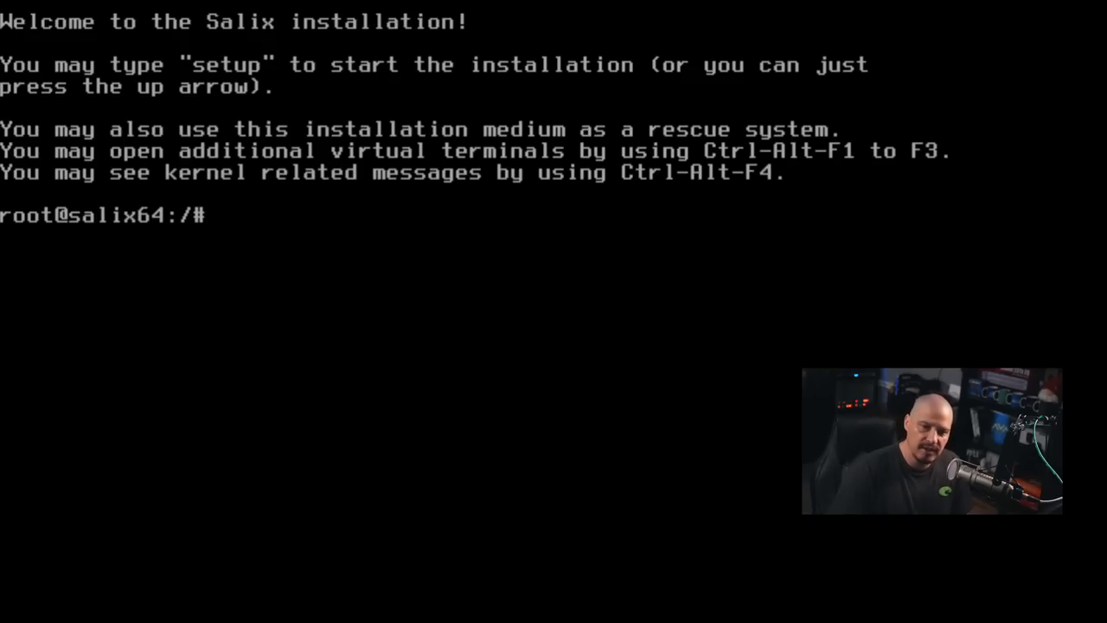
Run the setup command at the root prompt to start the Salix installer
text(setup)
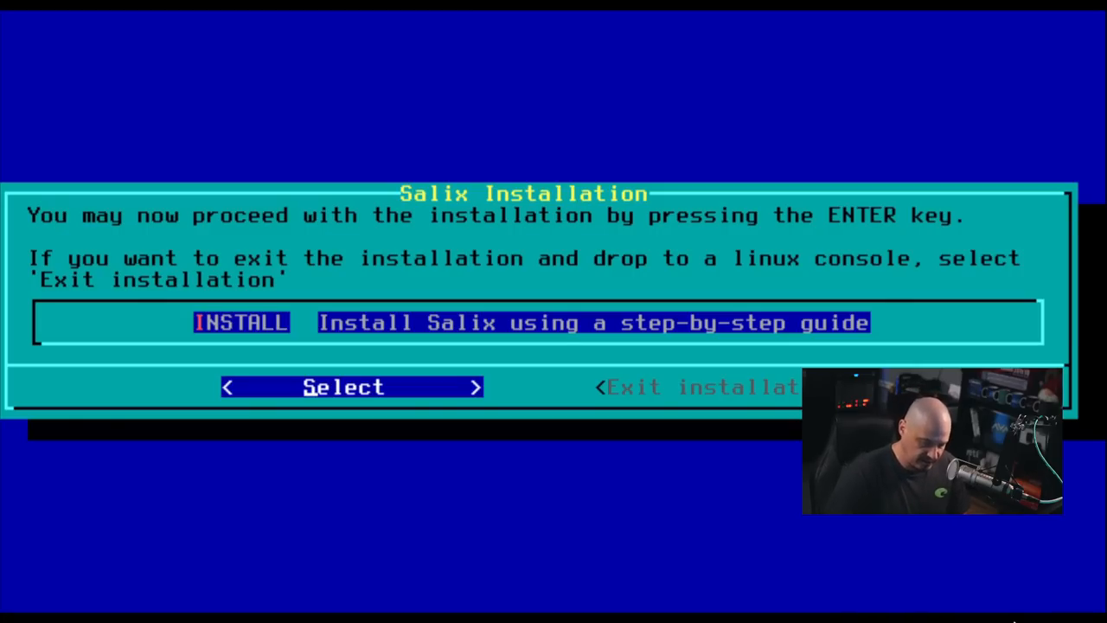
Start the INSTALL route, acknowledge the No Linux Partitions warning and mark the vda disk for partitioning
key(enter)
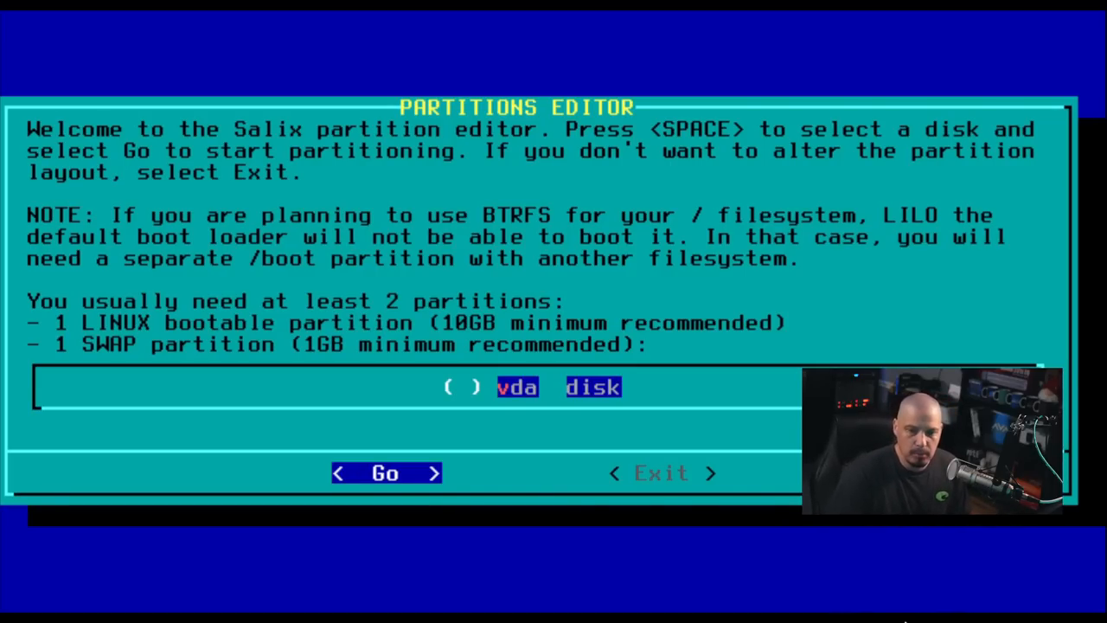
key(space)
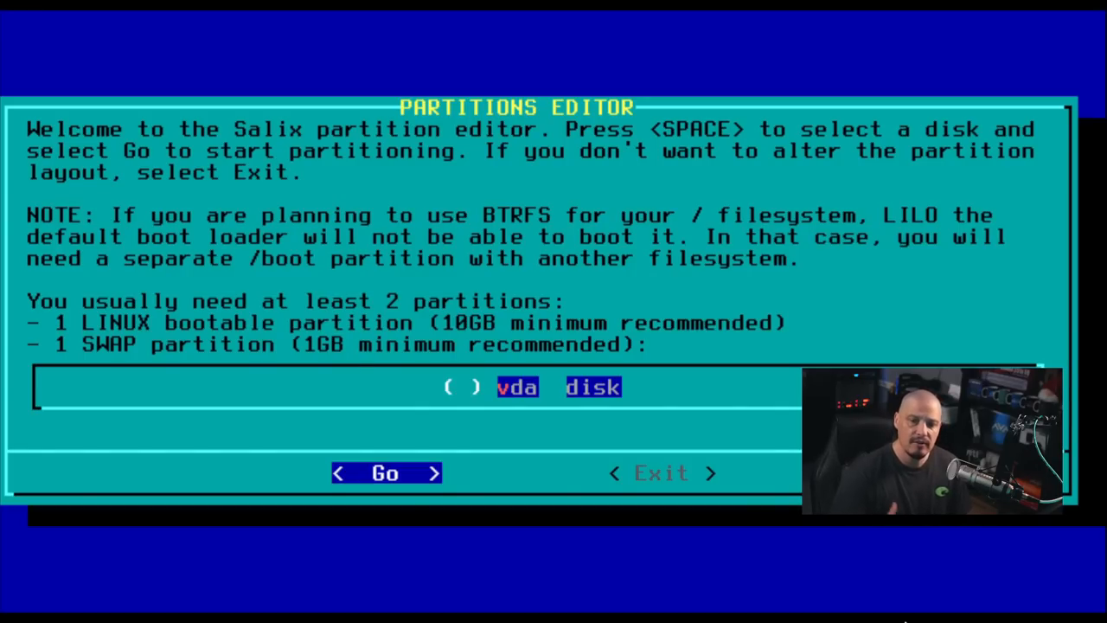
key(space)
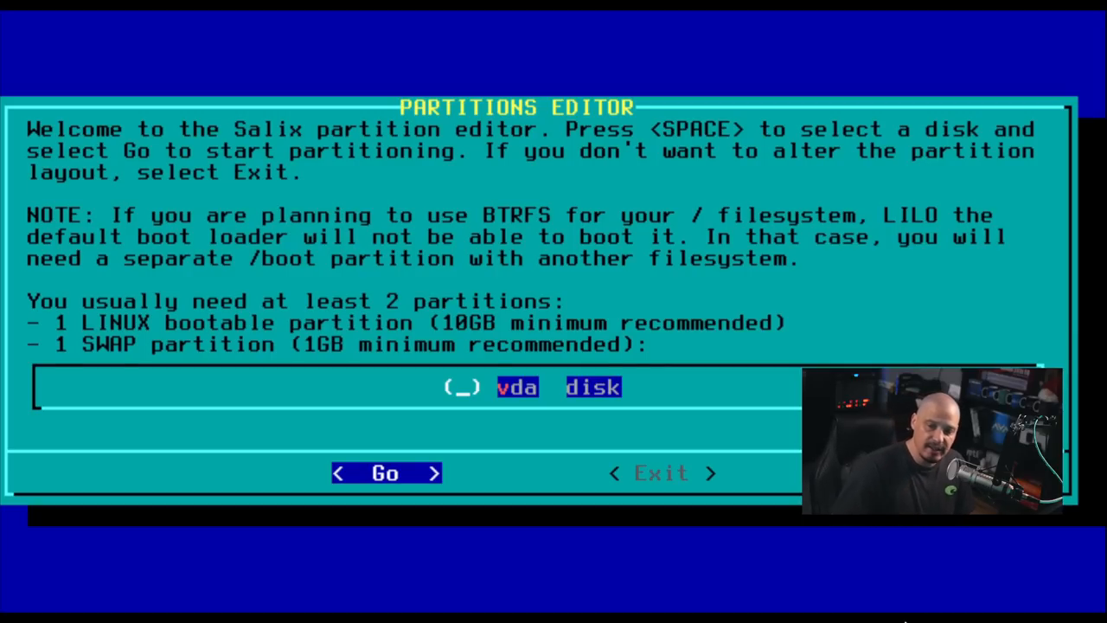
key(space)
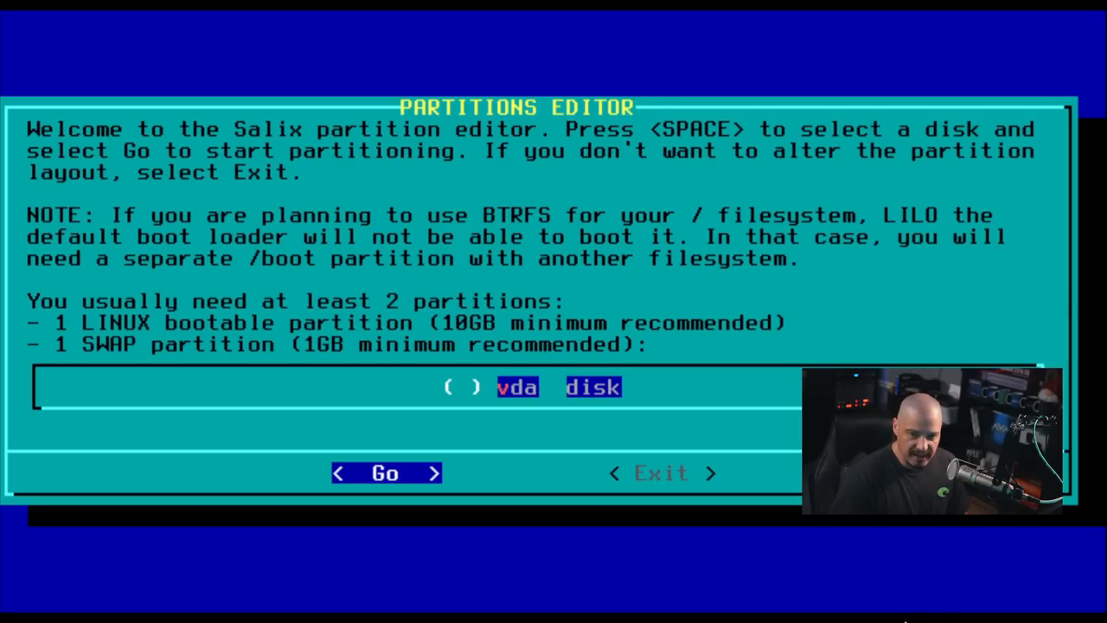
click(386, 474)
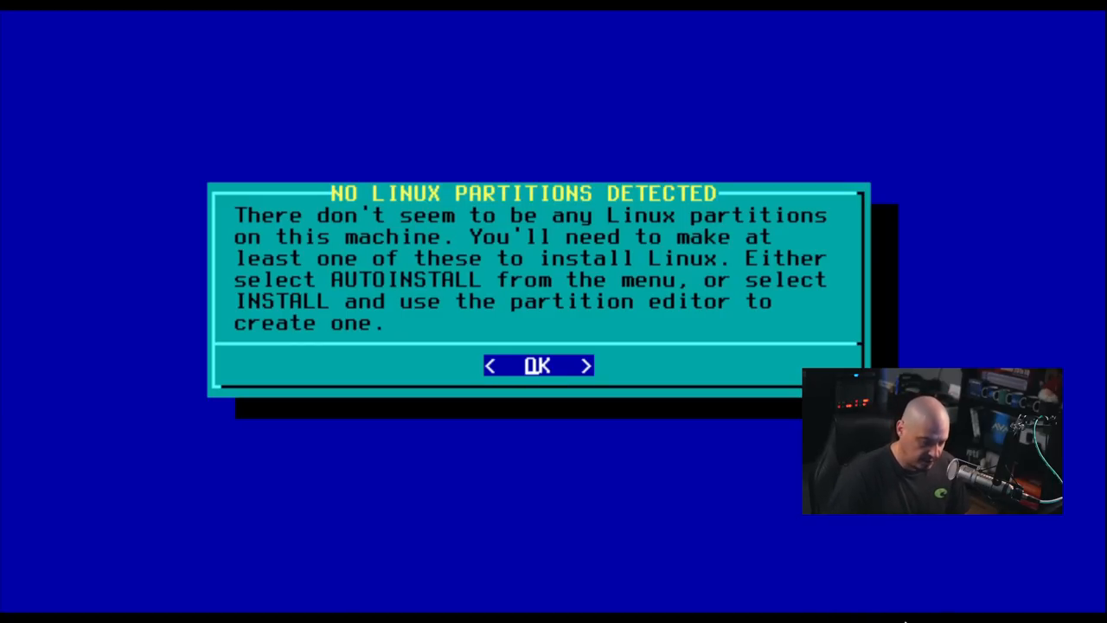
click(536, 365)
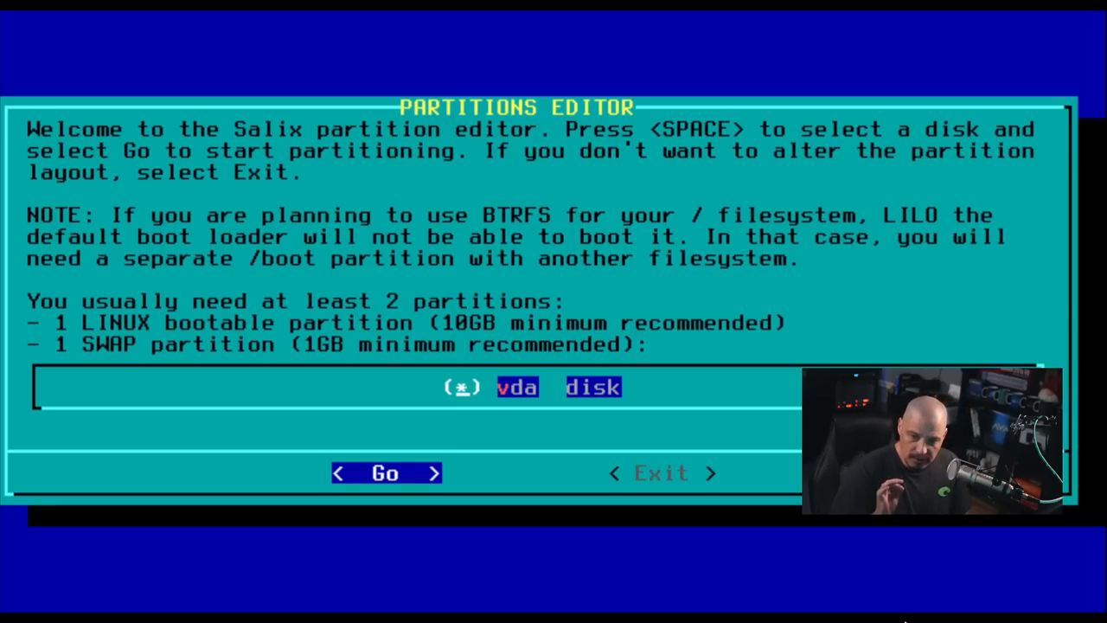
Create a dos partition table on vda with a 1G first partition typed as 82 Linux swap
click(386, 474)
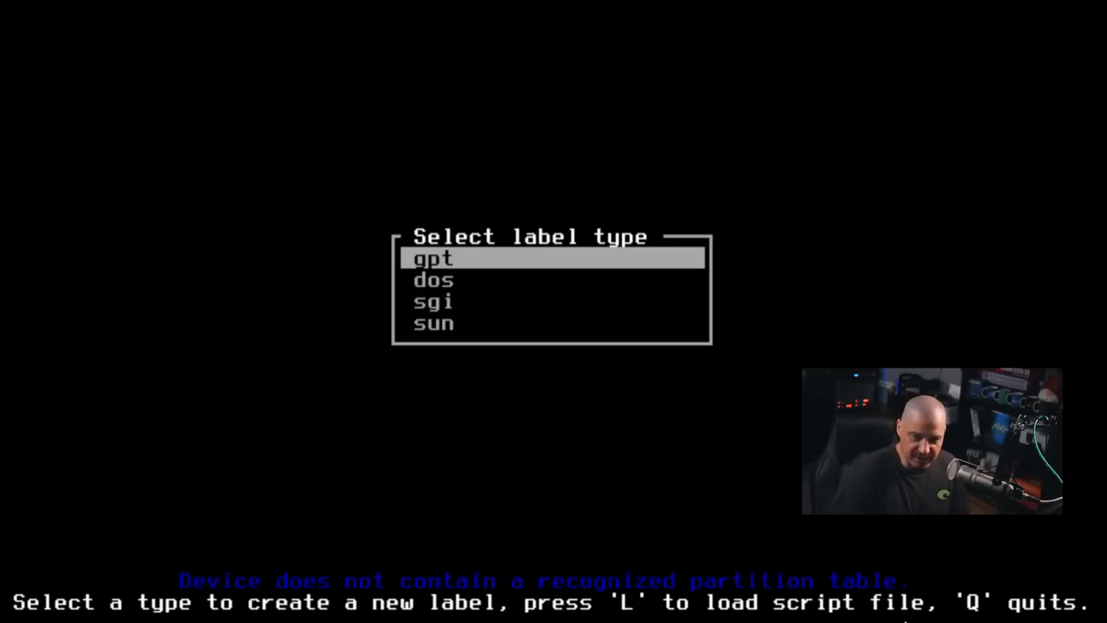
click(434, 281)
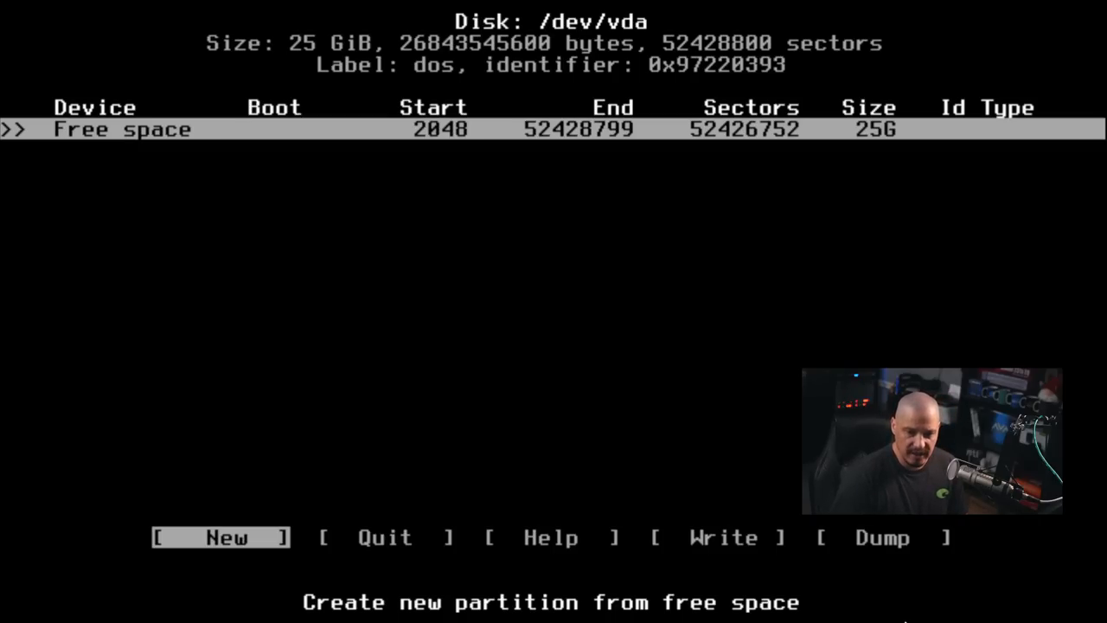
click(222, 536)
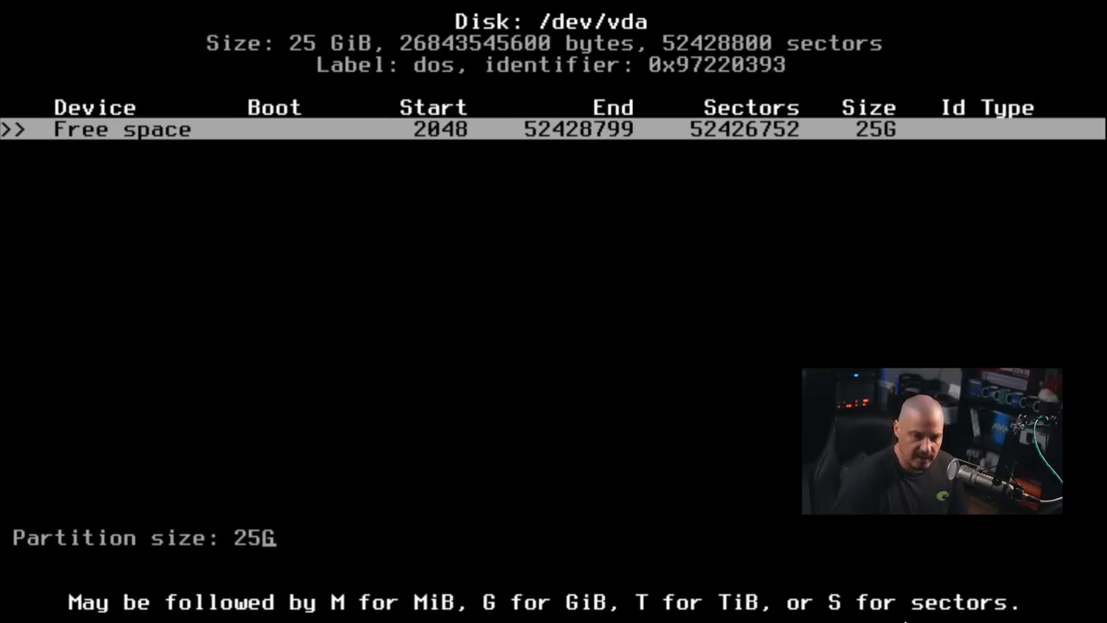
text(1G)
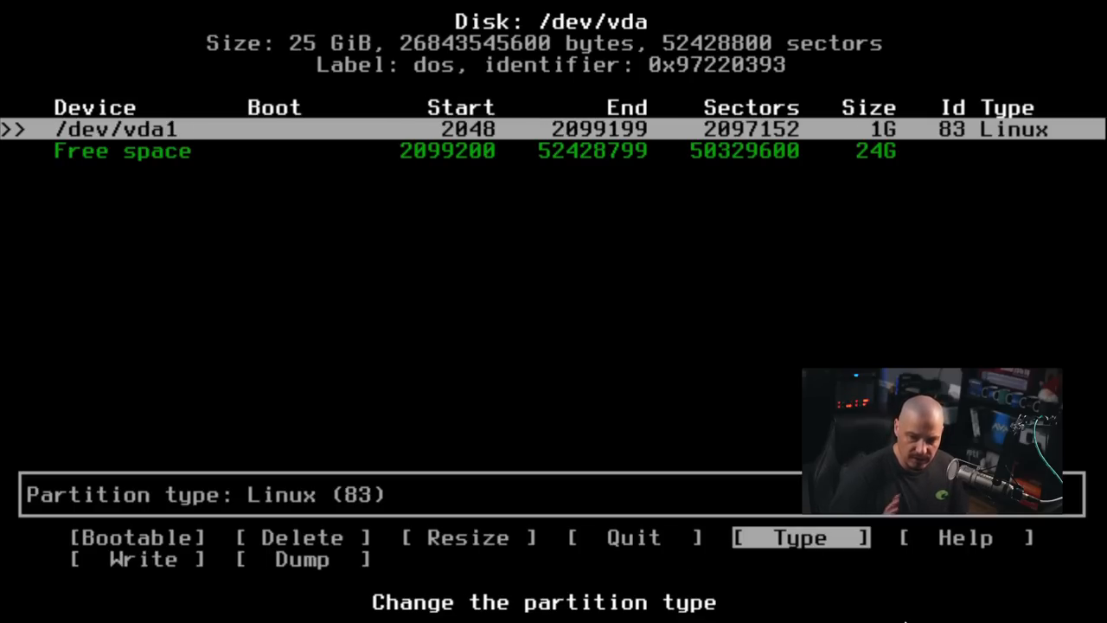
click(799, 537)
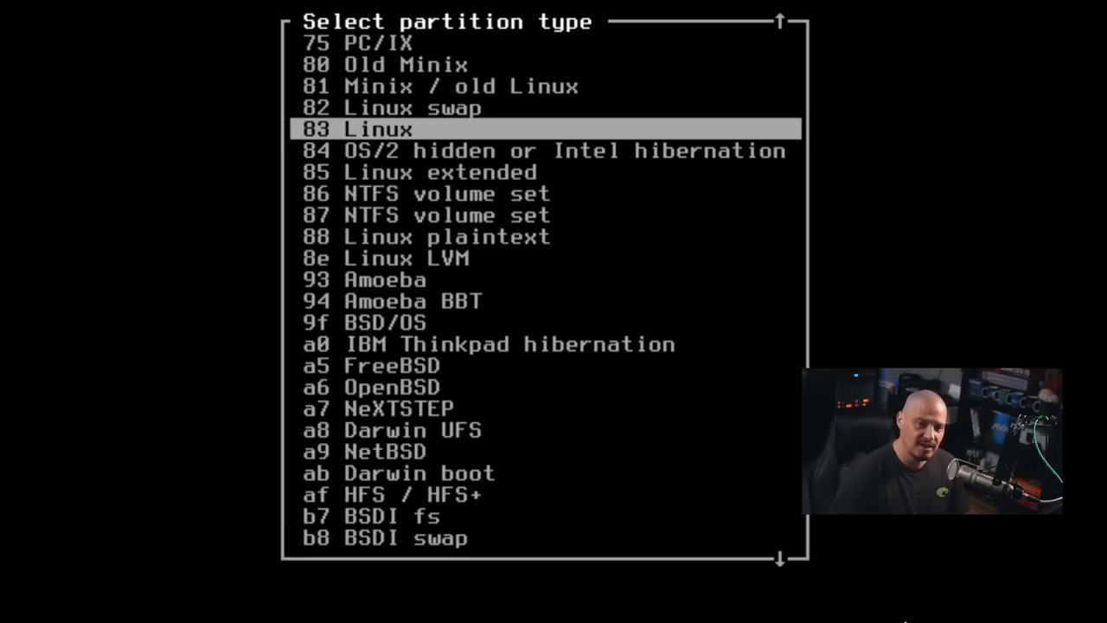
key(up)
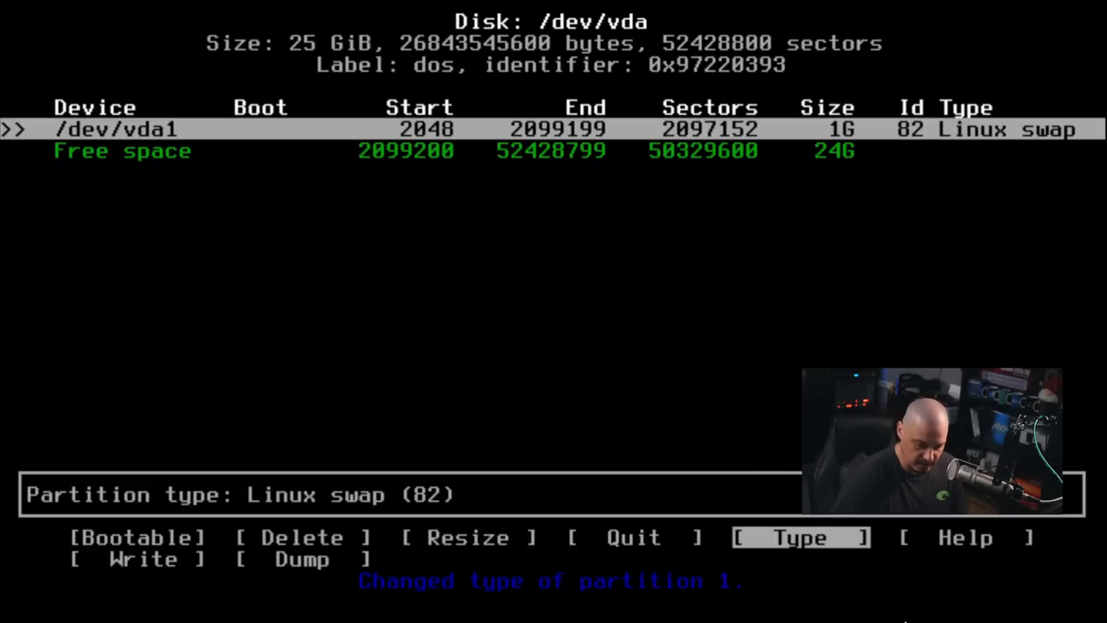
Create a Linux partition vda2 from the remaining 24G of free space
key(Down)
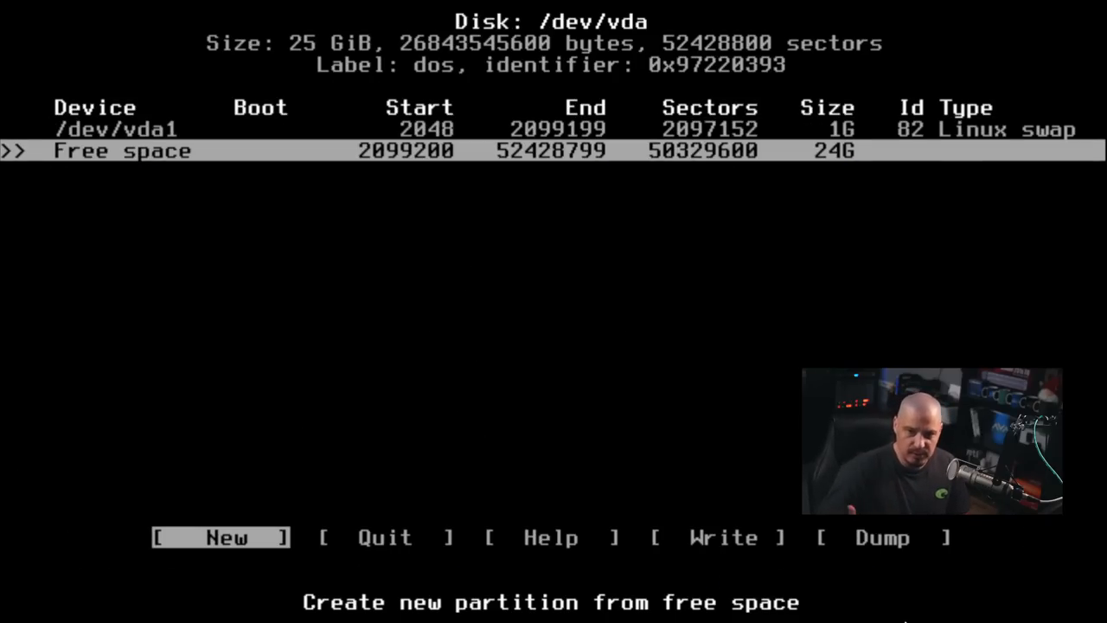
click(227, 537)
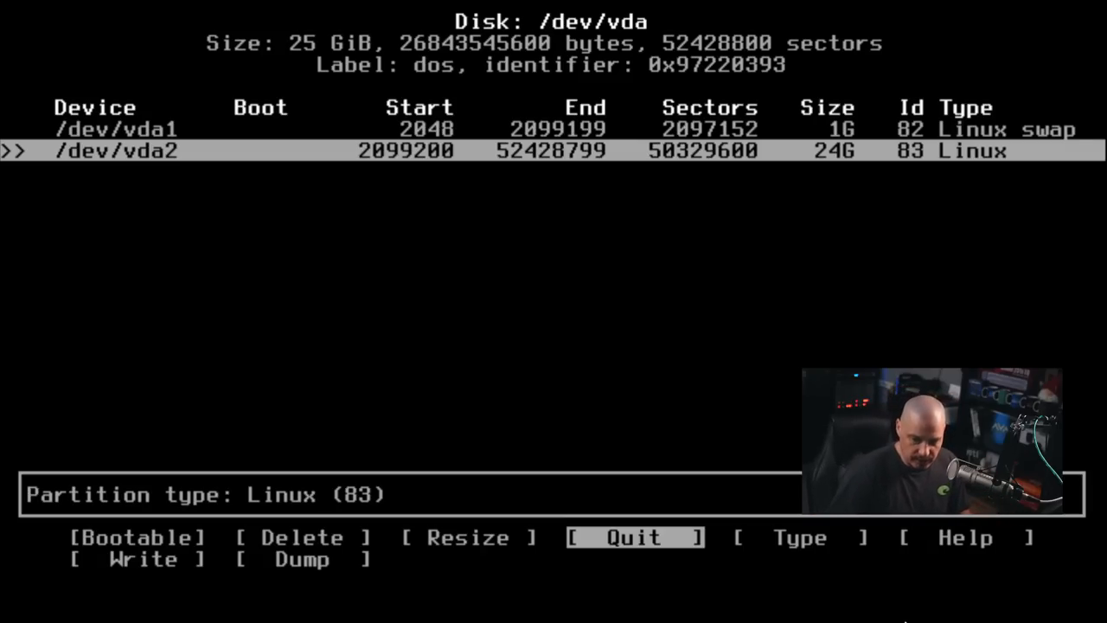
Write the new partition table to disk, confirming with yes
key(Right)
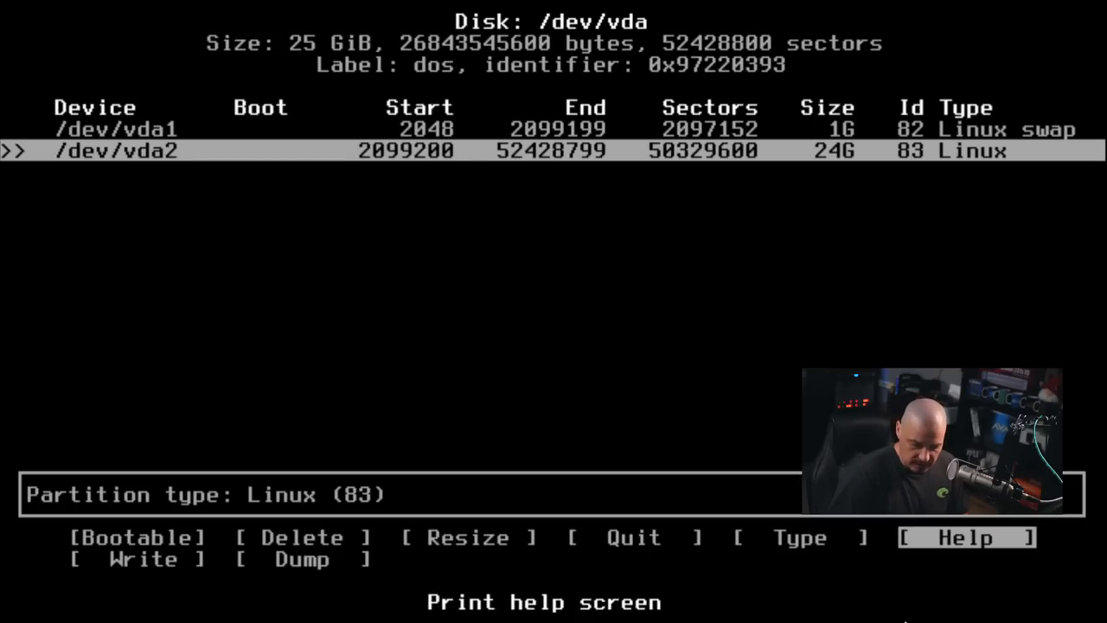
click(141, 559)
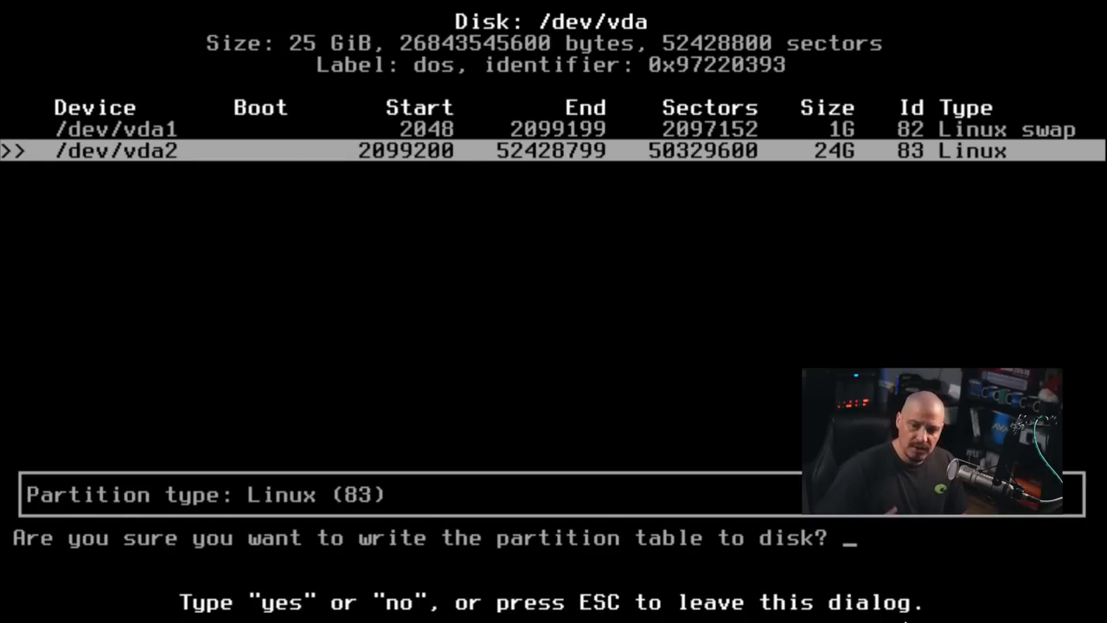
text(yes)
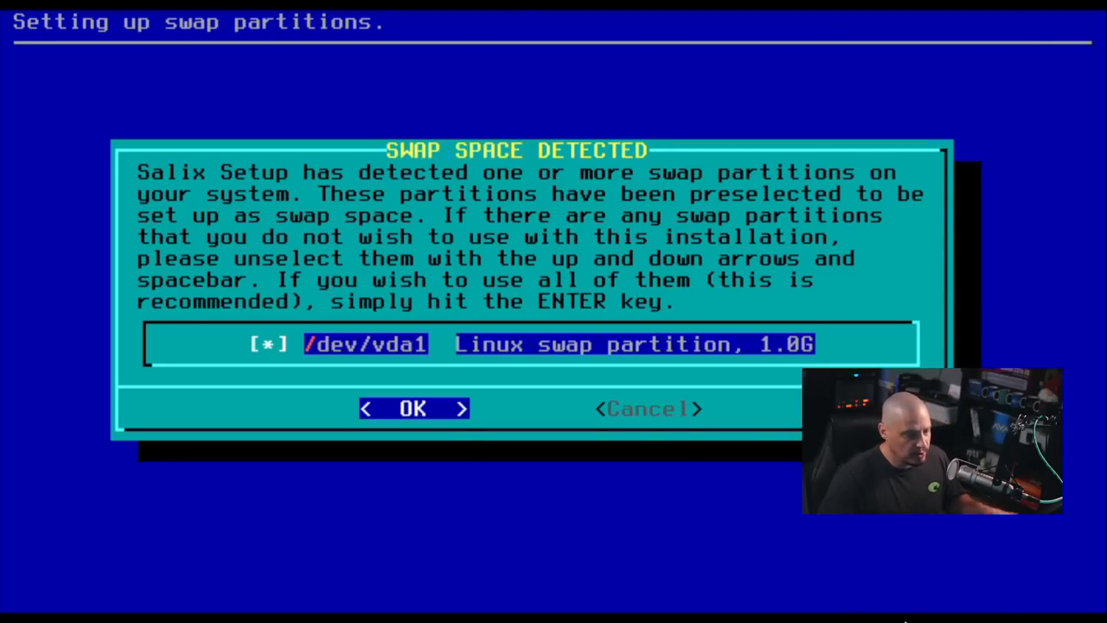
Activate vda1 as swap without bad-block checking and accept its fstab configuration
click(412, 408)
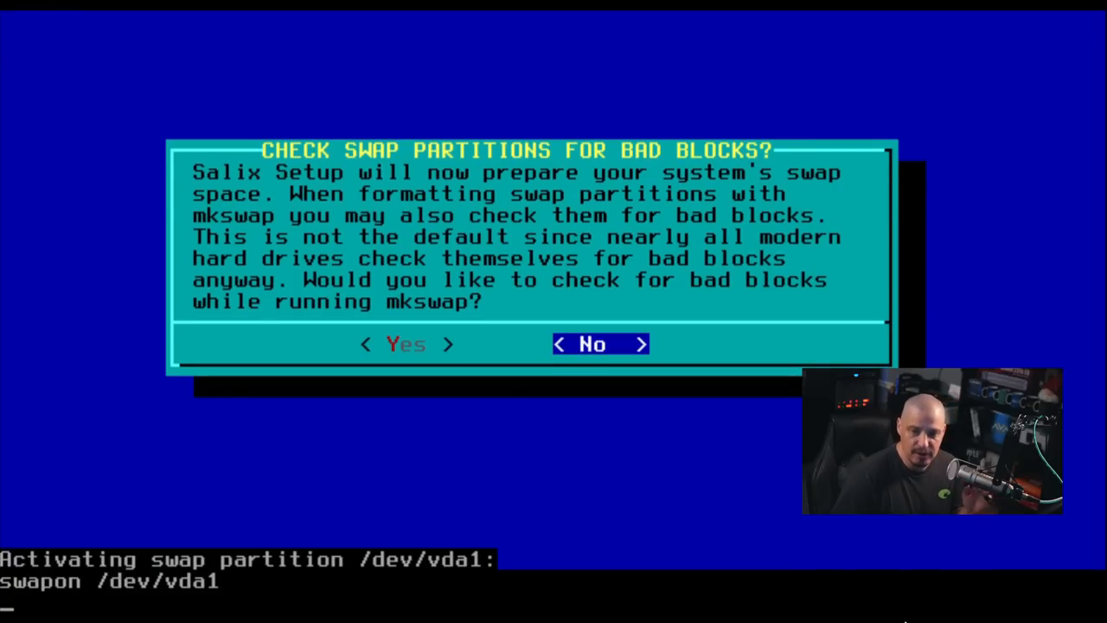
click(598, 342)
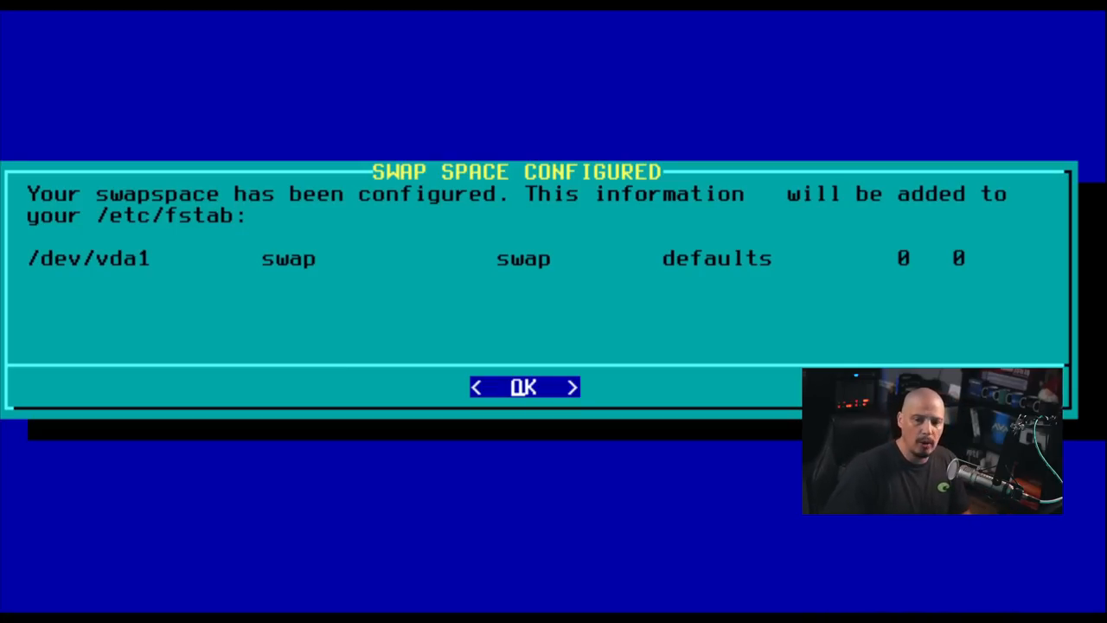
click(522, 387)
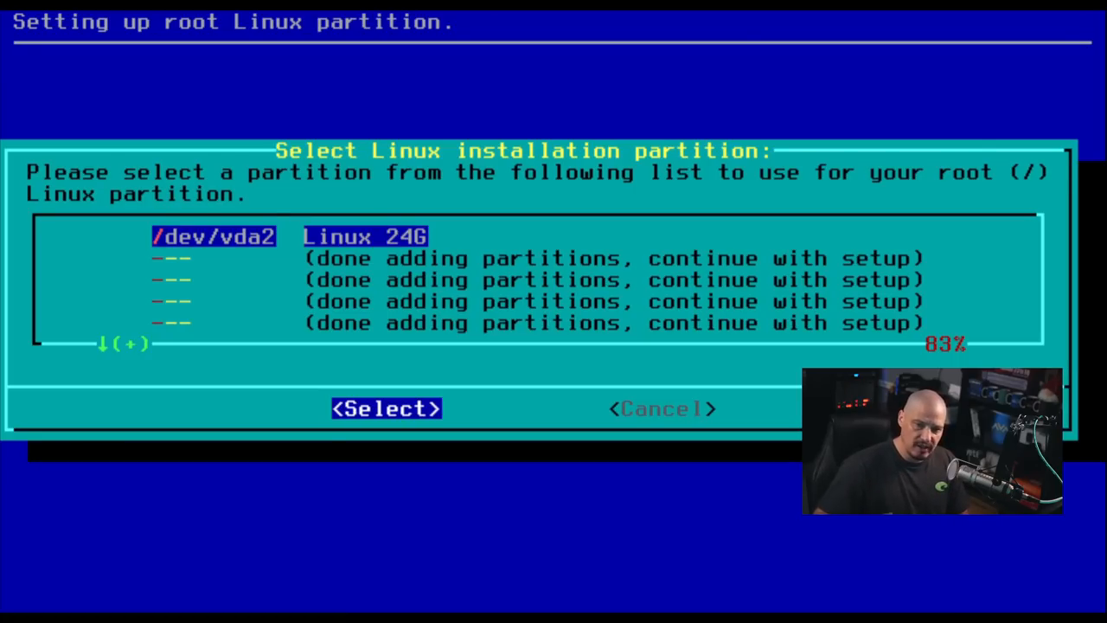
Choose /dev/vda2 as root, quick-format it as ext4 and accept its fstab entry
click(384, 408)
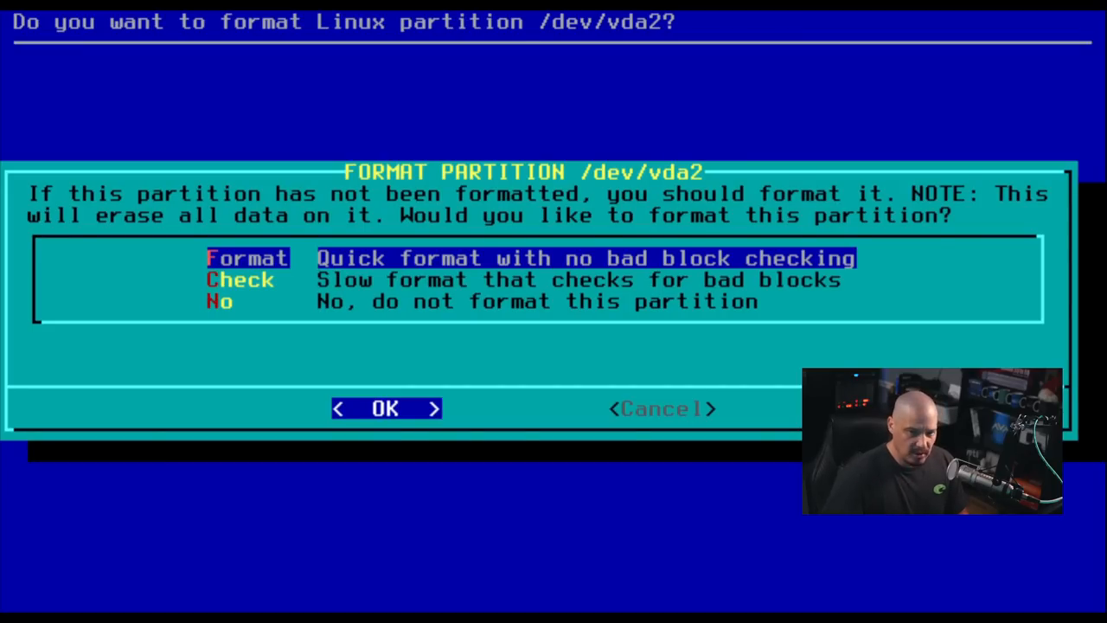
click(384, 408)
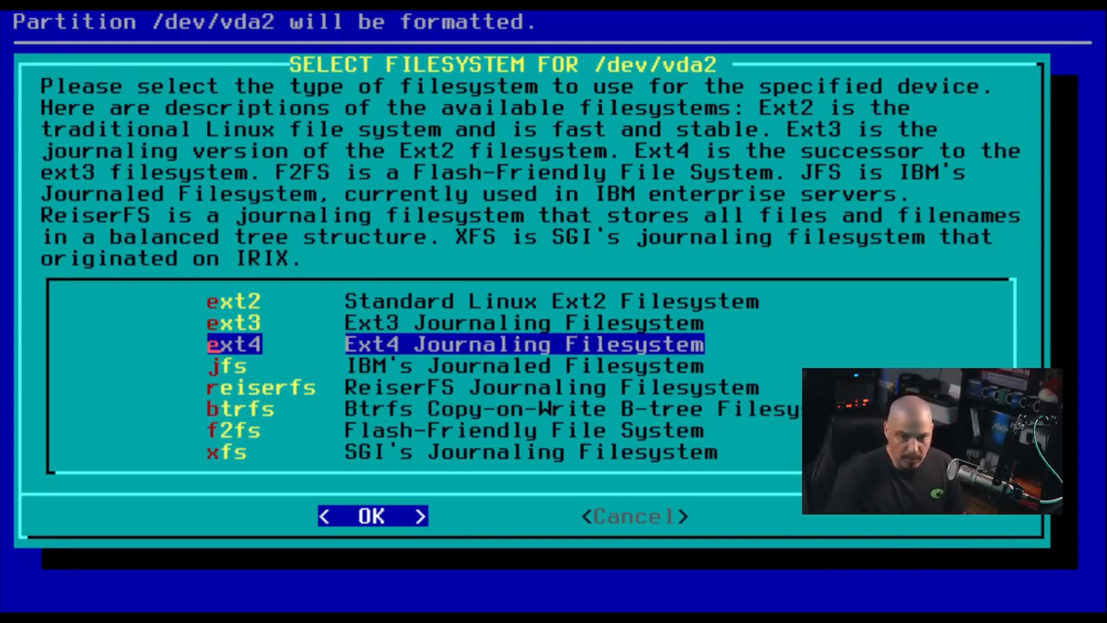
click(370, 515)
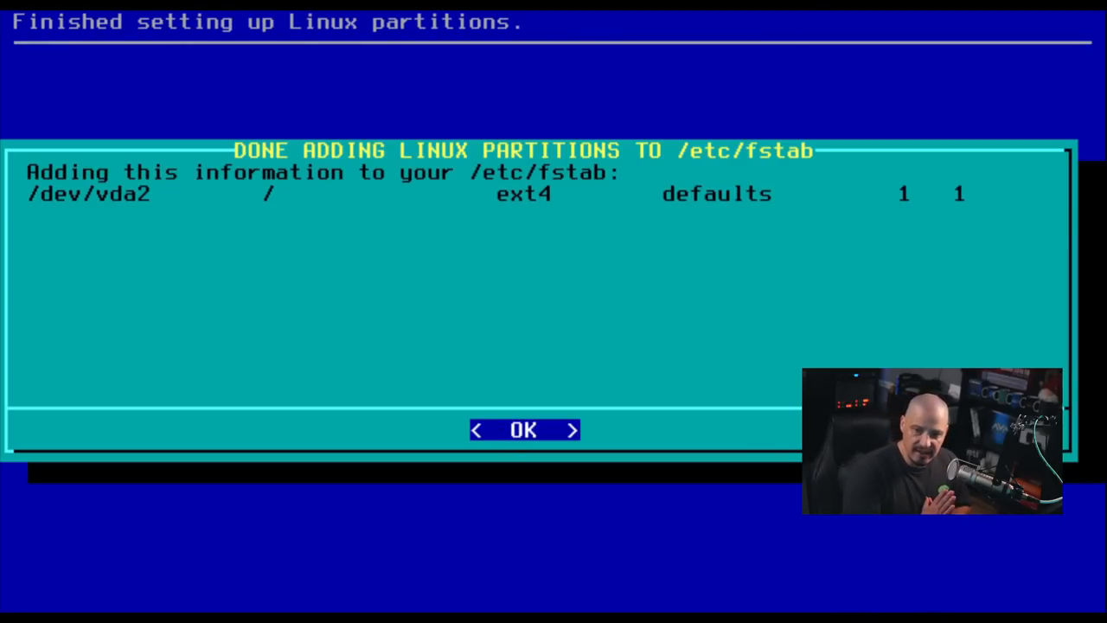
click(523, 429)
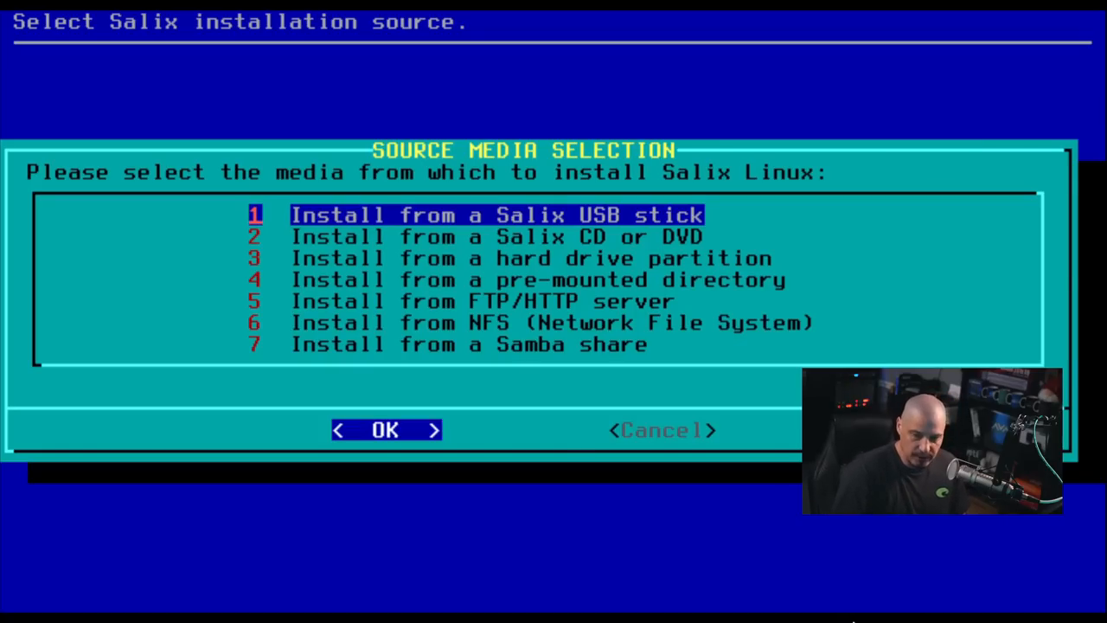
Install from a Salix CD/DVD with automatic drive scanning, reaching the installation mode choice
key(Down)
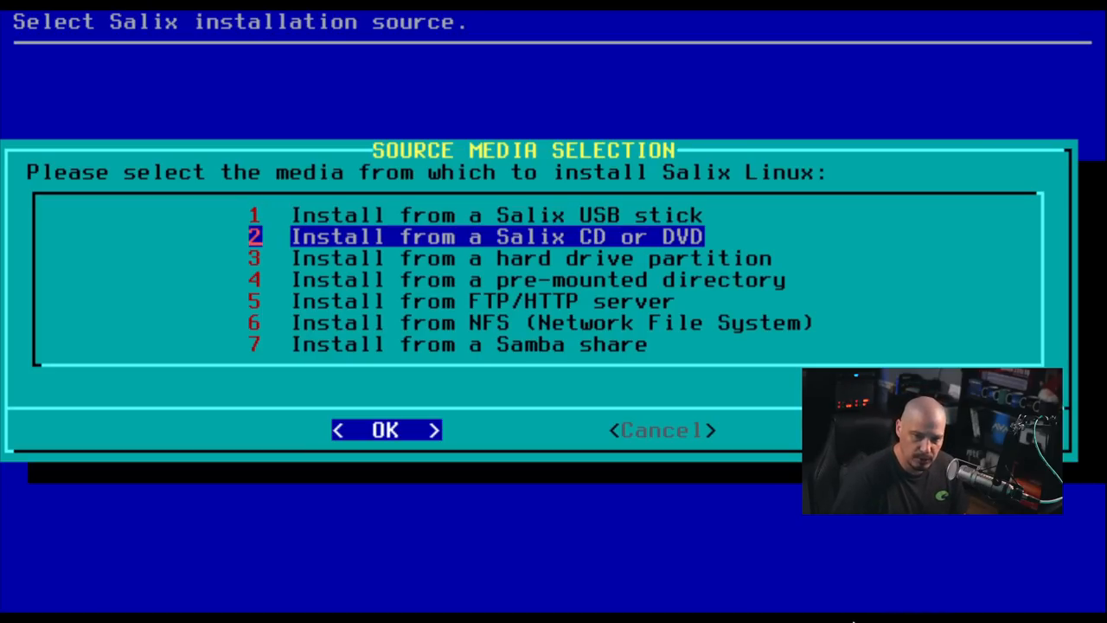
click(384, 429)
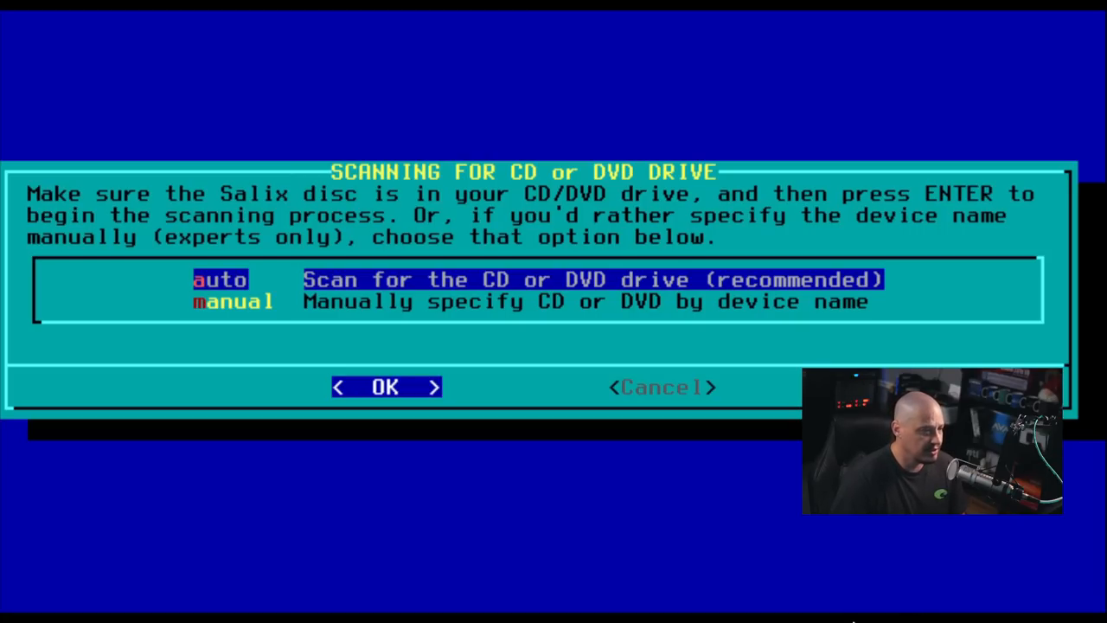
key(Return)
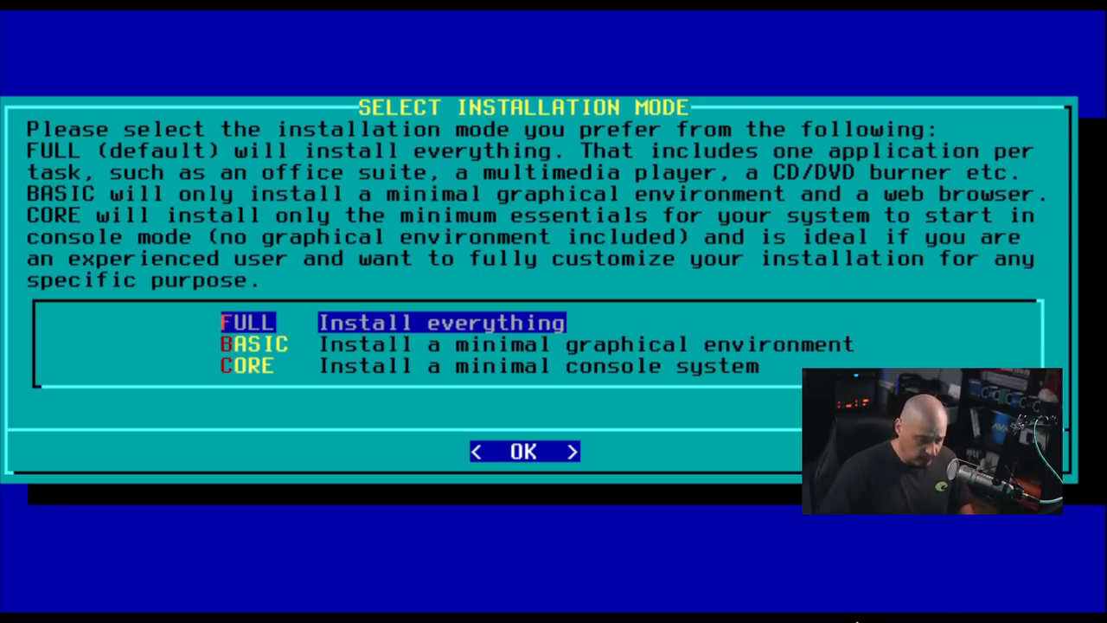
click(522, 450)
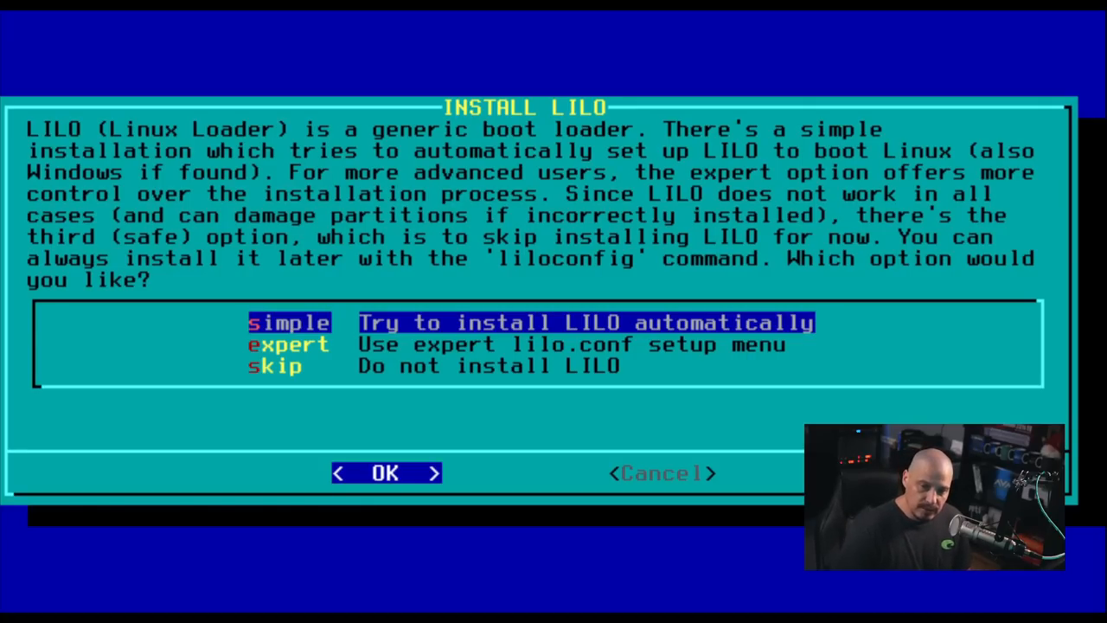
Choose the simple automatic LILO boot loader installation
click(384, 472)
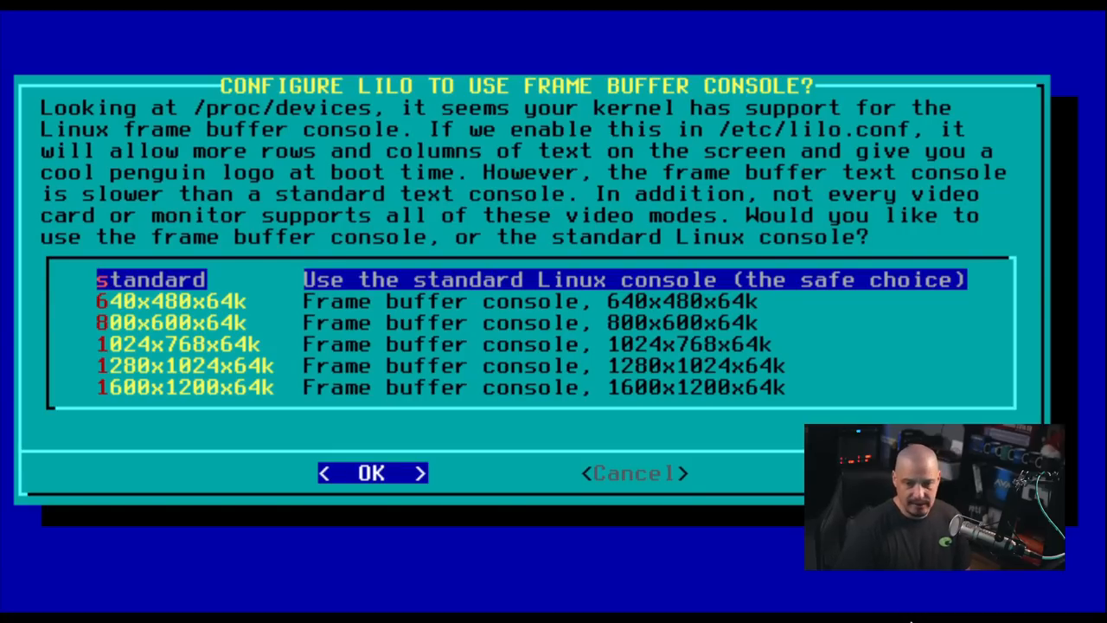
Select the 1024x768x64k frame buffer console for LILO
key(Down)
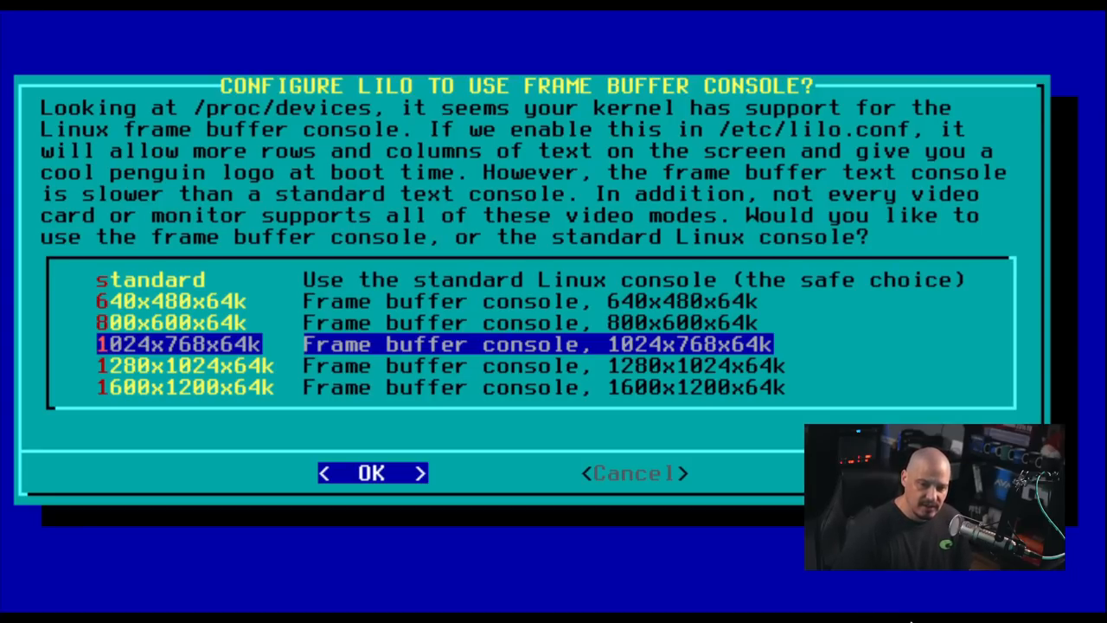
click(370, 473)
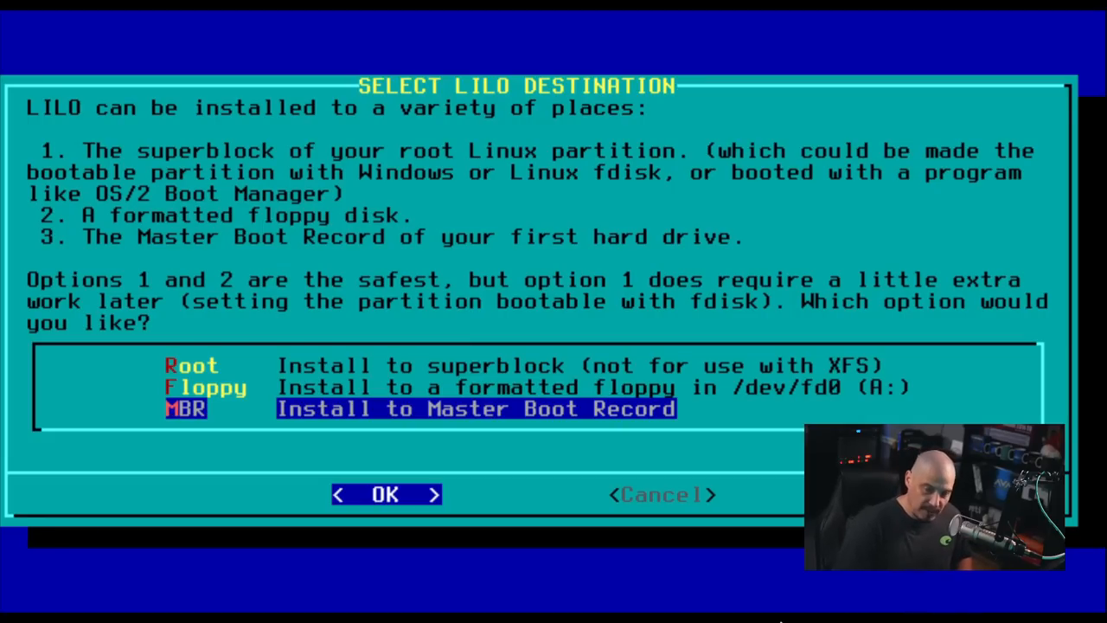
Set the LILO install destination to the Master Boot Record
click(384, 495)
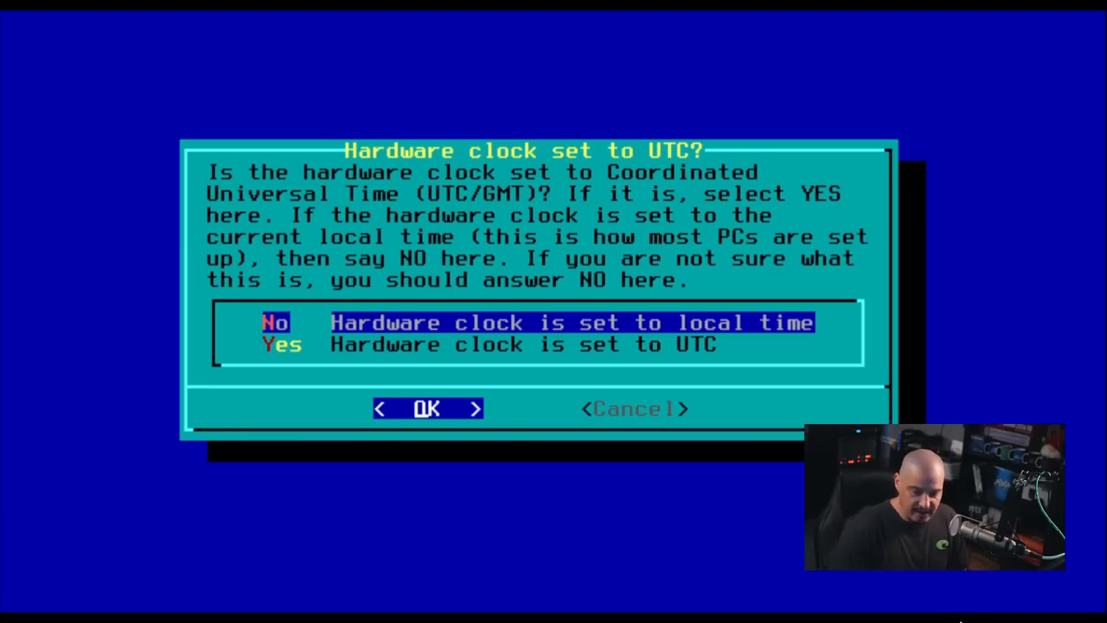
Answer No to 'Hardware clock set to UTC', keeping the clock on local time
click(428, 409)
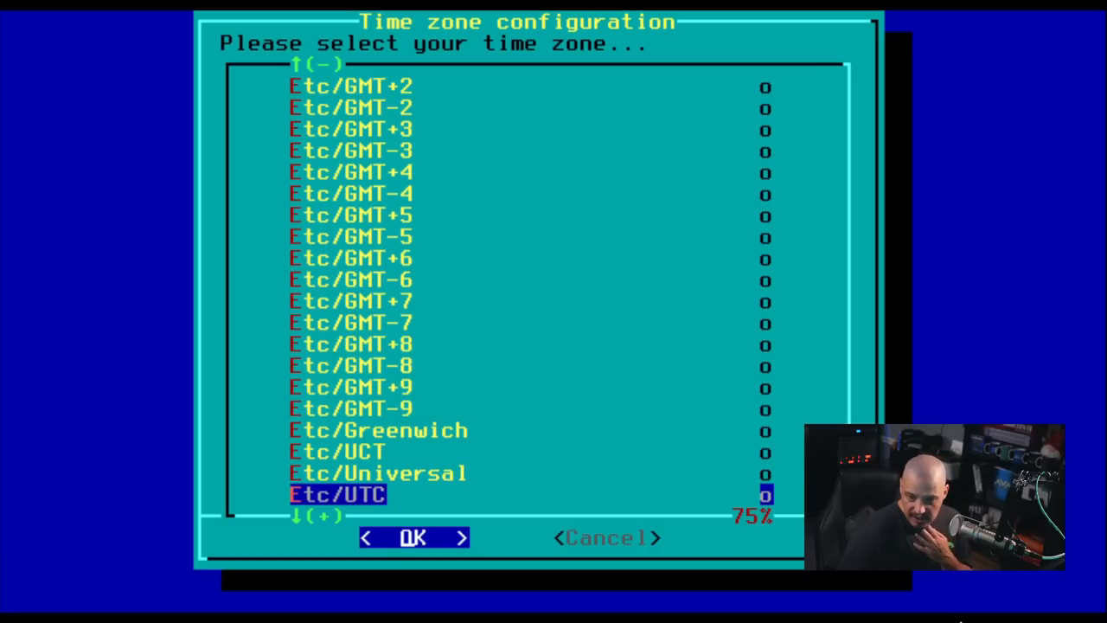
Select America/Chicago in the time zone list and confirm it
key(Up)
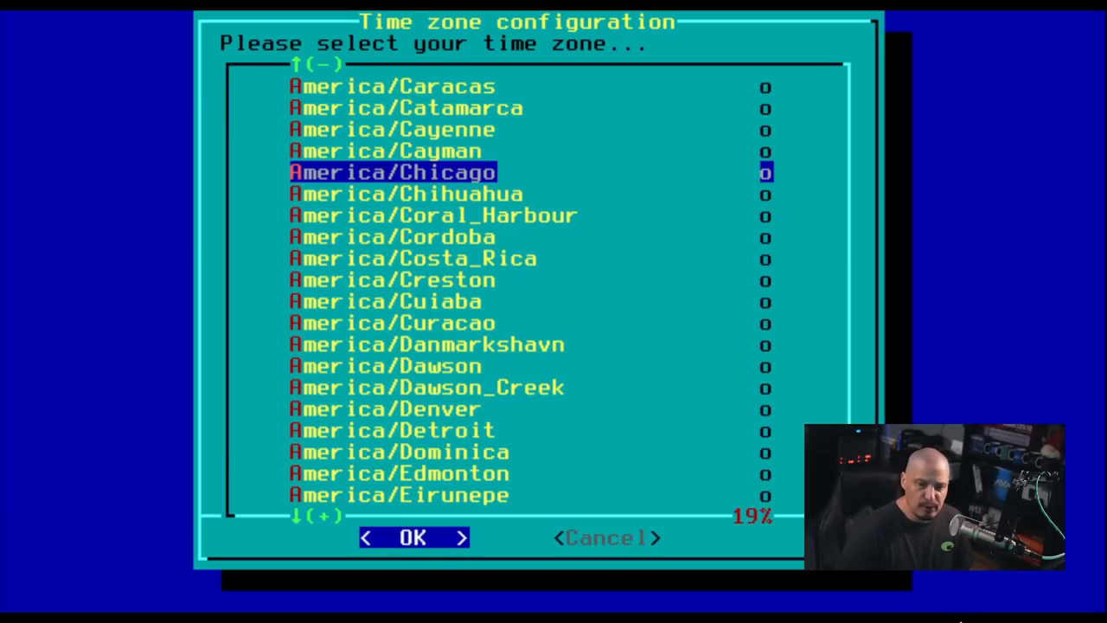
click(412, 536)
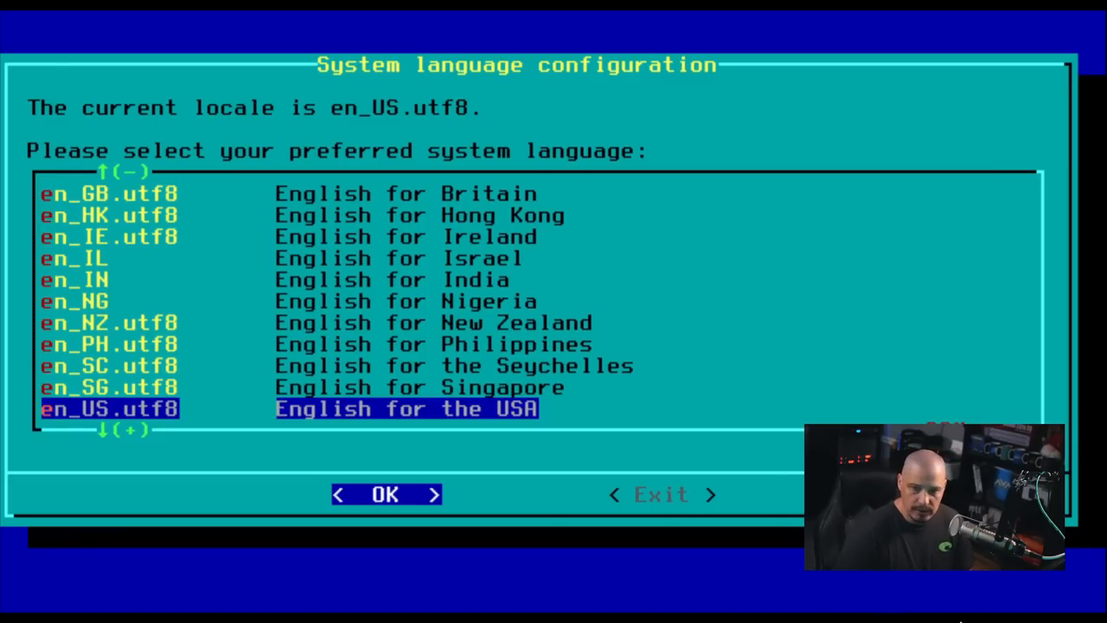
Accept en_US.utf8 as the system language
click(384, 495)
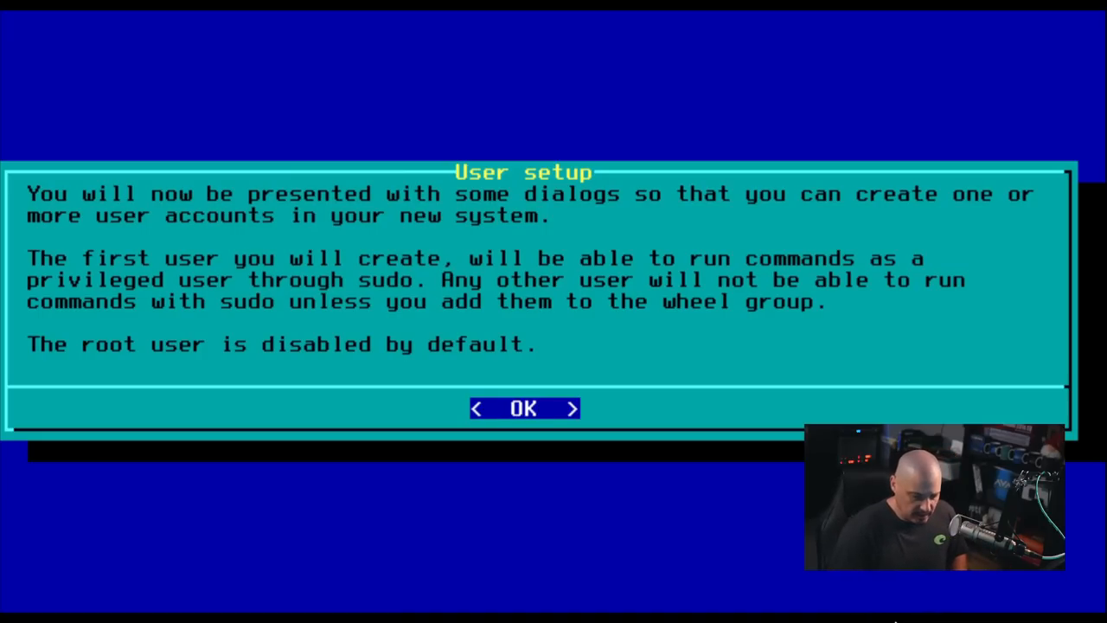
Start a new user account and name it 'dt'
click(522, 408)
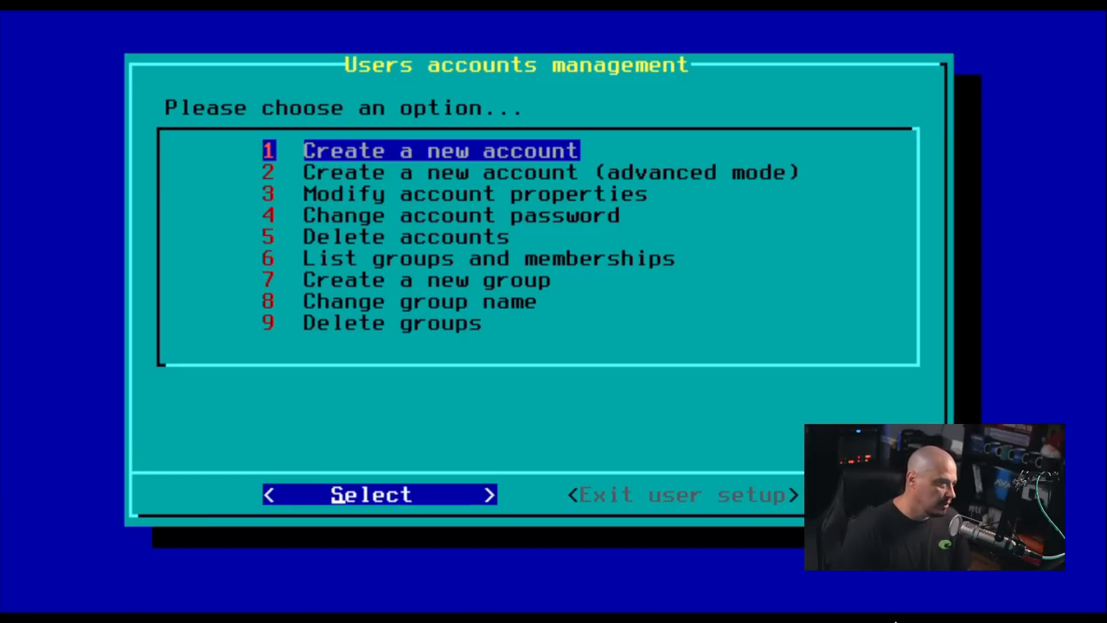
click(377, 495)
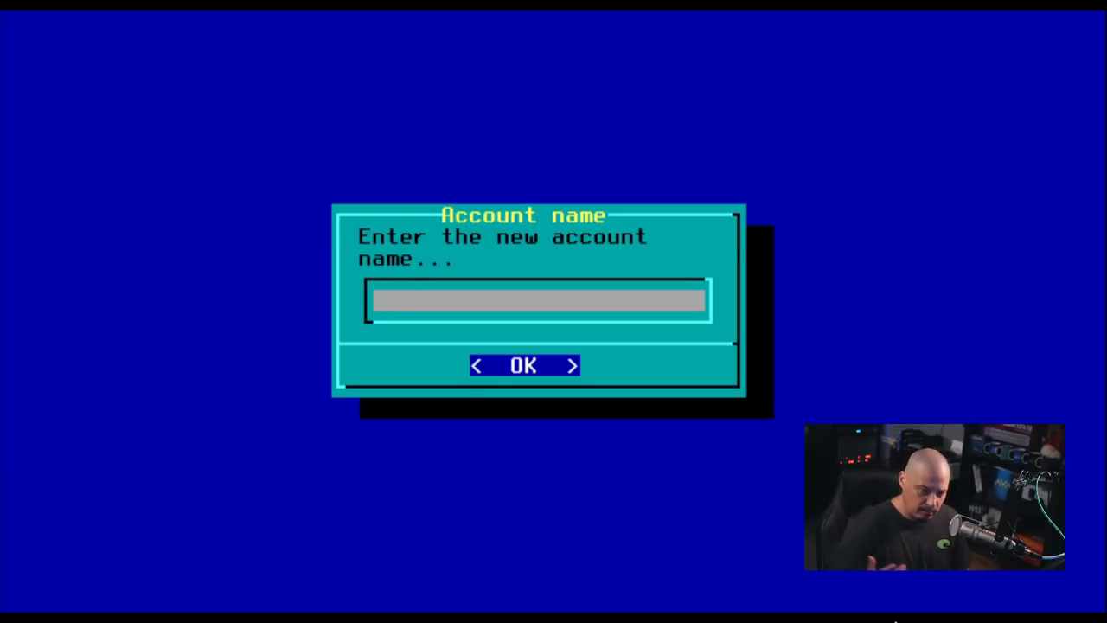
text(dt)
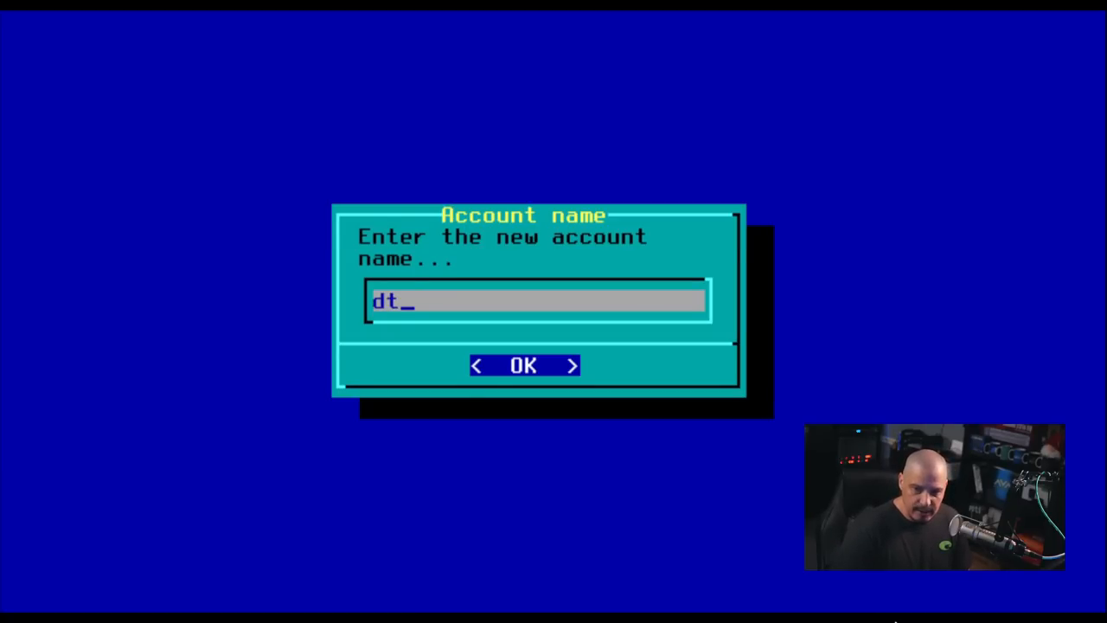
click(523, 363)
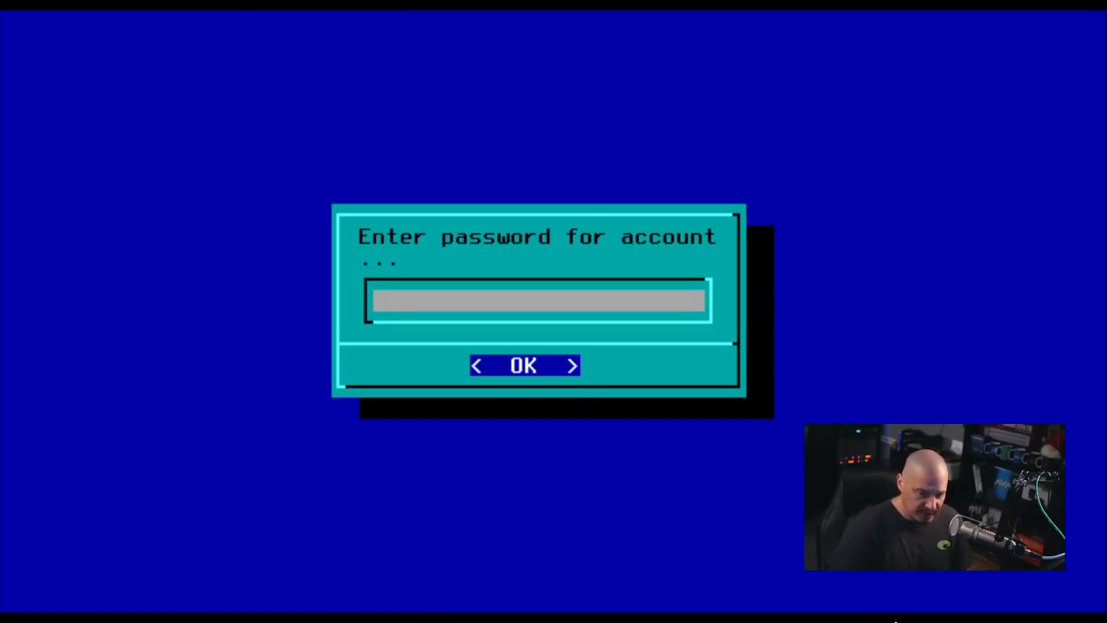
Enter and confirm a password for dt, retrying after the bad-password warning
click(522, 365)
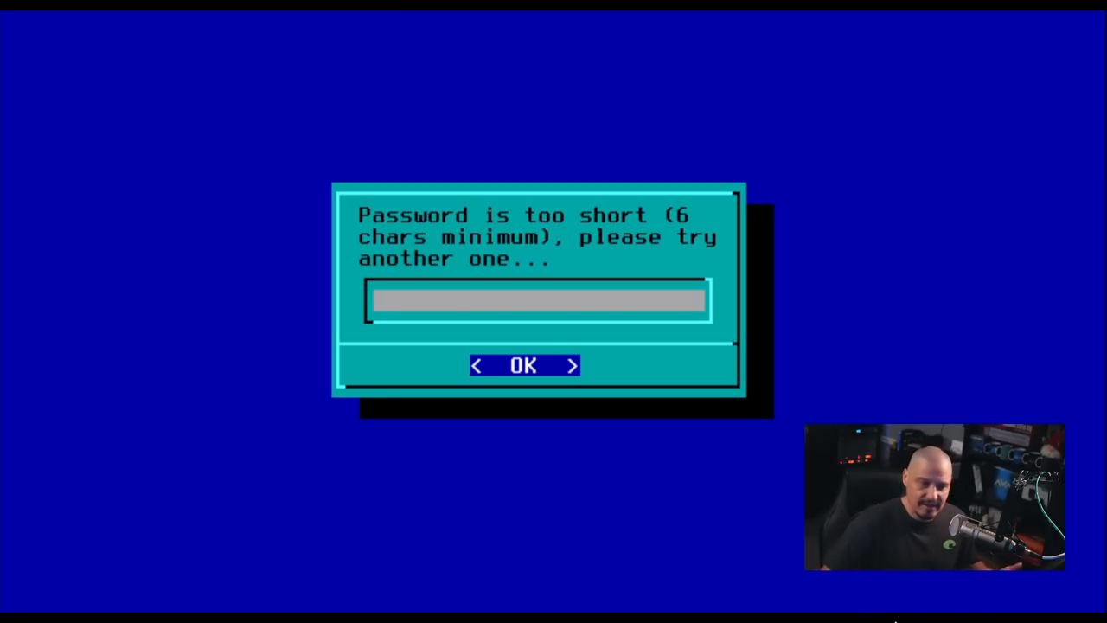
text(_)
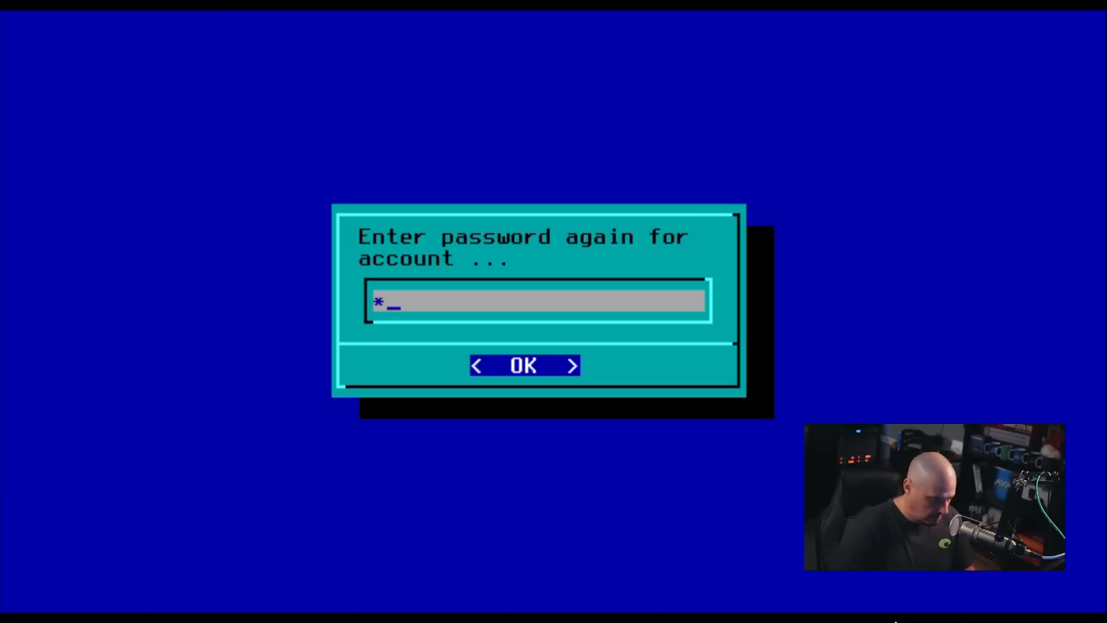
click(522, 365)
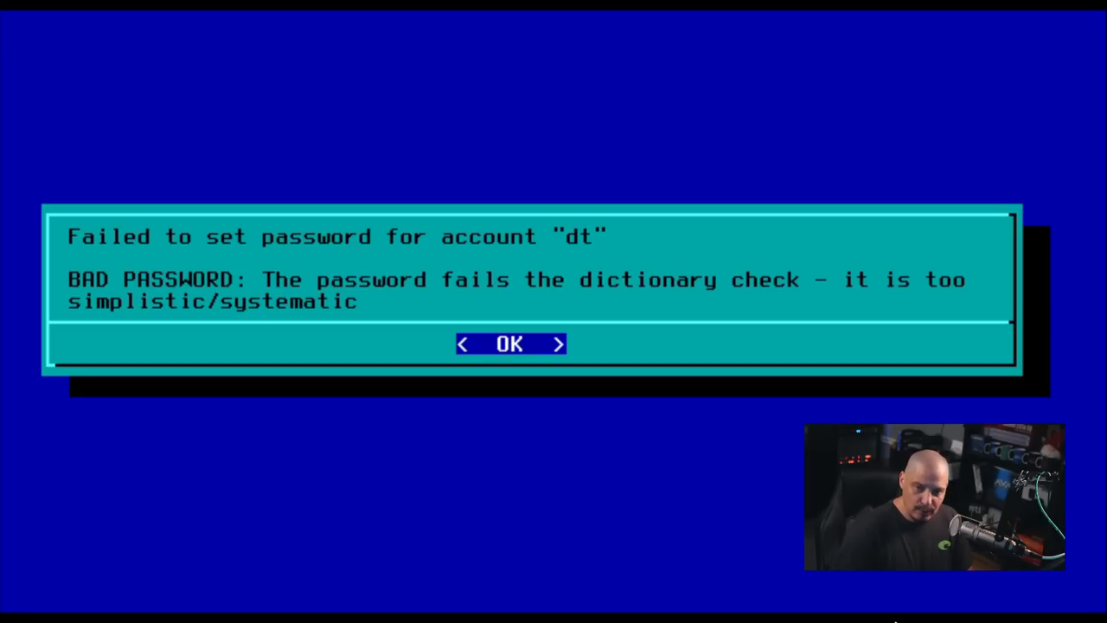
click(508, 342)
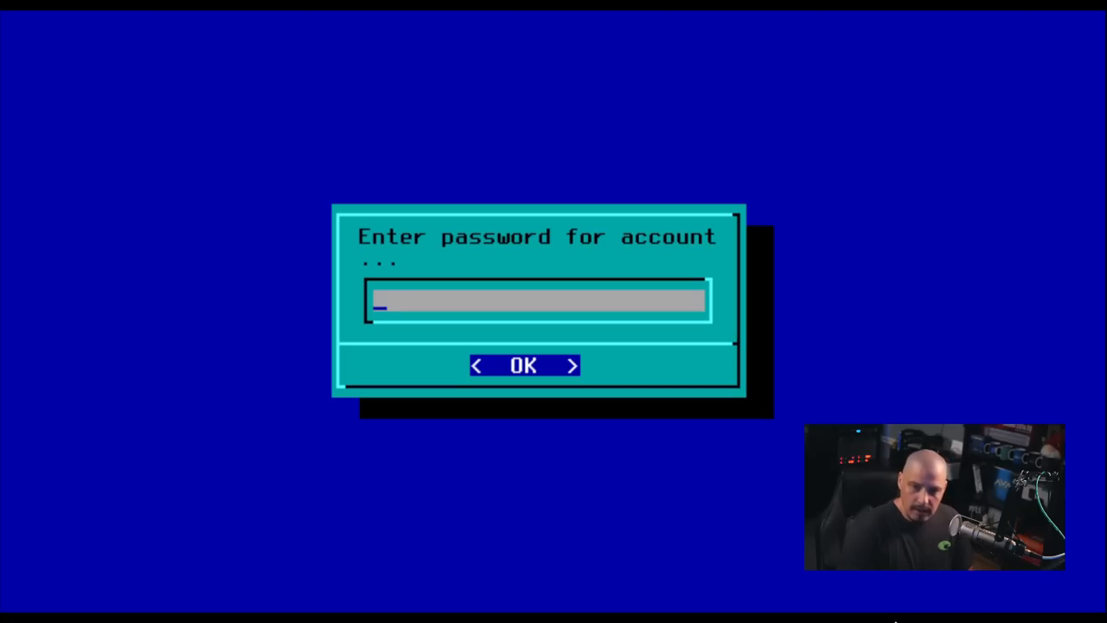
text(******)
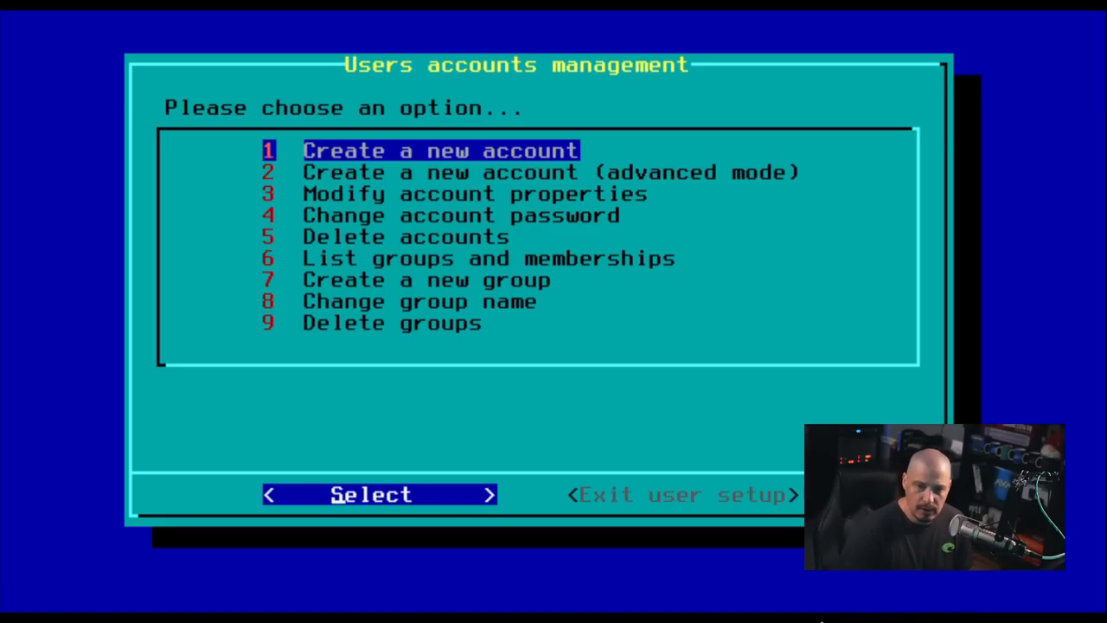
Choose Modify account properties and select the dt account
key(Down)
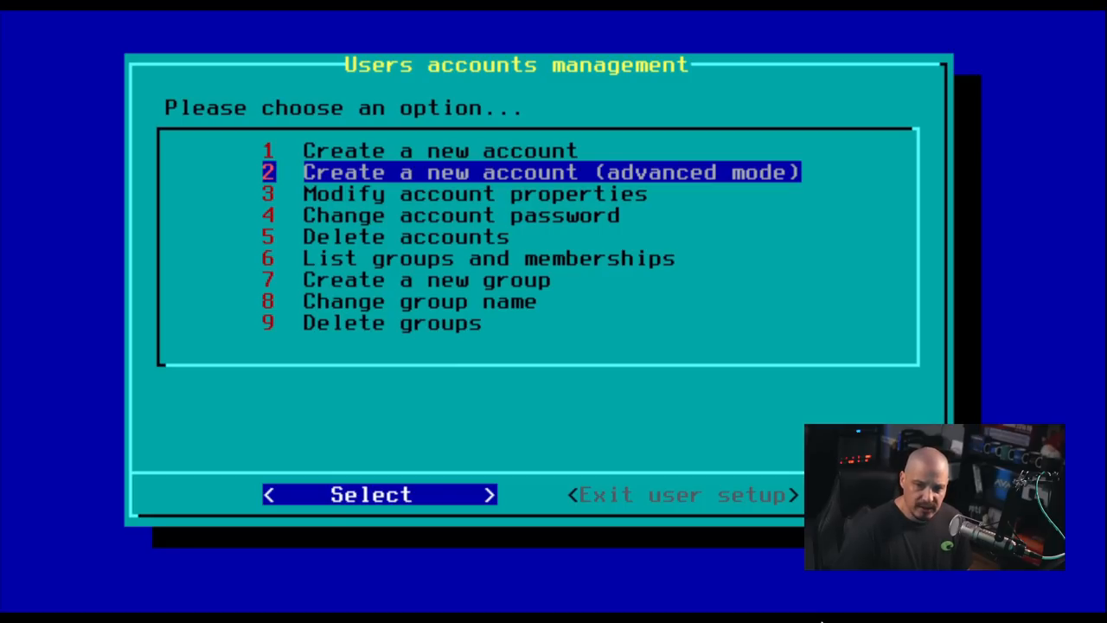
key(Down)
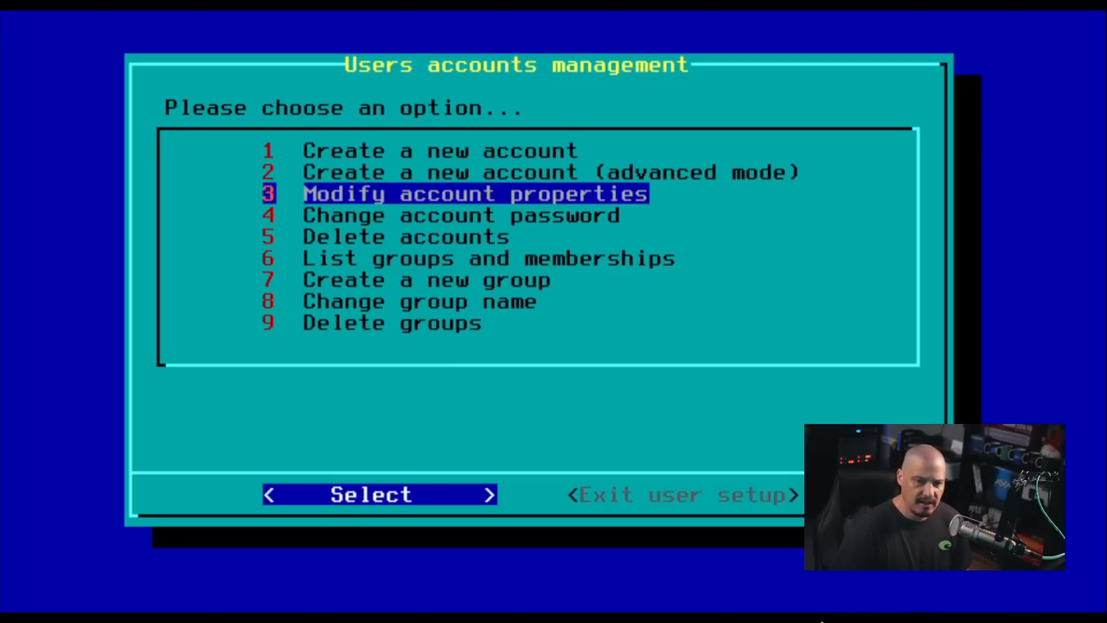
click(371, 495)
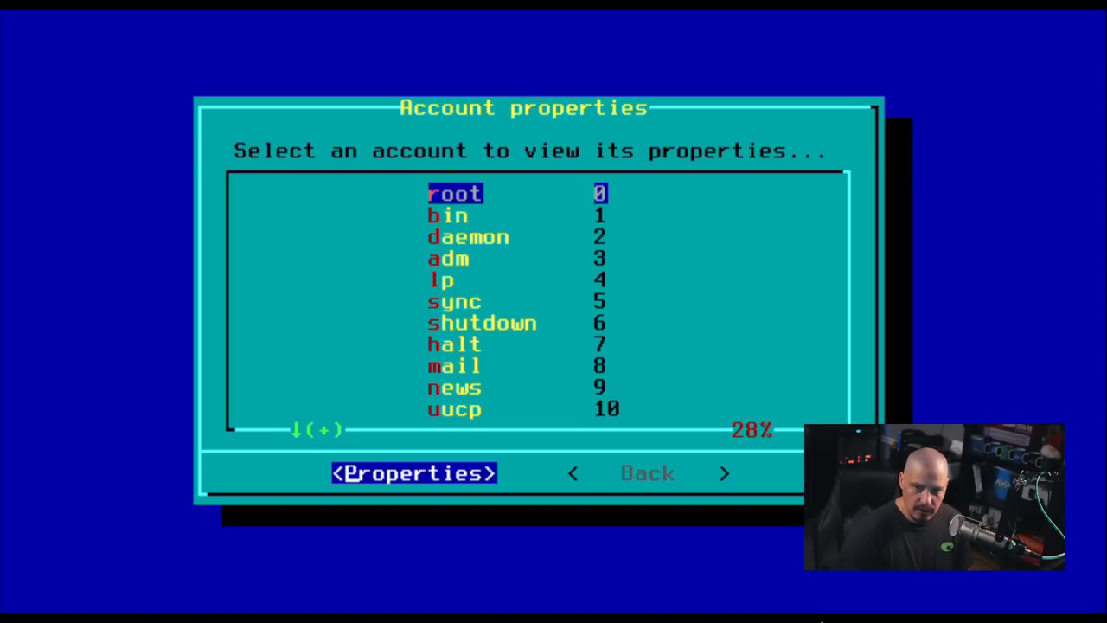
scroll(down, 3)
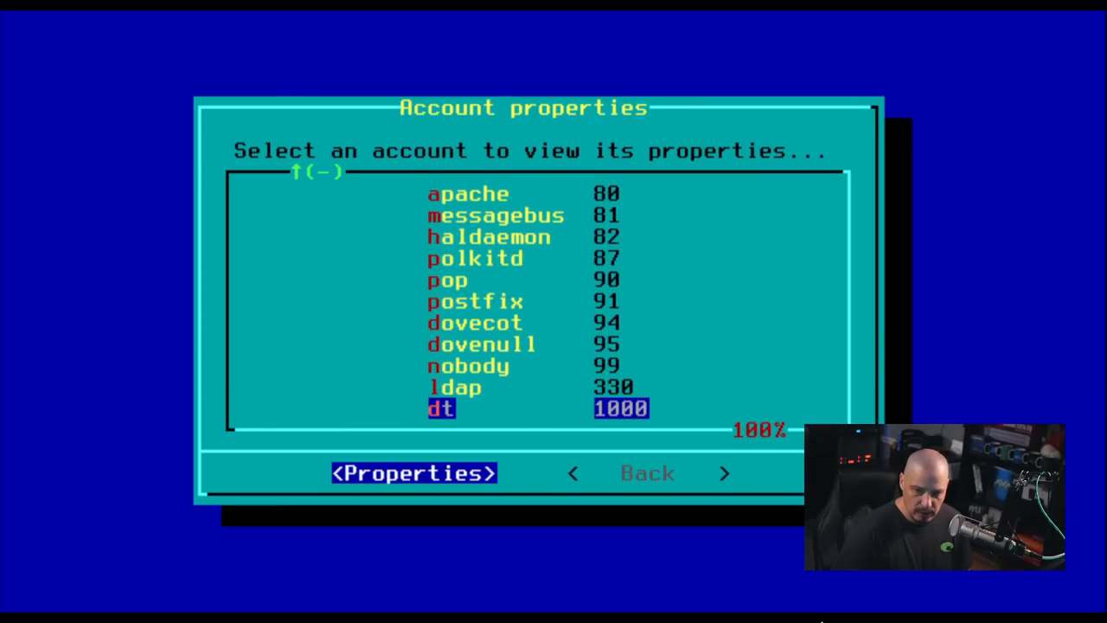
click(411, 472)
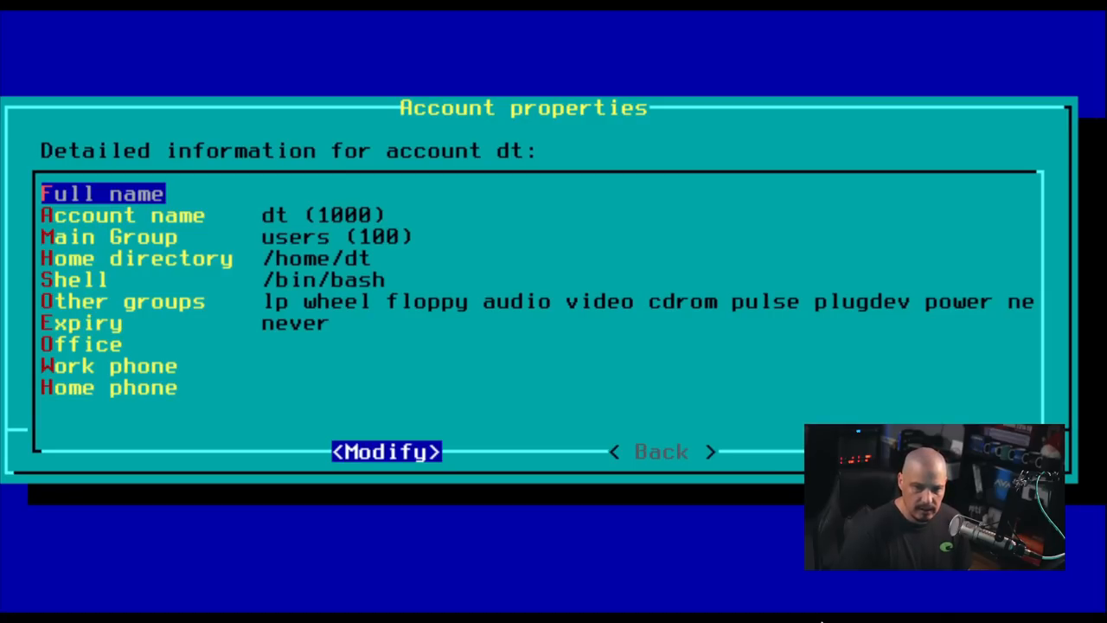
Review dt's additional group memberships, including scanner, and confirm the list
key(Down)
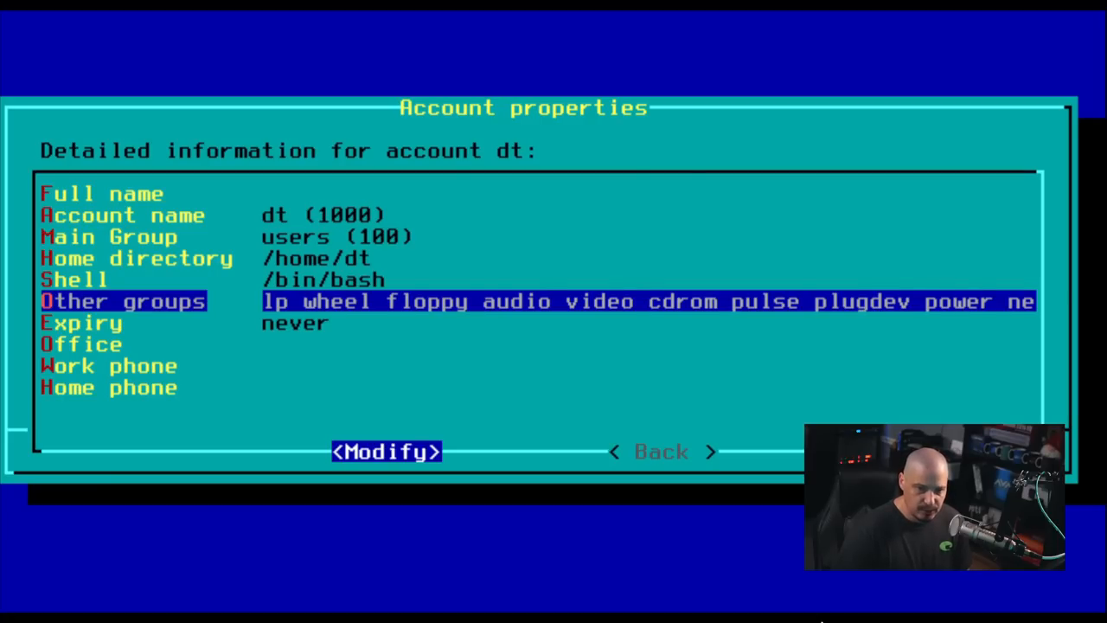
click(386, 450)
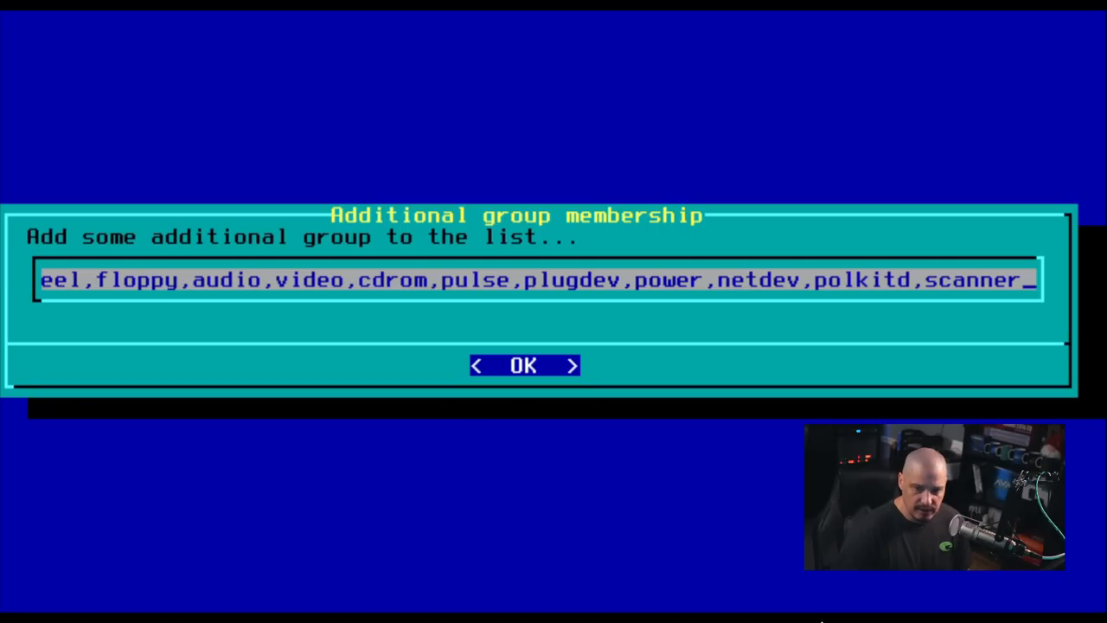
click(523, 365)
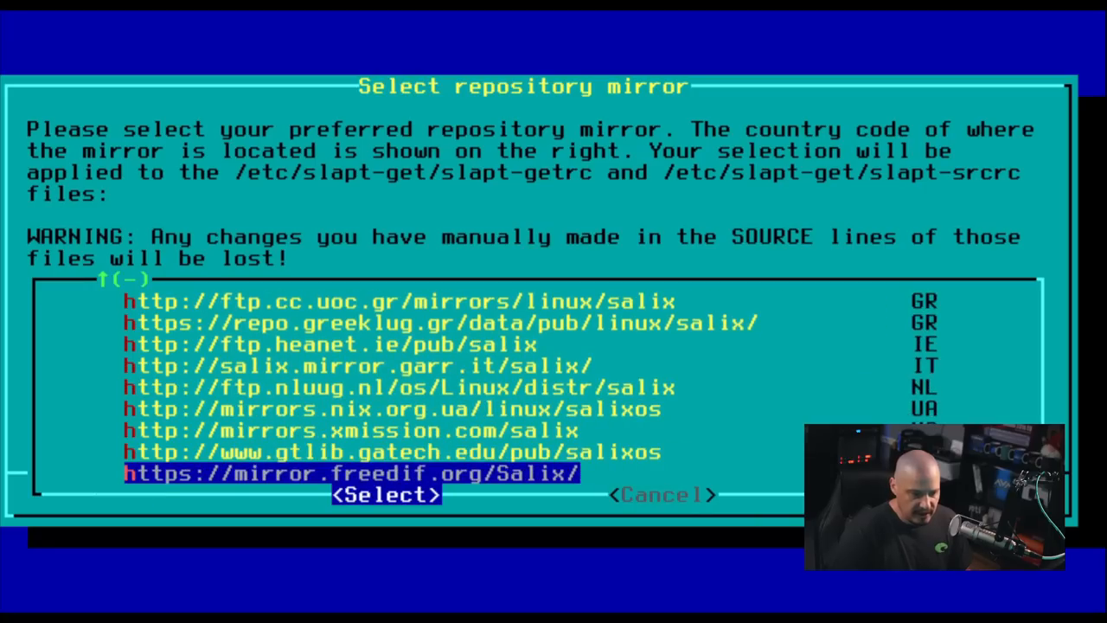
key(Up)
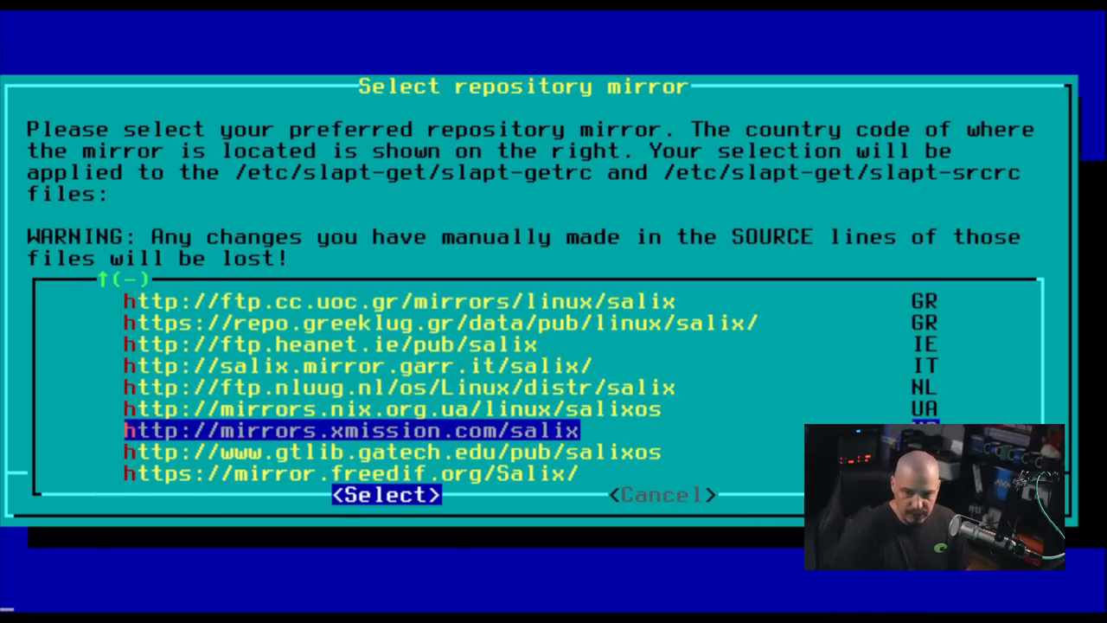
click(384, 495)
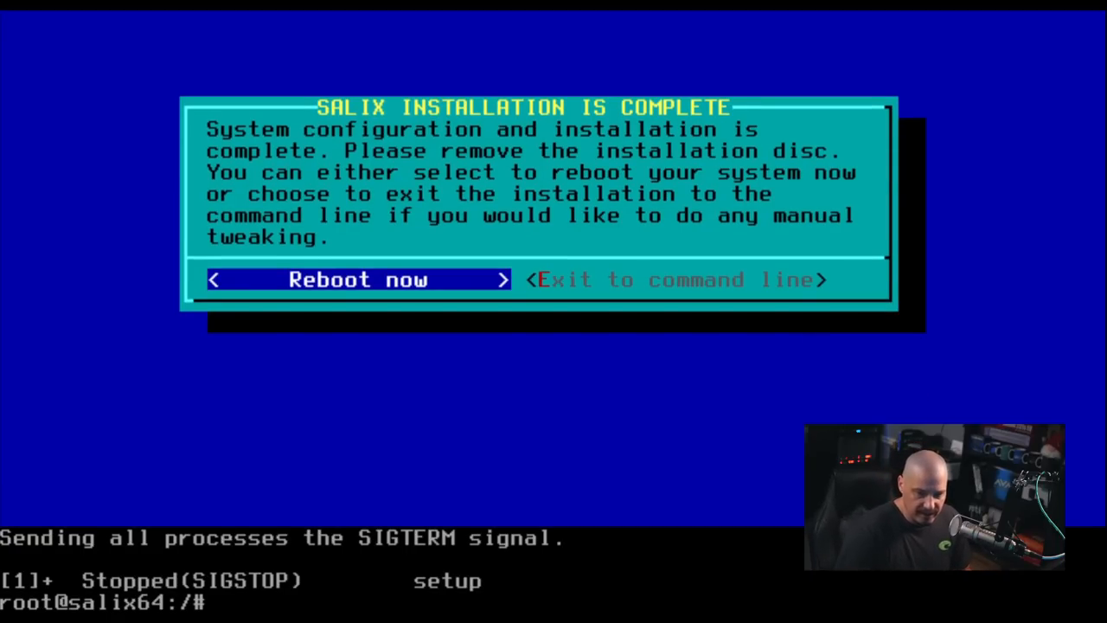
click(356, 280)
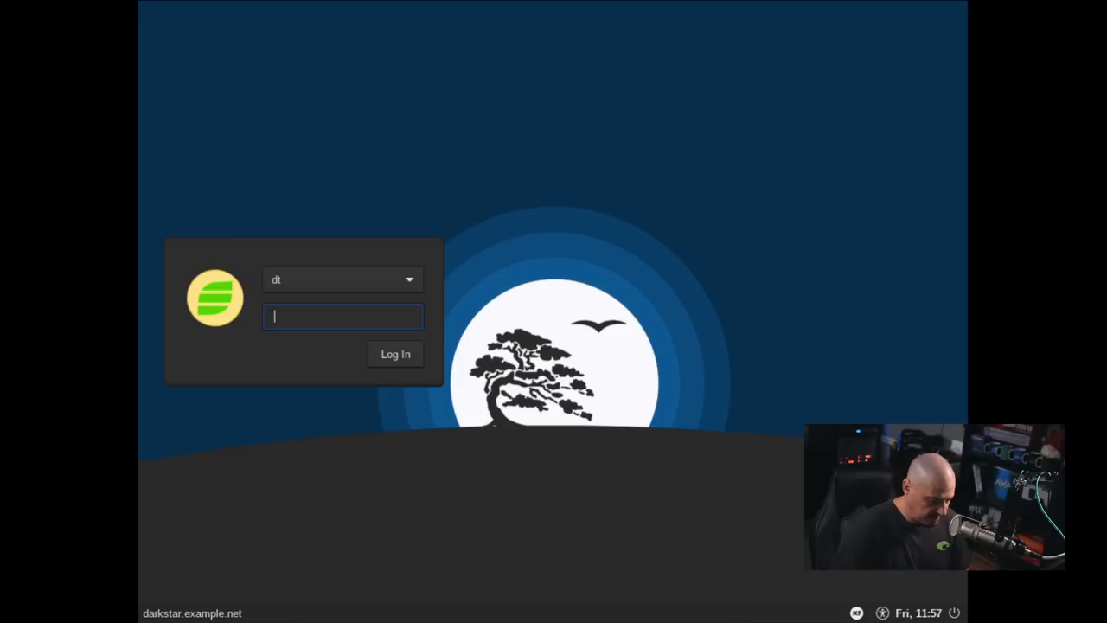
Log in as dt and reach the Xfce desktop
click(394, 353)
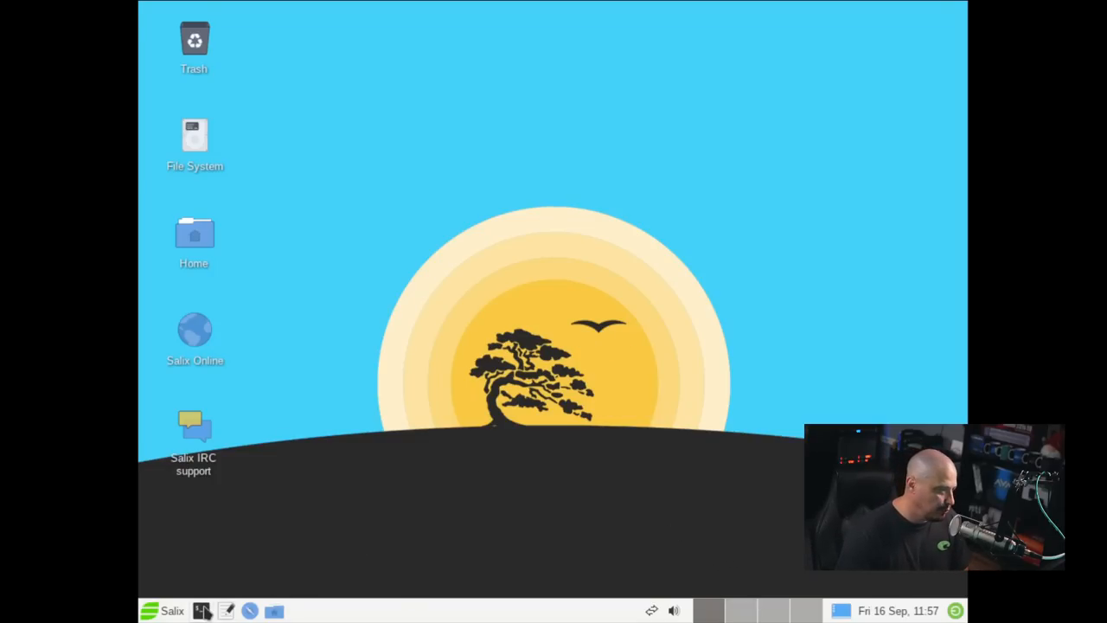
Run xrandr in a terminal to list the available display modes
click(201, 611)
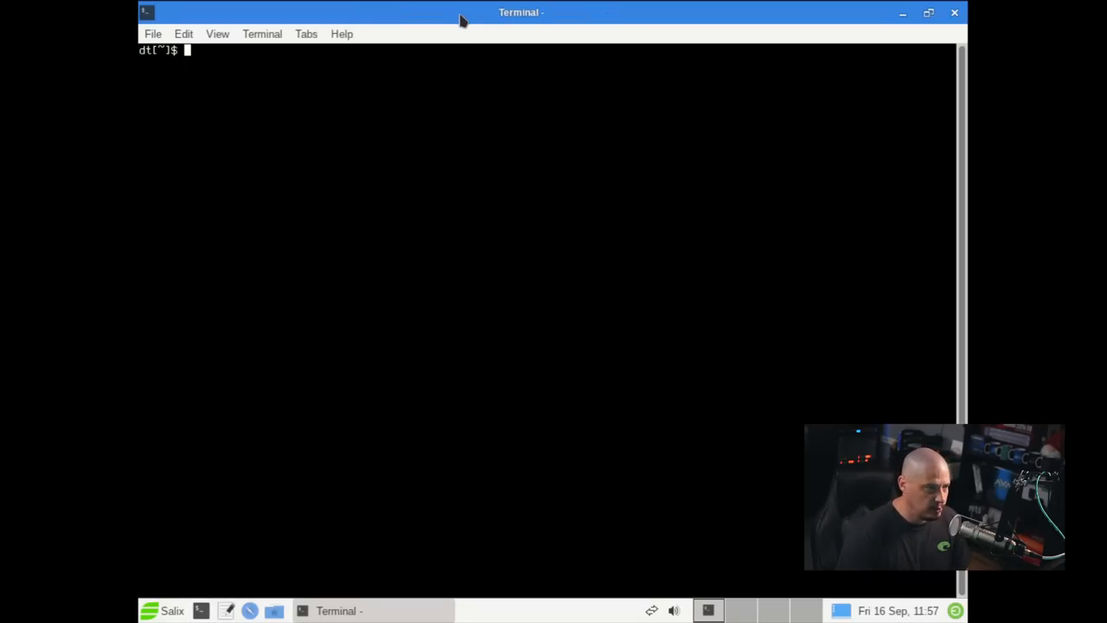
text(!)
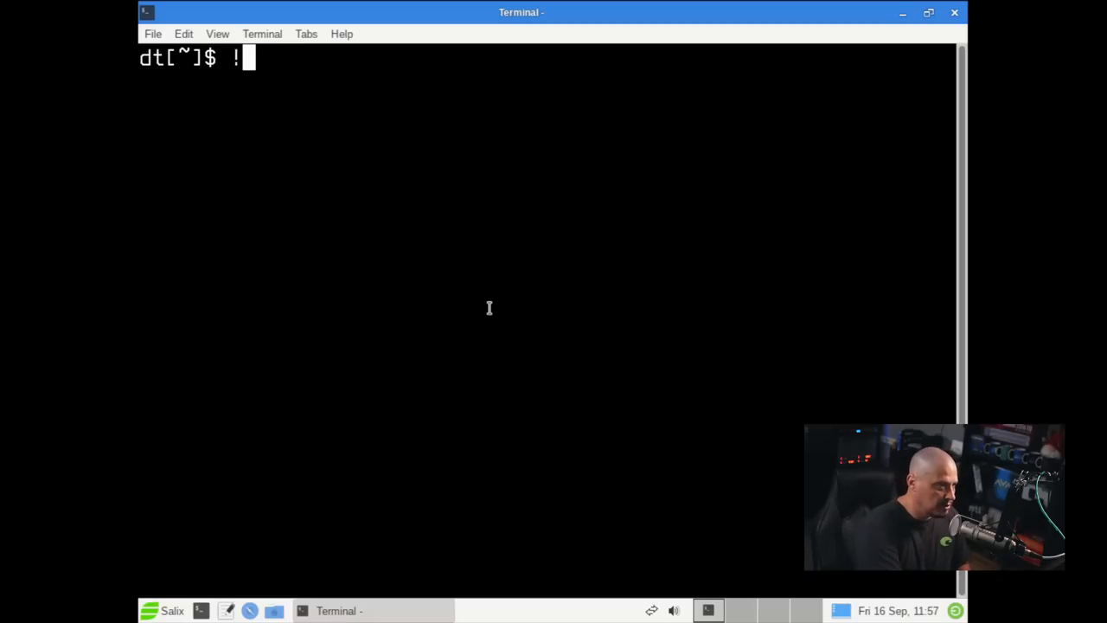
text(xrandr)
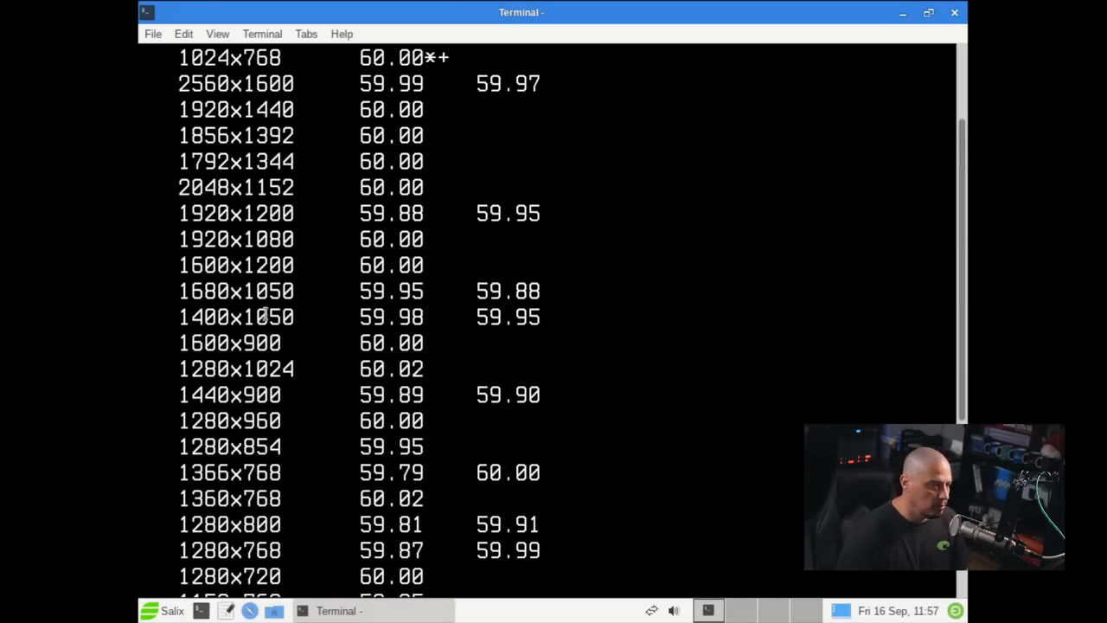
scroll(down, 3)
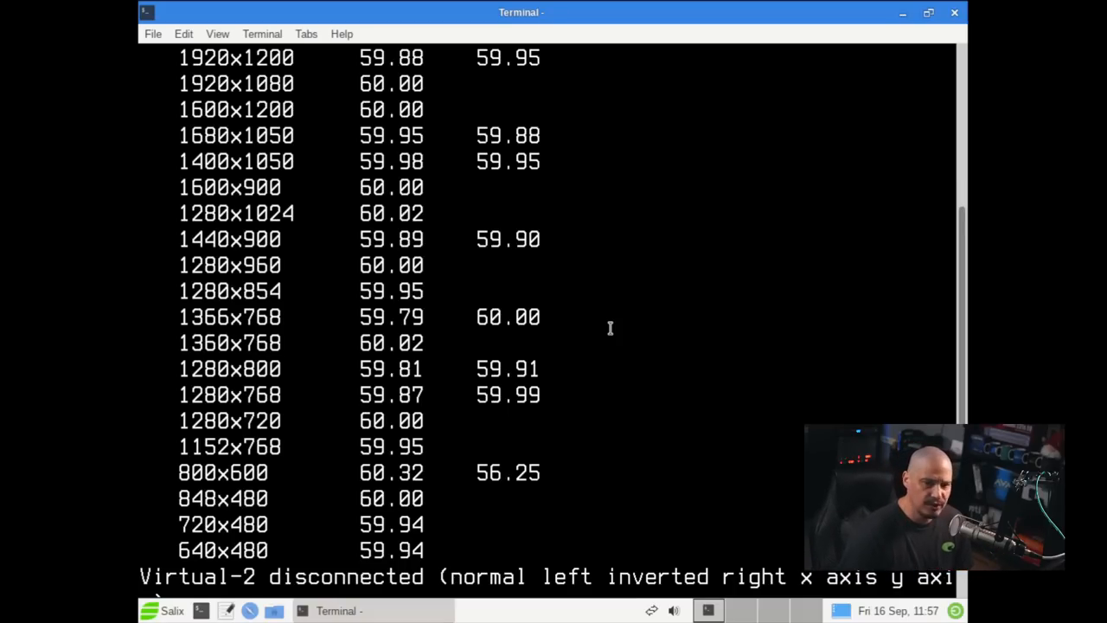
mouse_move(313, 221)
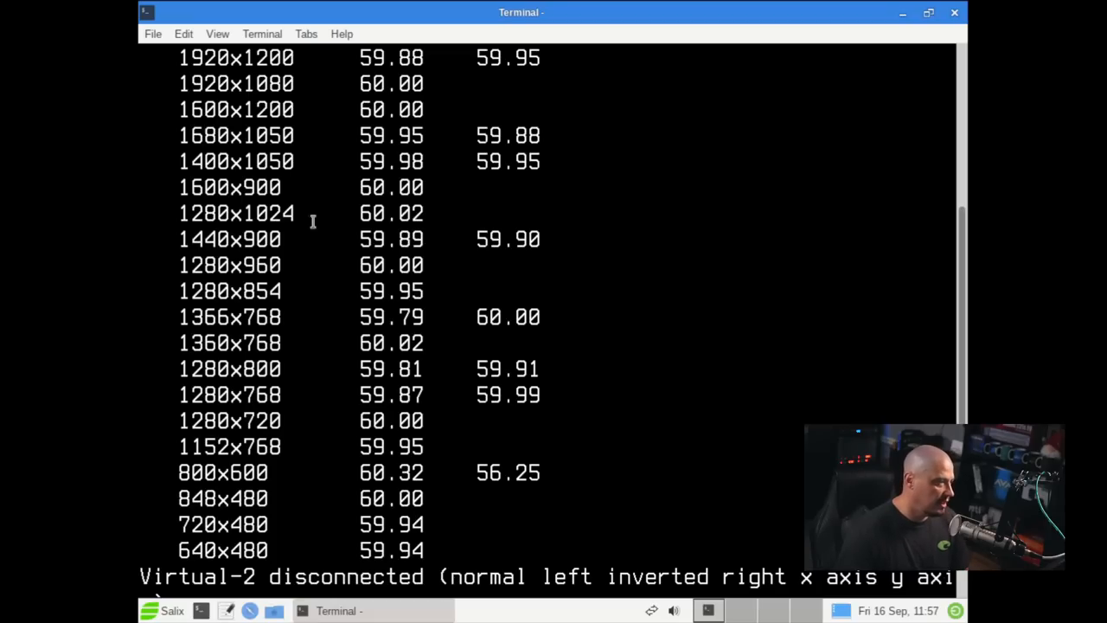
Switch the screen resolution with 'xrandr -s 1920x1080'
double_click(236, 83)
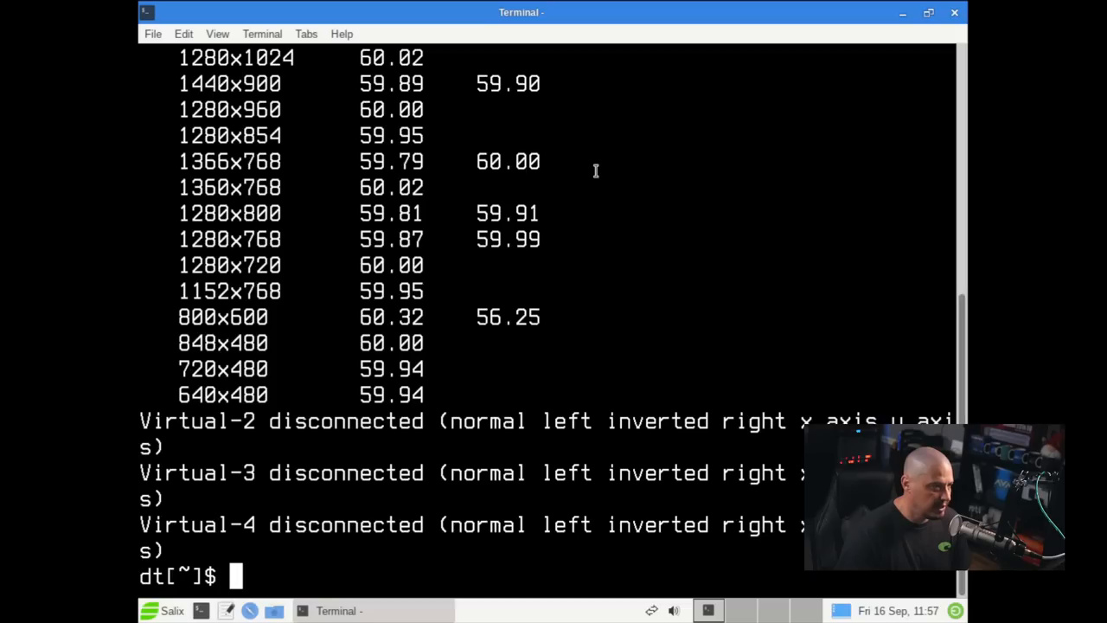
text(xra)
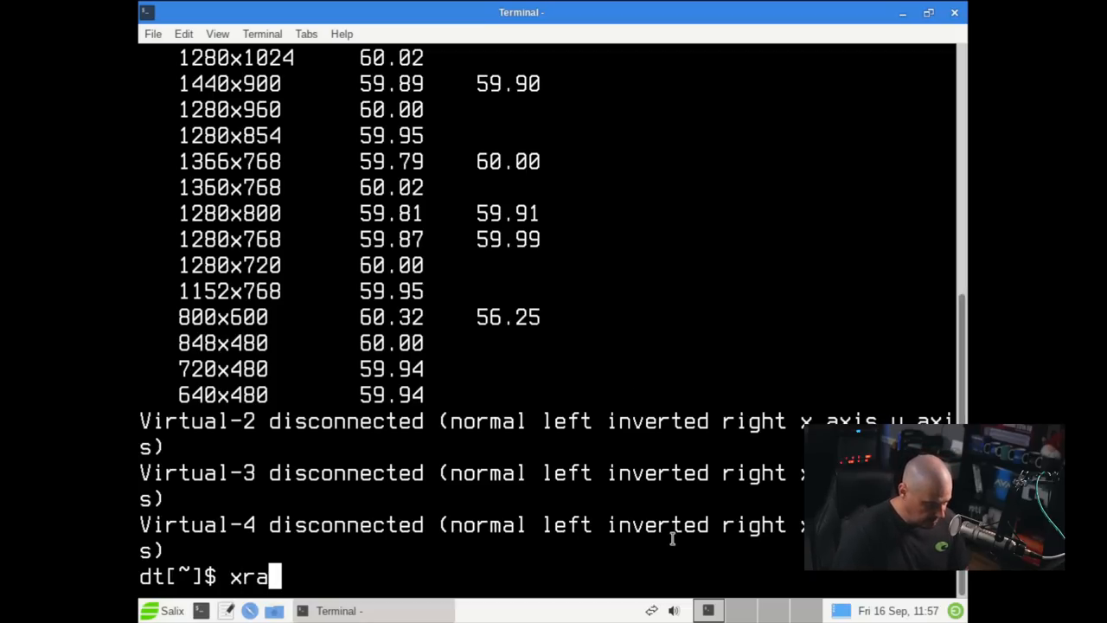
text(ndr)
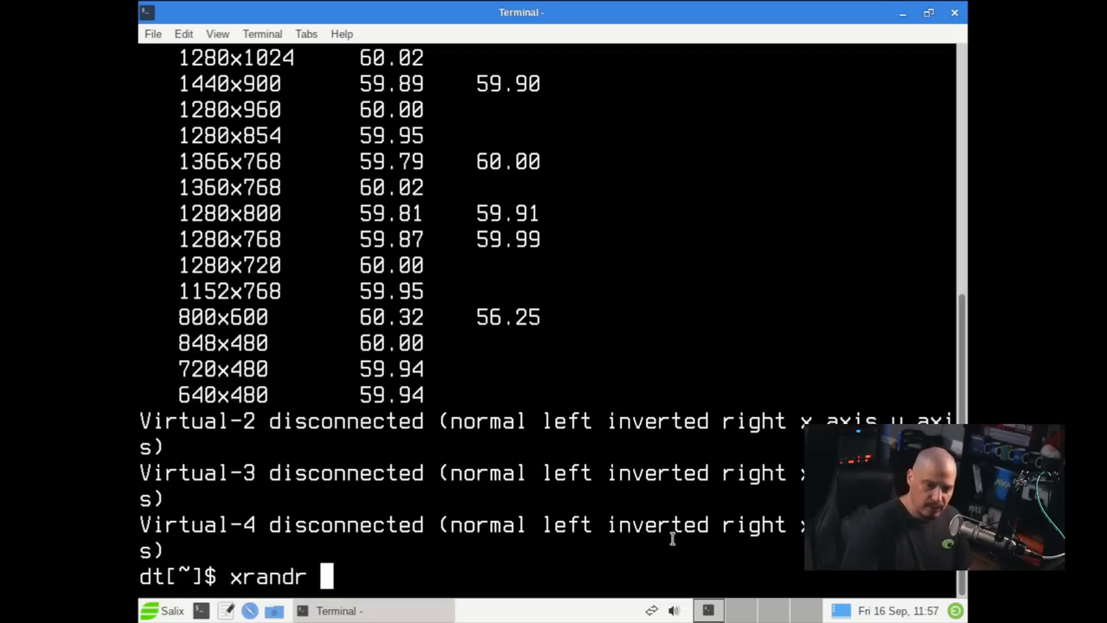
text(-s 18)
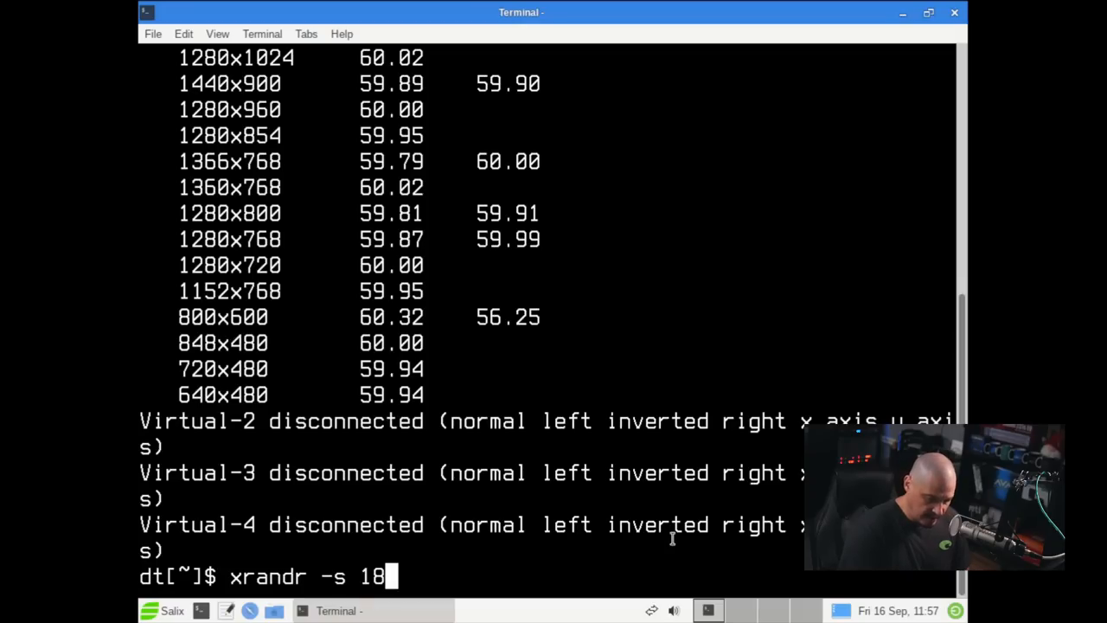
text(920x)
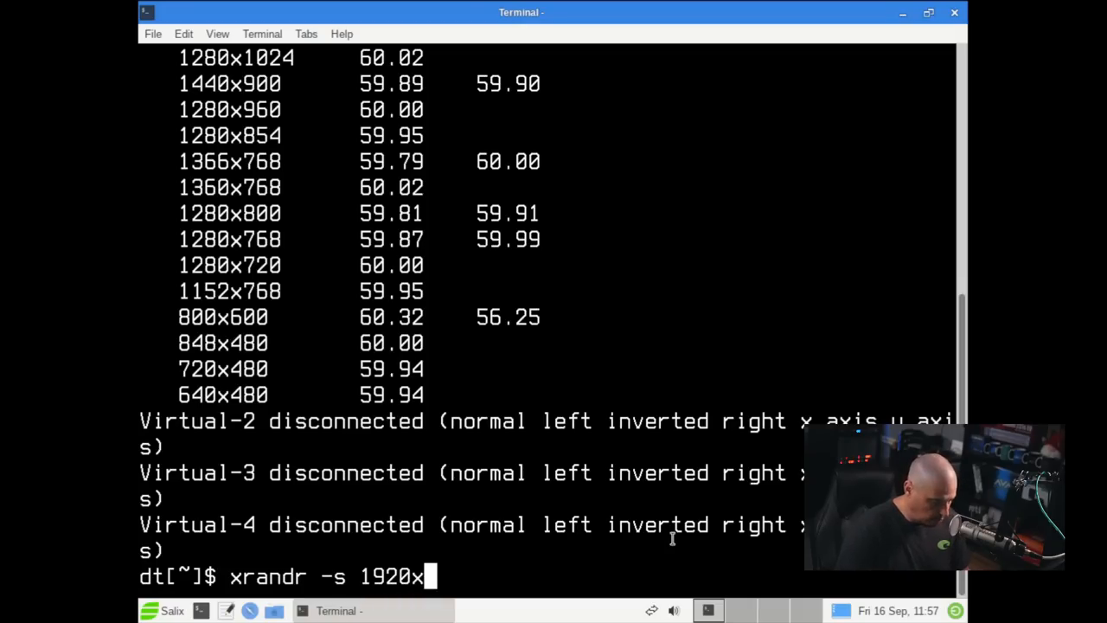
text(1080)
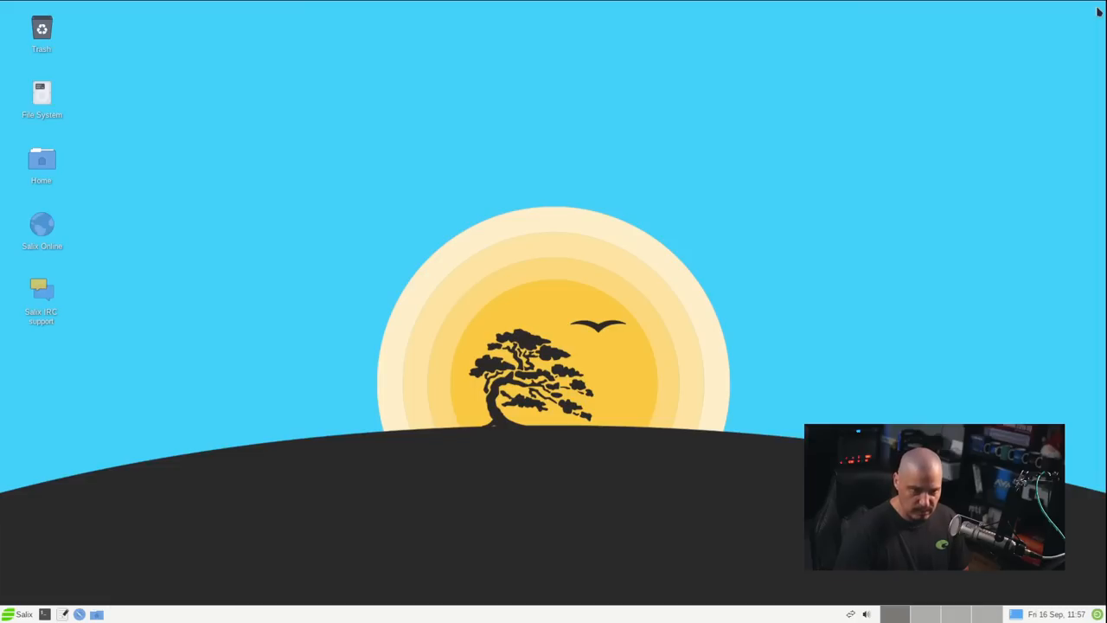
mouse_move(1048, 83)
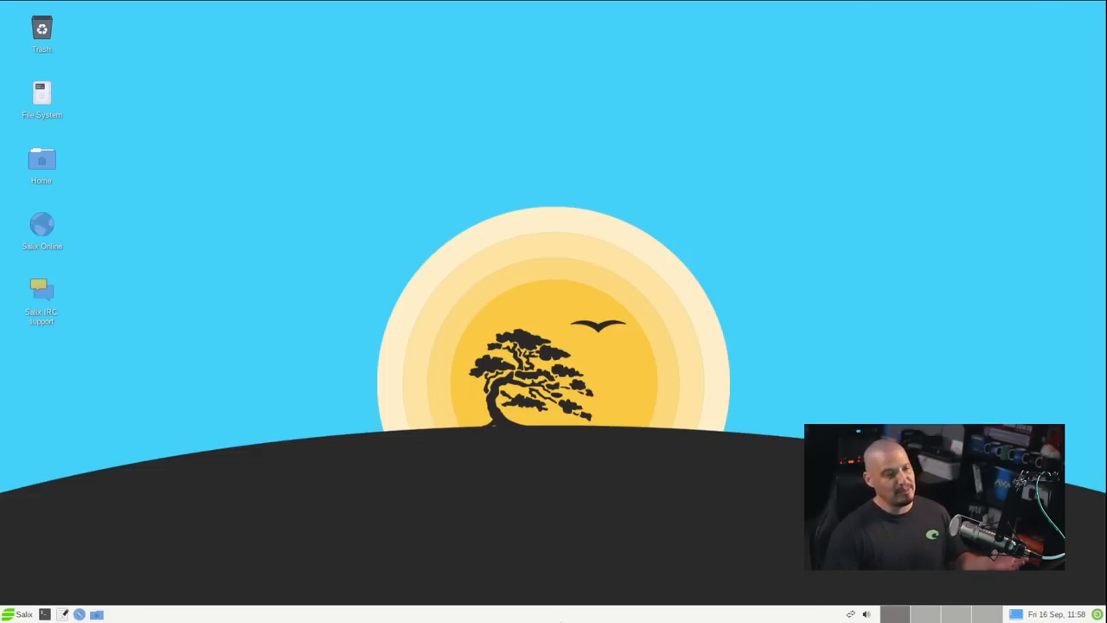
mouse_move(581, 587)
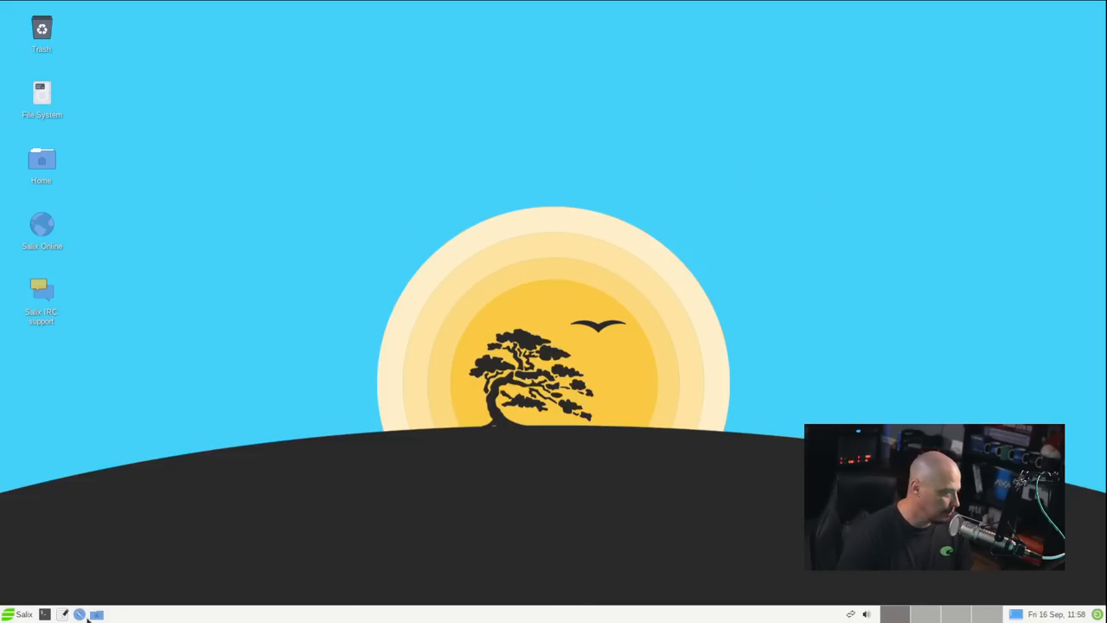
click(9, 614)
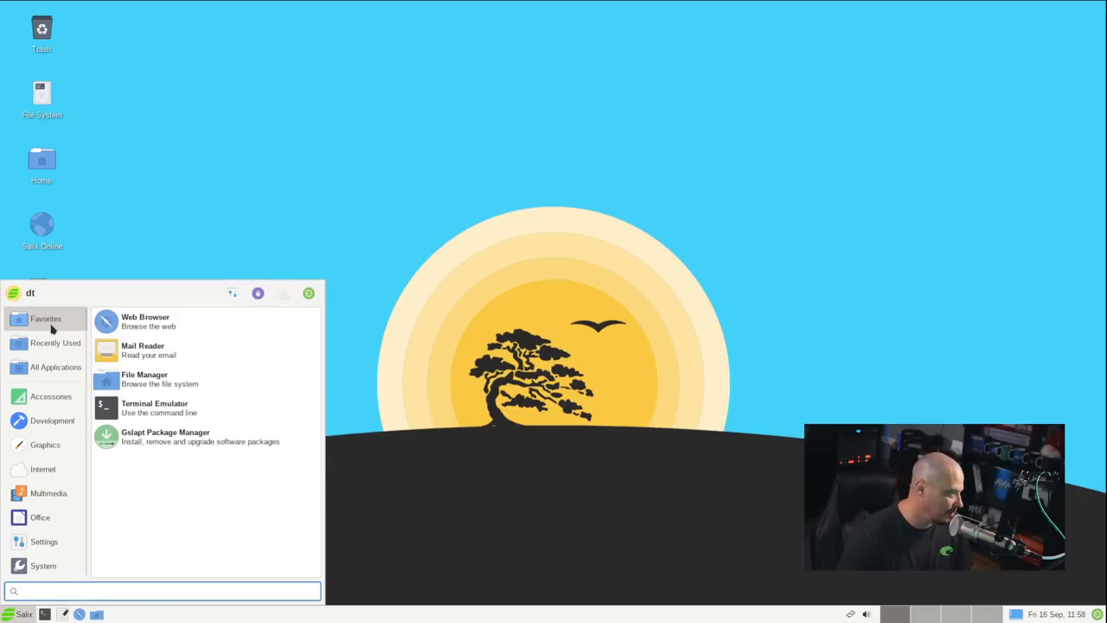
click(40, 516)
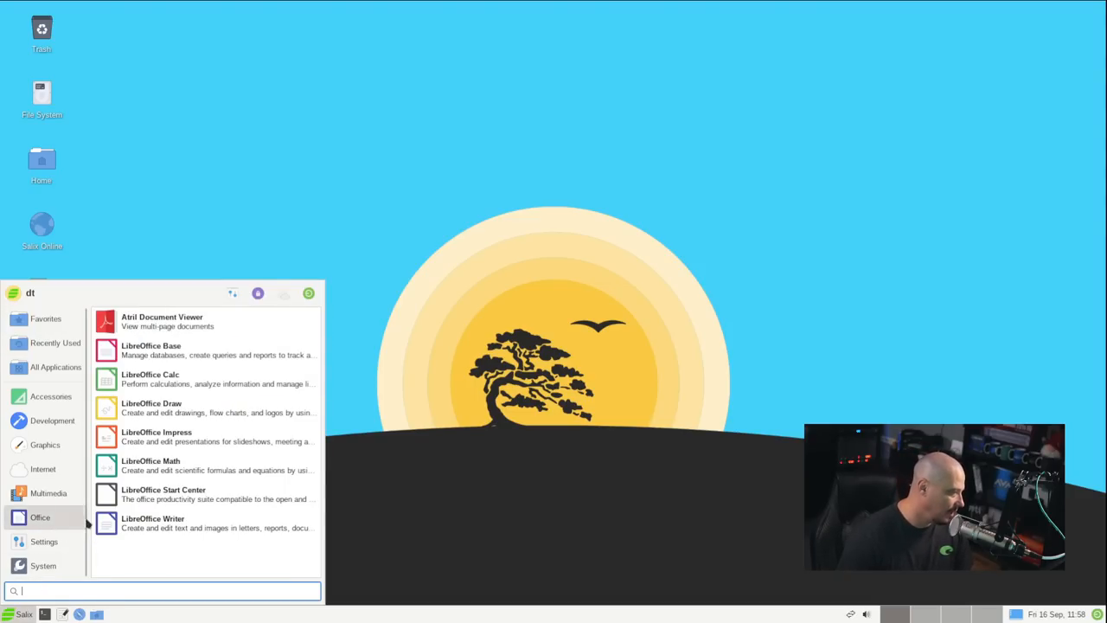
click(45, 318)
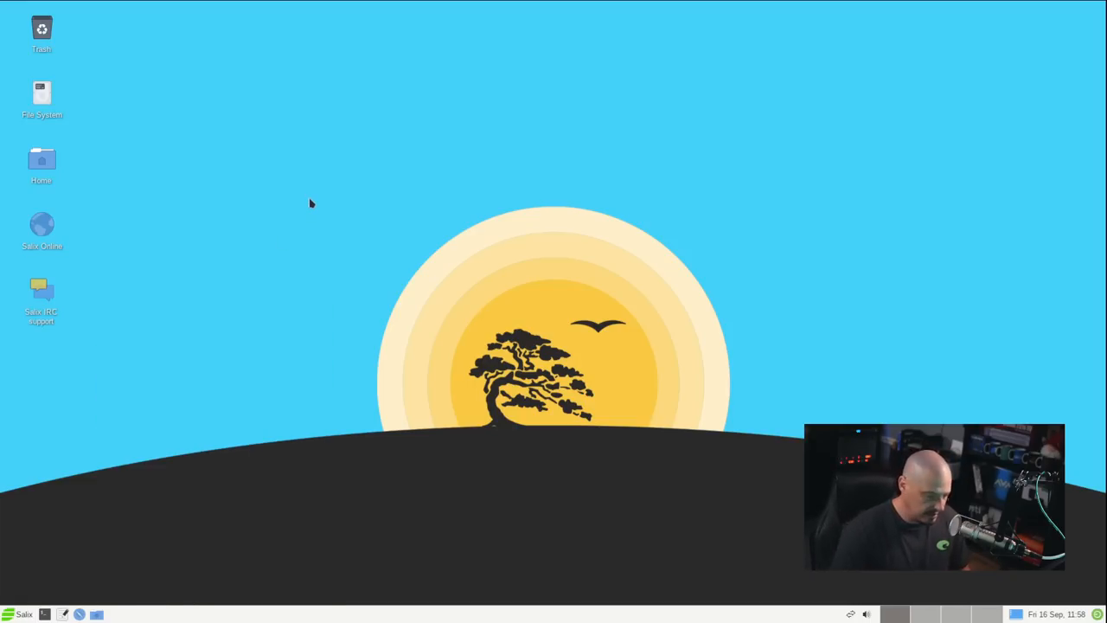
mouse_move(256, 323)
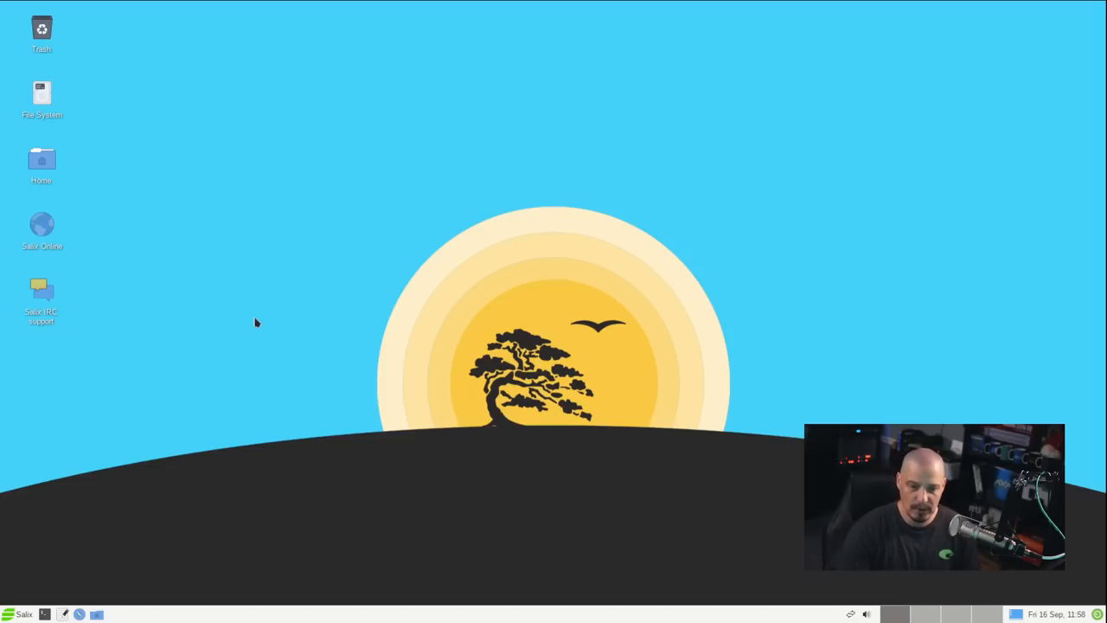
mouse_move(782, 532)
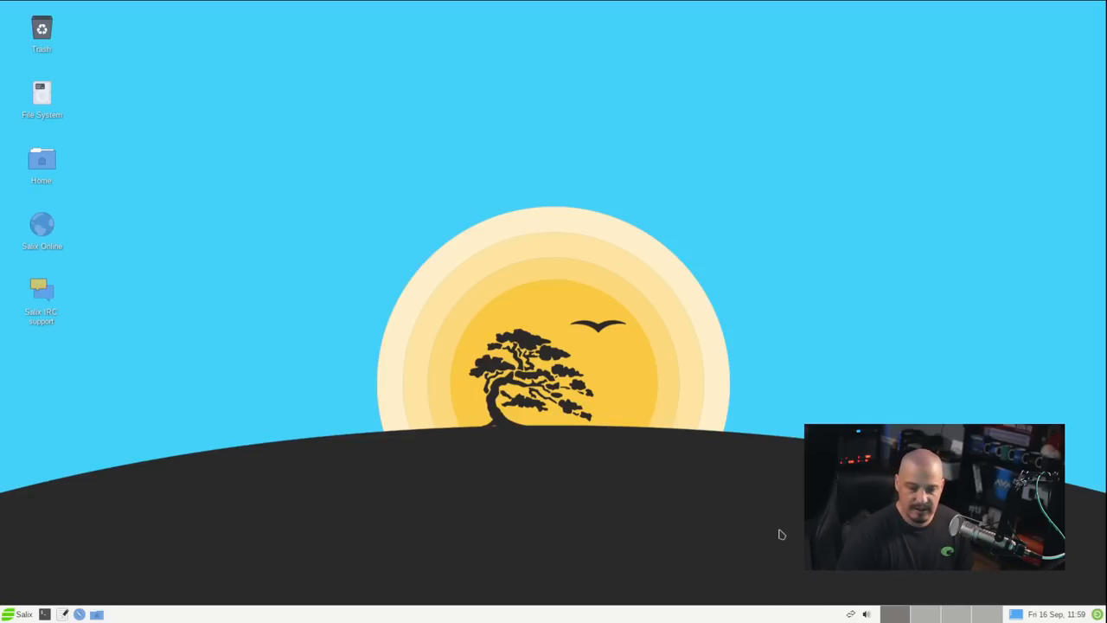
mouse_move(193, 476)
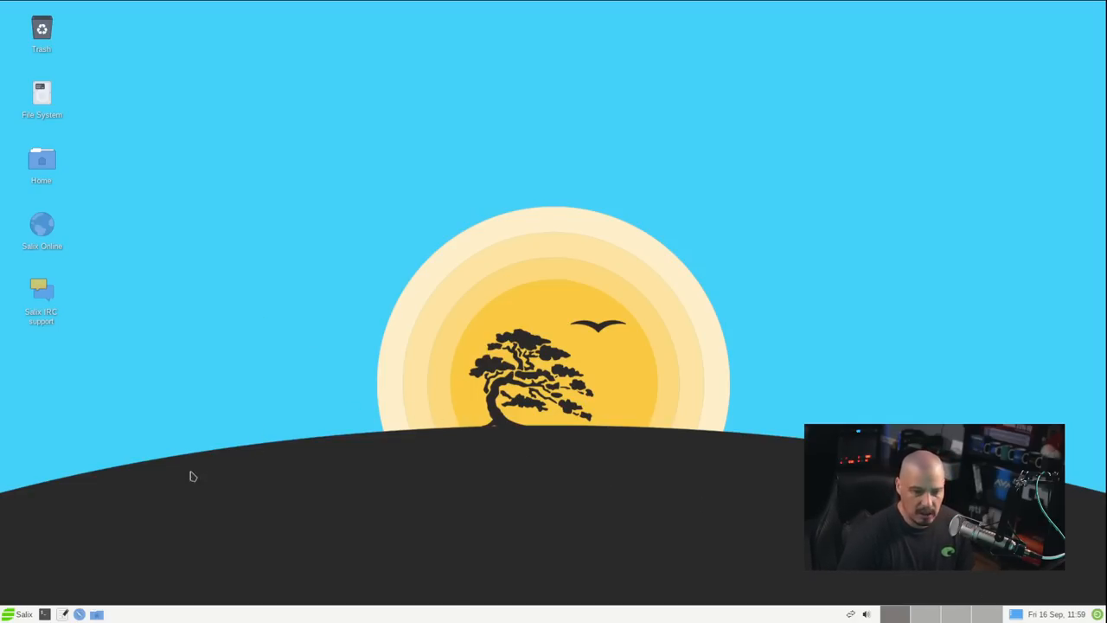
click(8, 614)
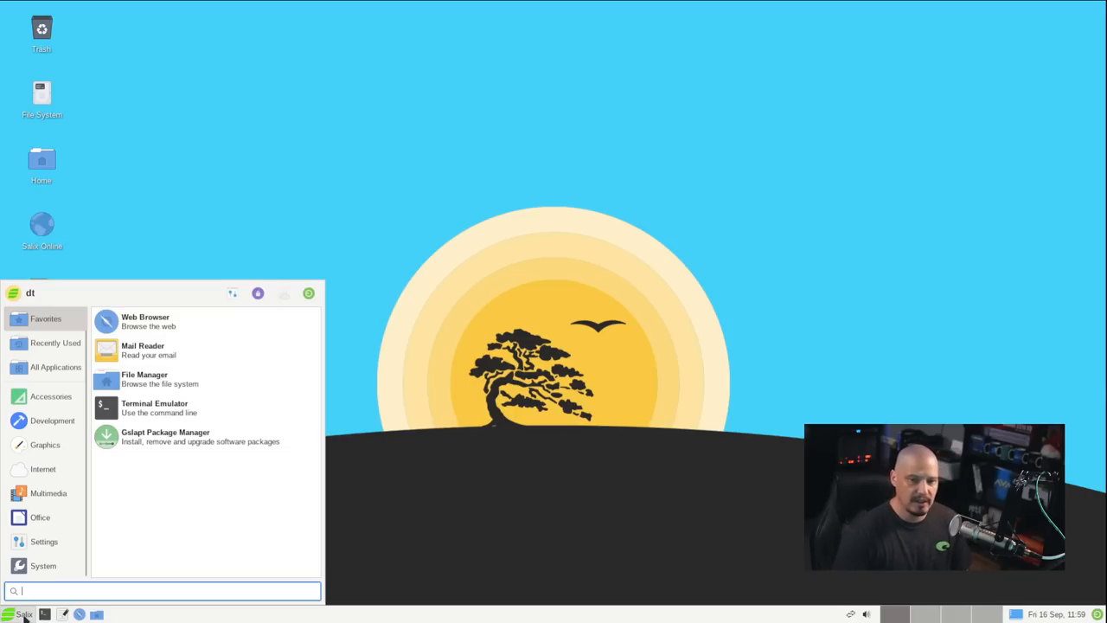
click(39, 516)
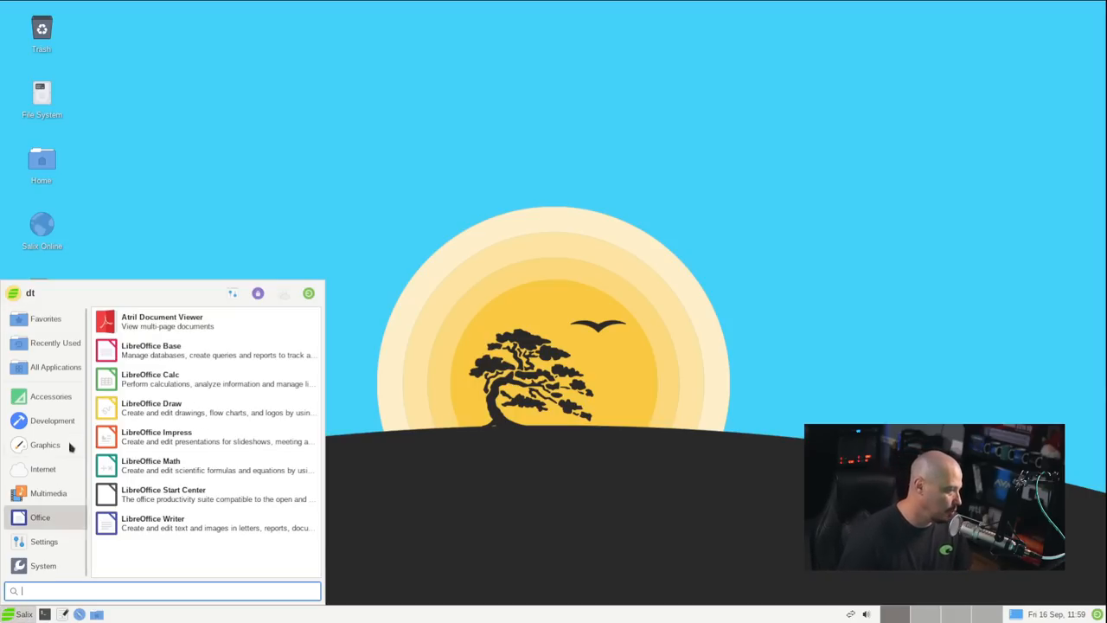
click(50, 396)
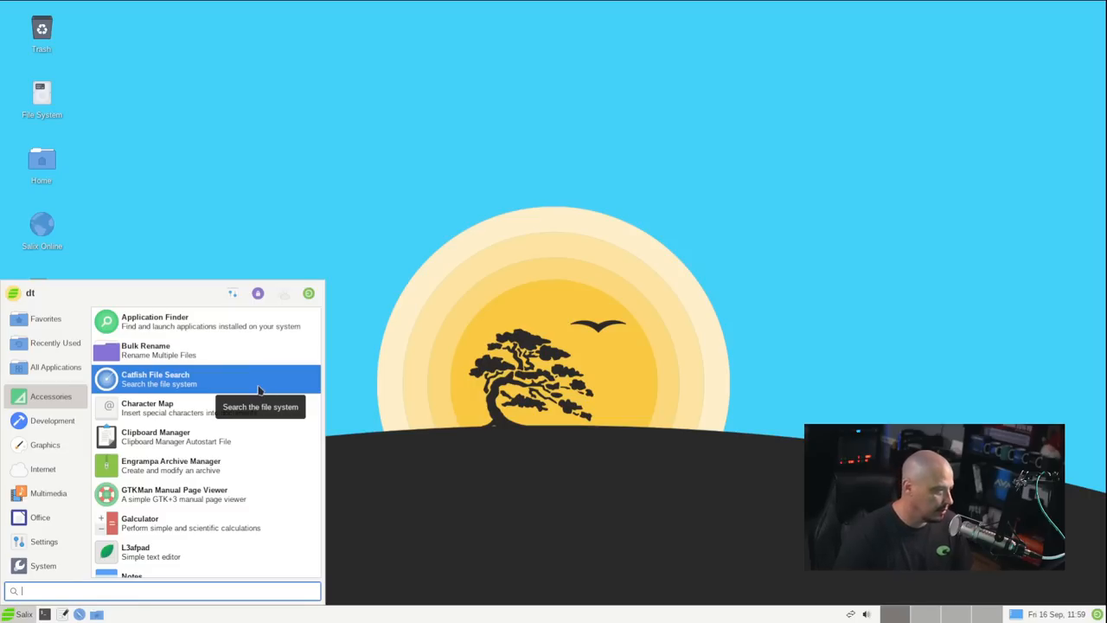
mouse_move(260, 435)
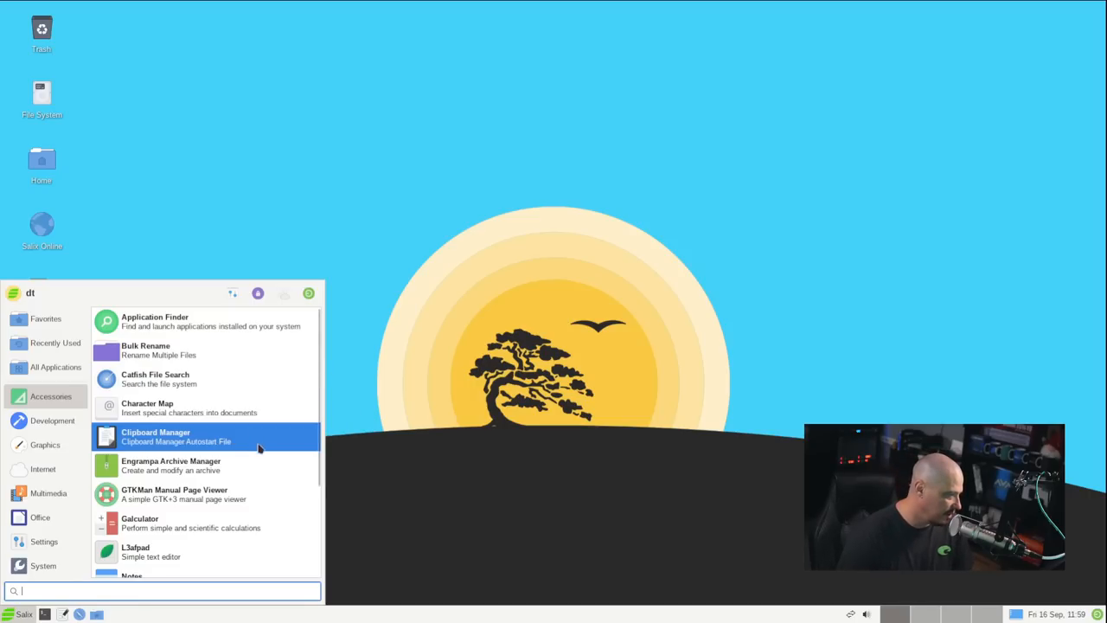
mouse_move(259, 447)
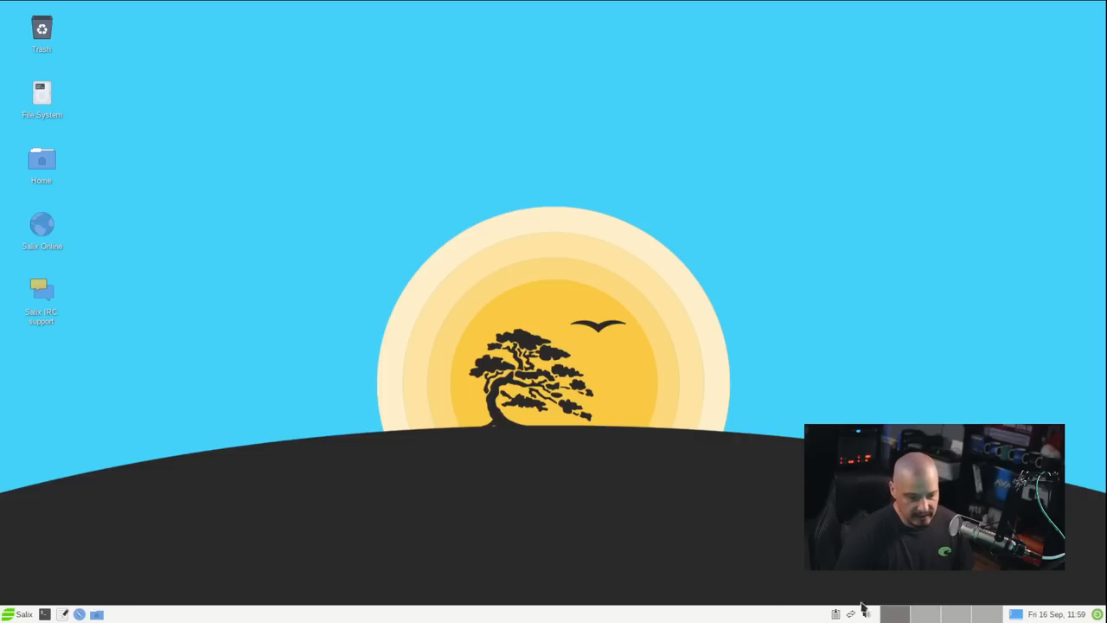
Dismiss the Clipman 1.6.2 About dialog from the panel menu, leaving the empty desktop
click(836, 614)
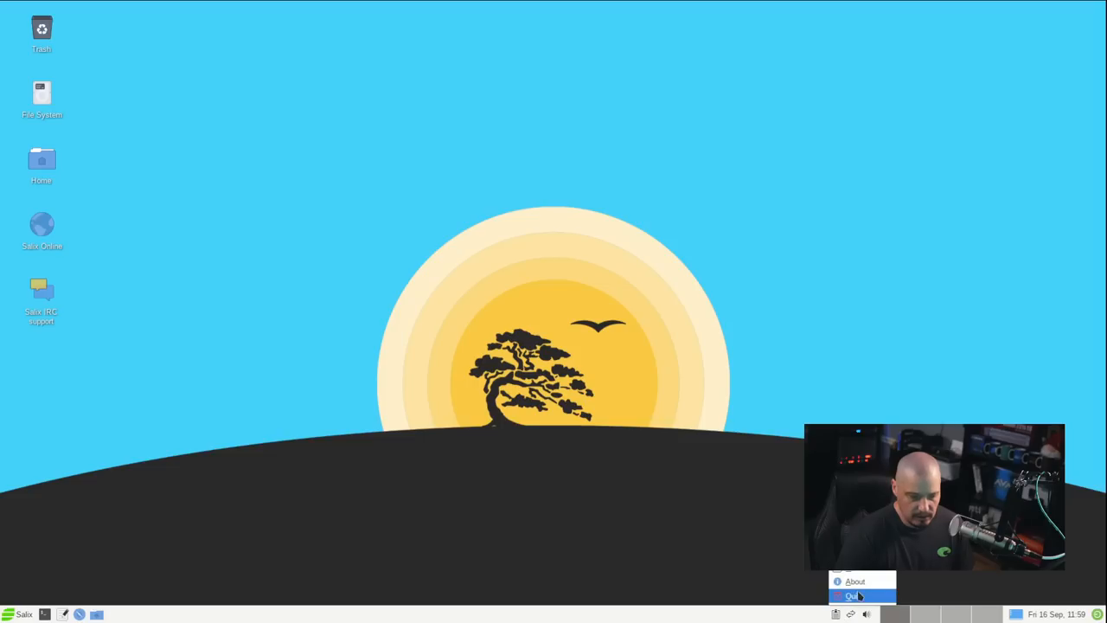
click(855, 582)
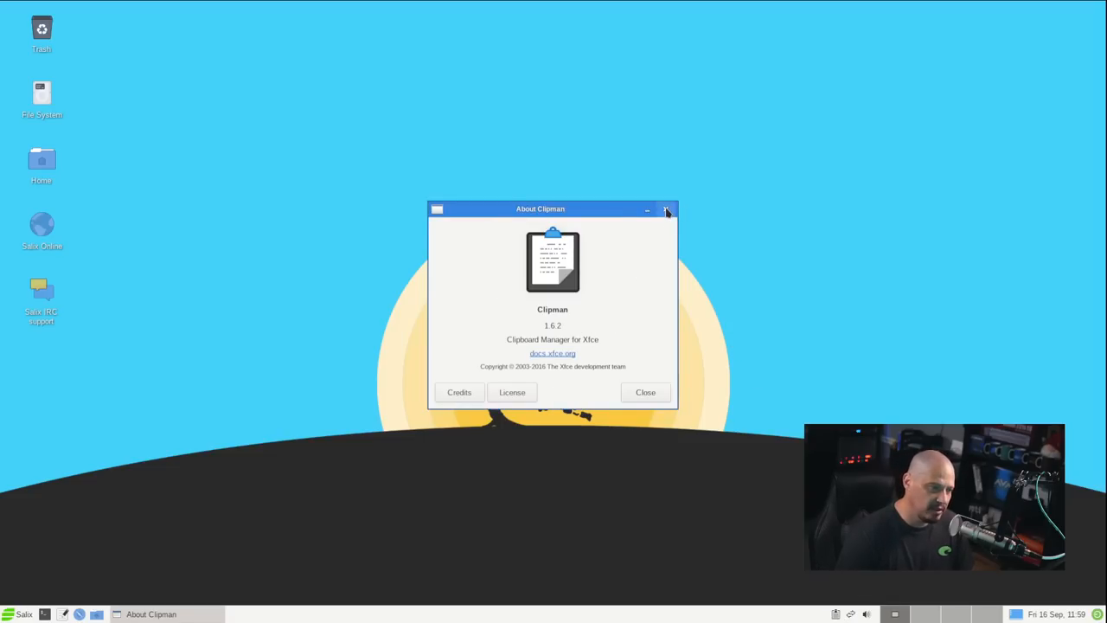
click(666, 207)
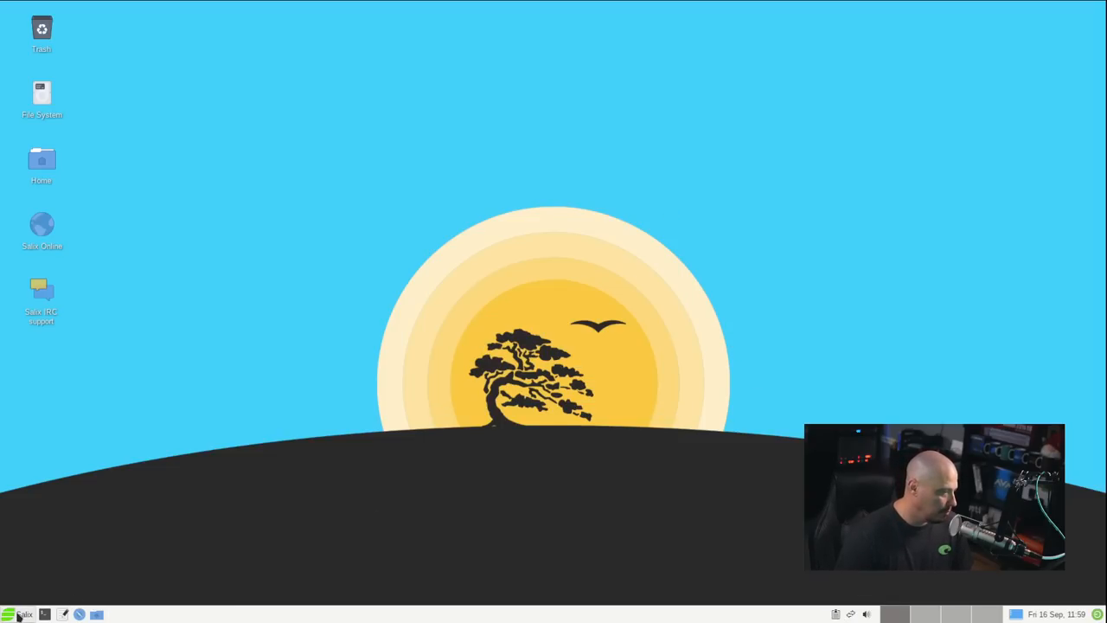
Launch Engrampa Archive Manager from the Whisker menu and close its empty window
click(9, 614)
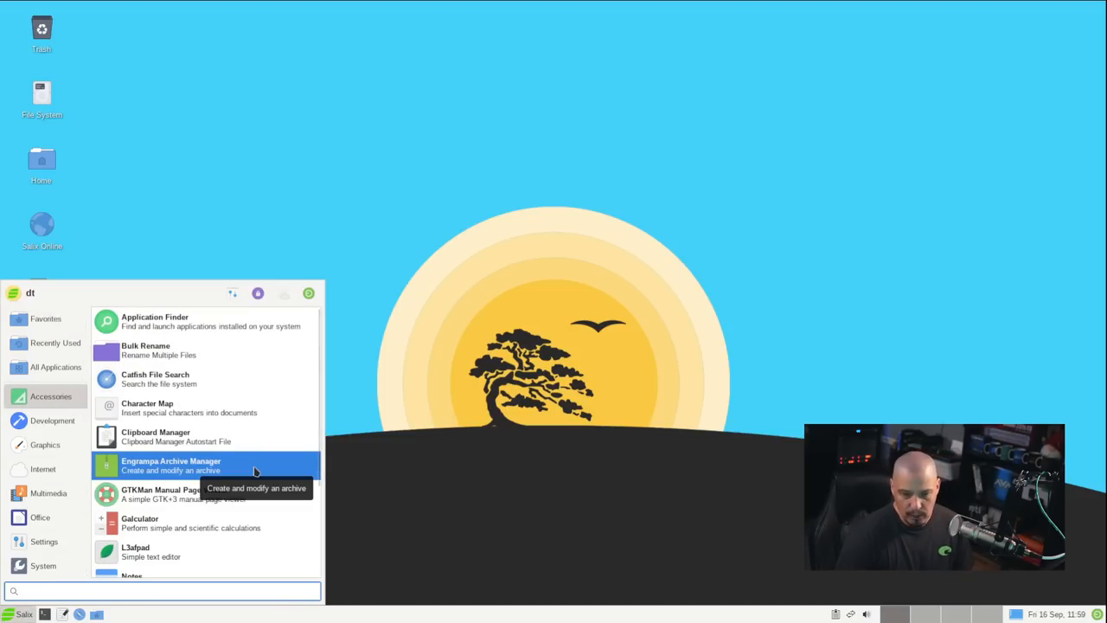
click(169, 464)
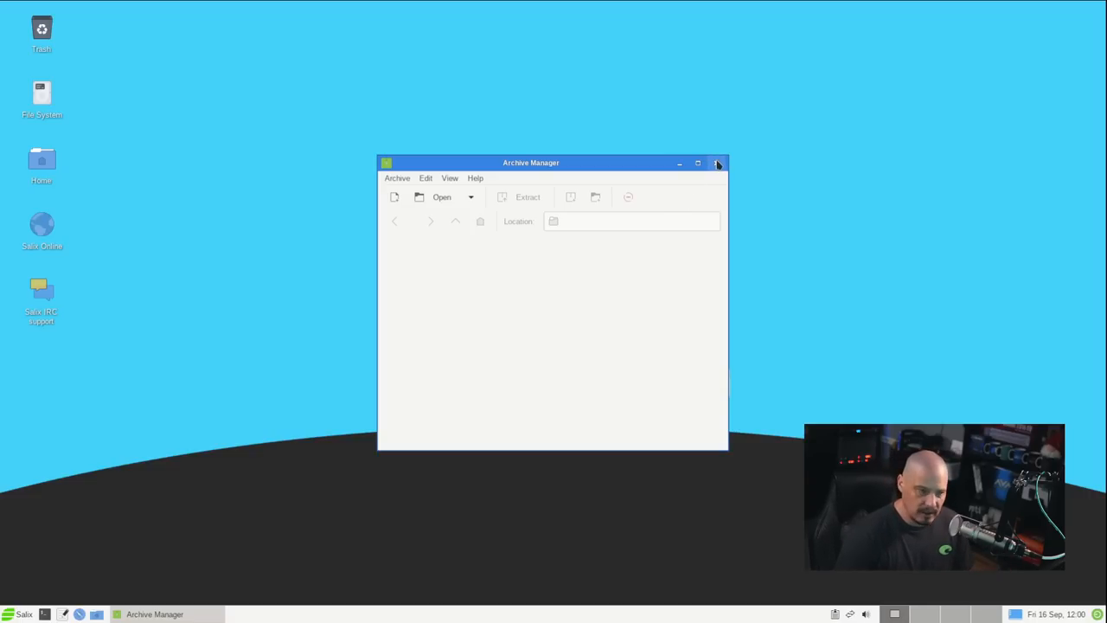
click(716, 163)
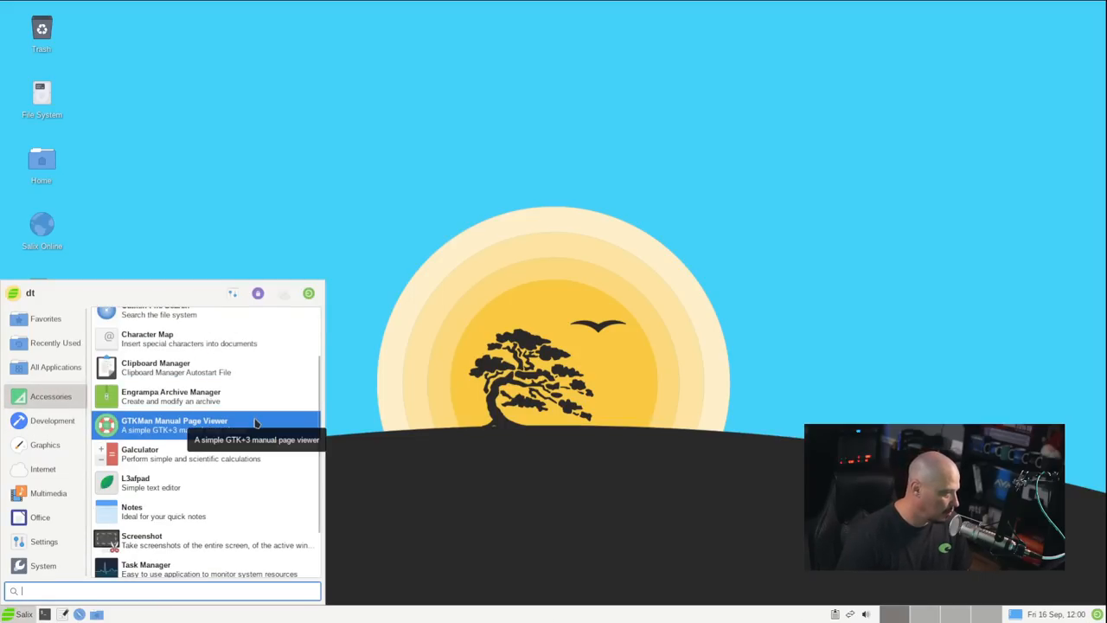
Launch Galculator, switch it to Scientific Mode then Paper Mode, and close it
click(140, 453)
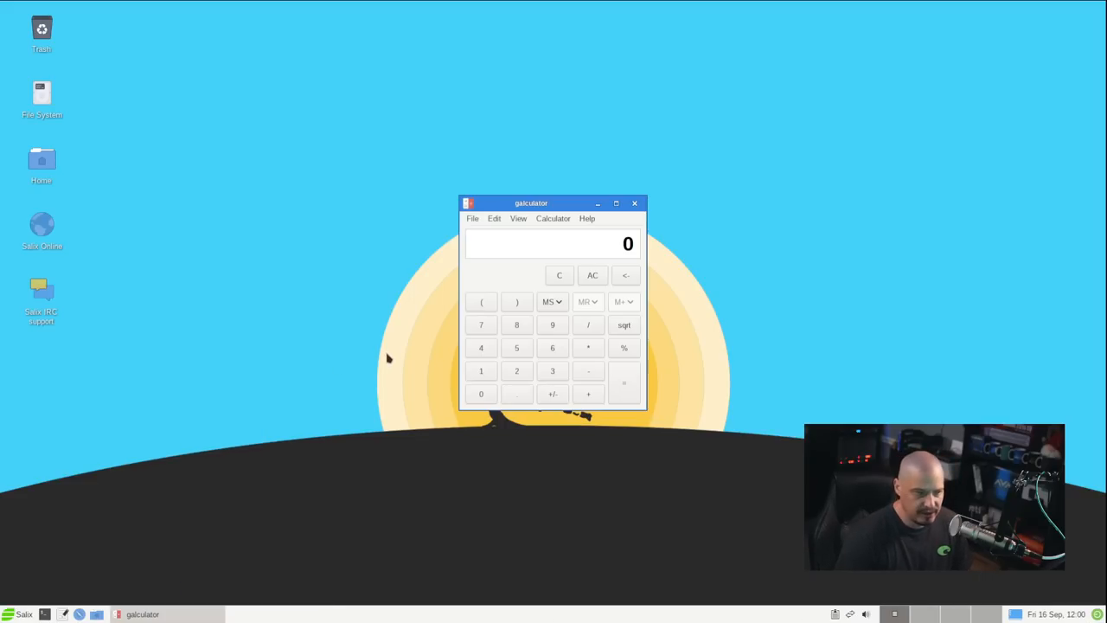
mouse_move(586, 218)
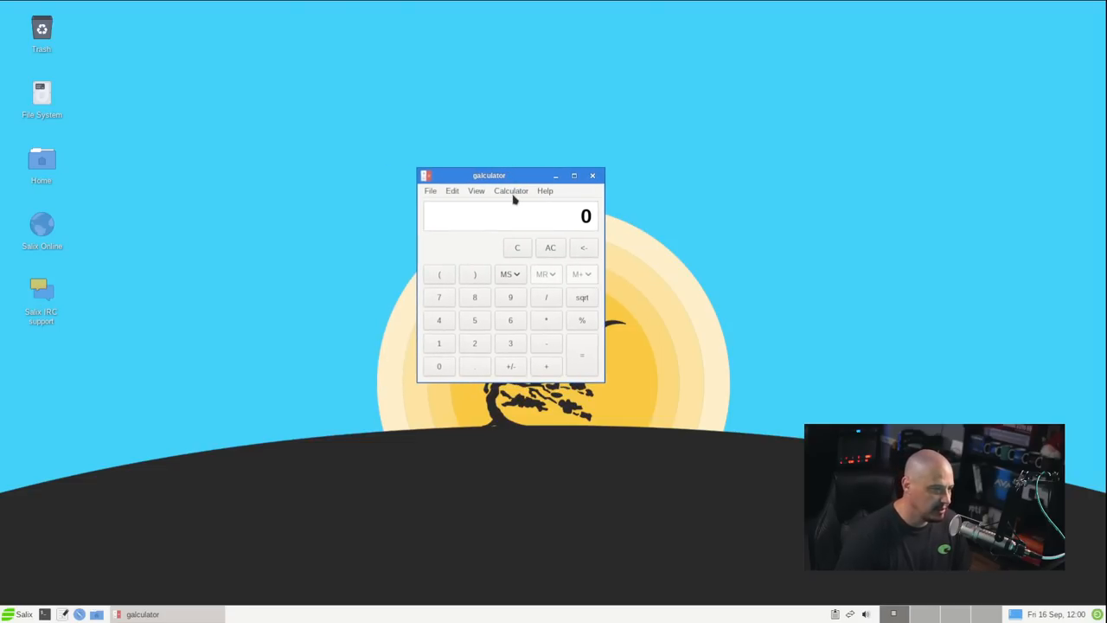
click(476, 190)
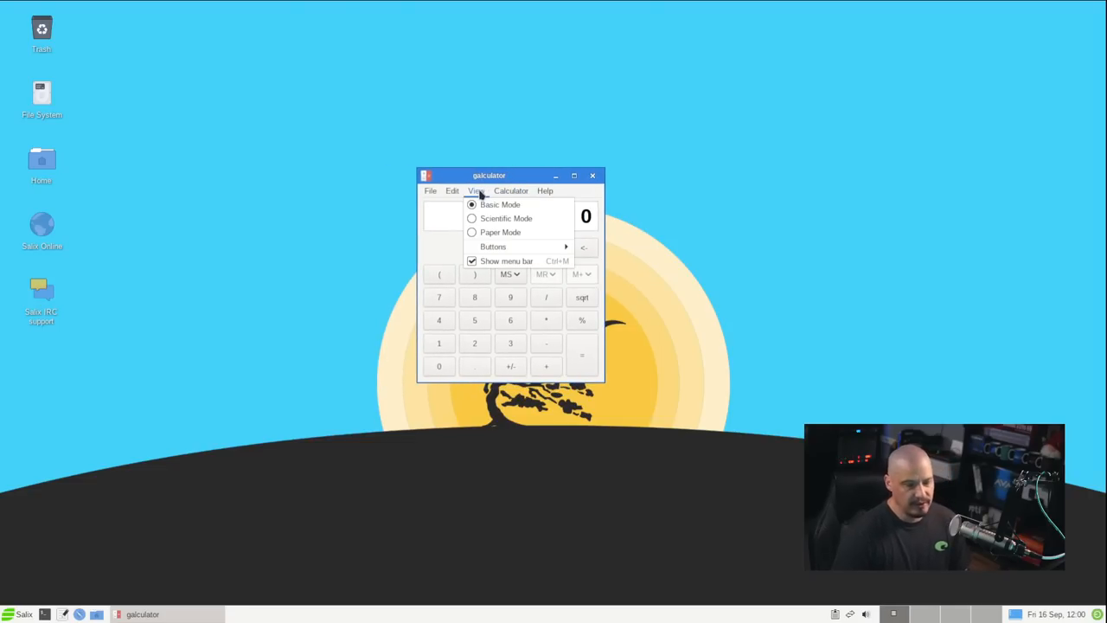
click(505, 218)
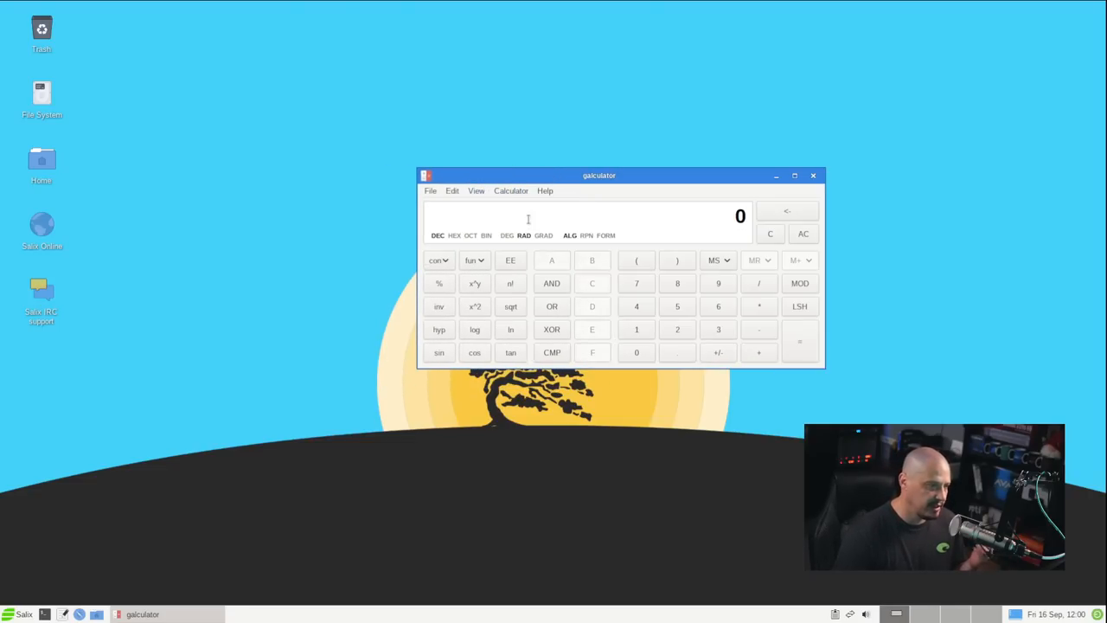
click(476, 190)
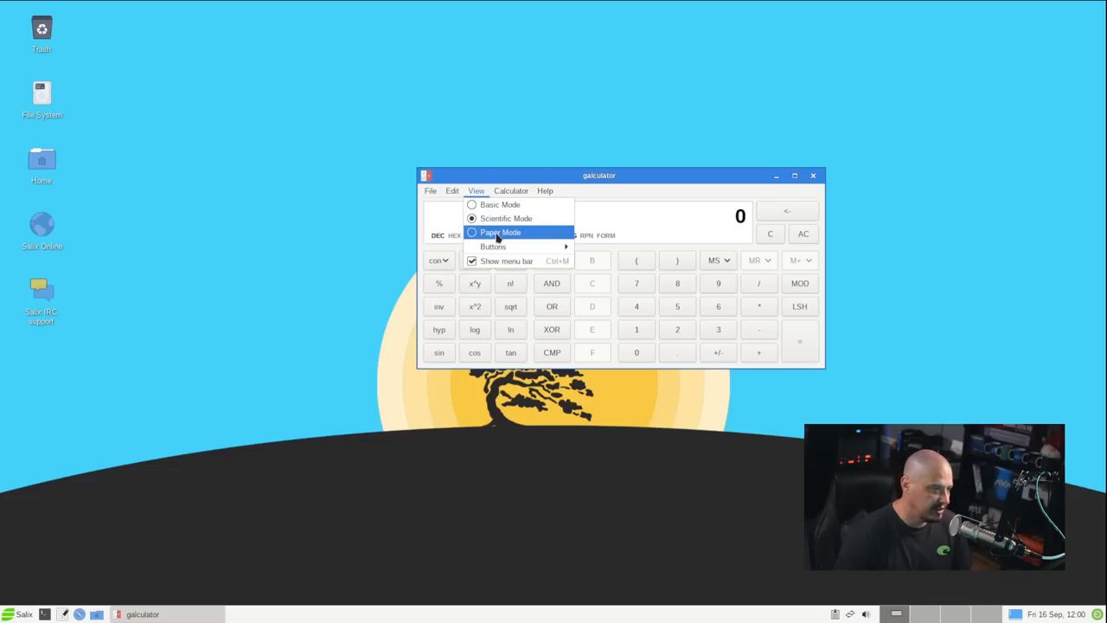
click(500, 232)
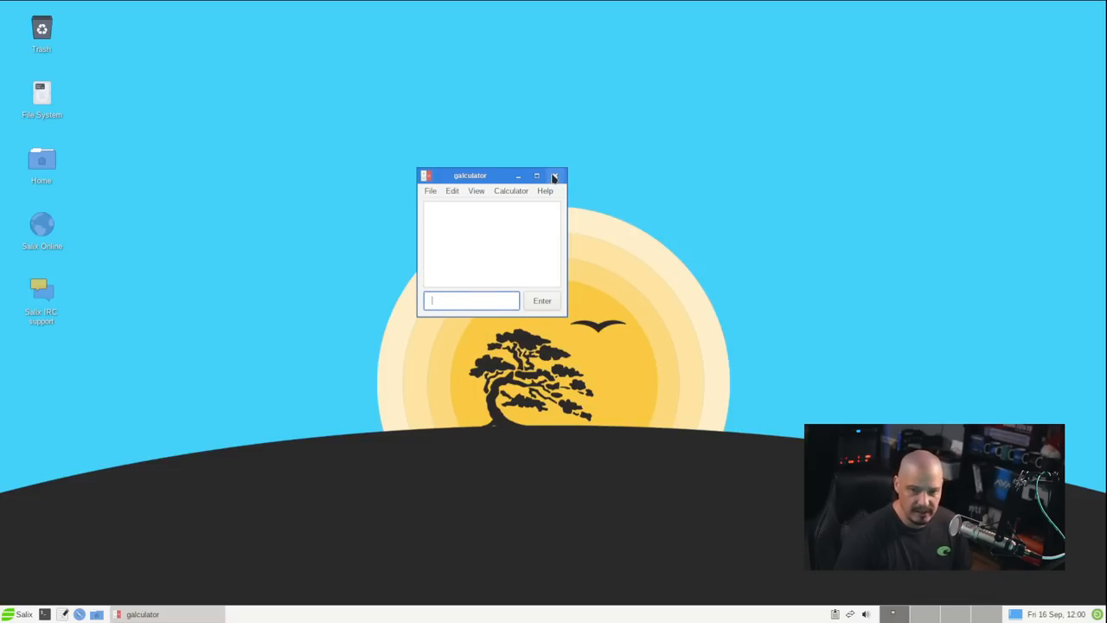
click(554, 176)
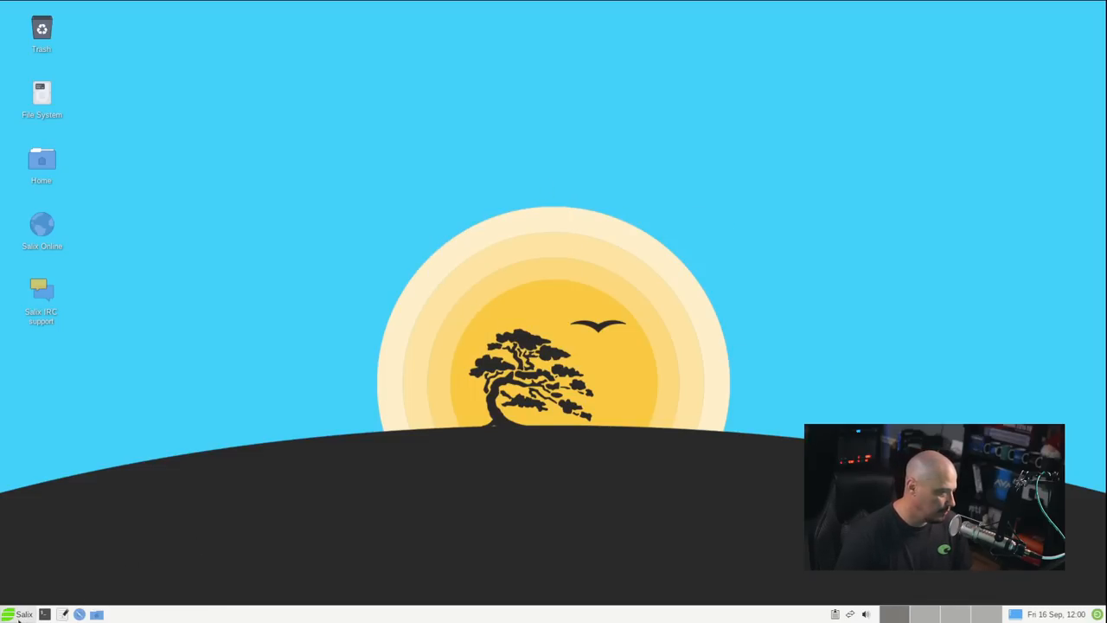
Launch Leafpad from Accessories, view its About dialog (version 0.8.18.1.11), move it aside and close it
click(13, 614)
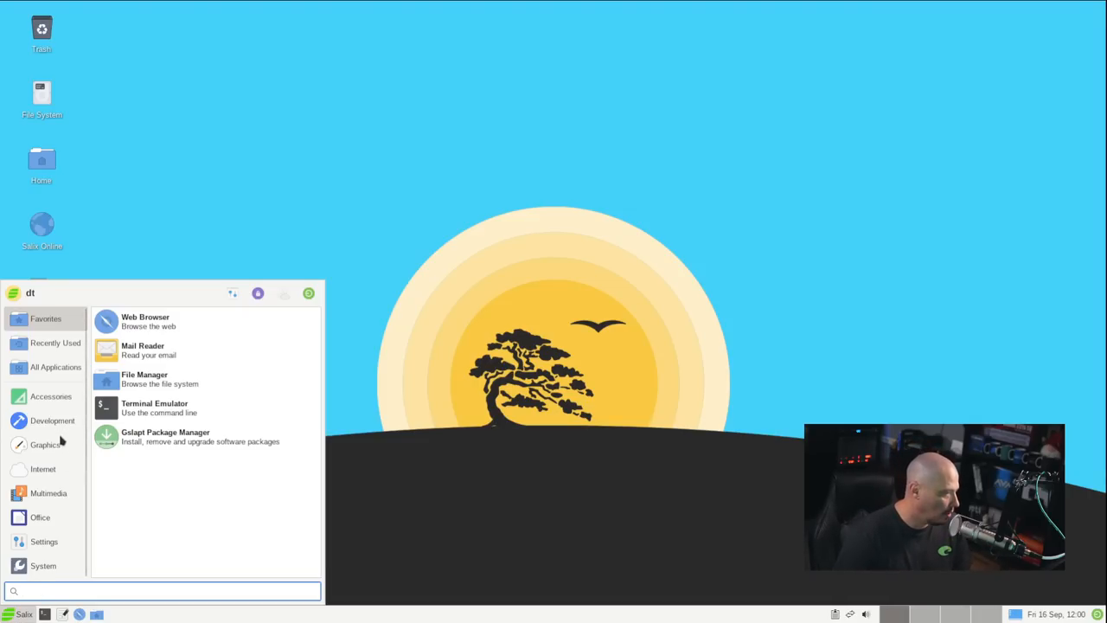
click(51, 397)
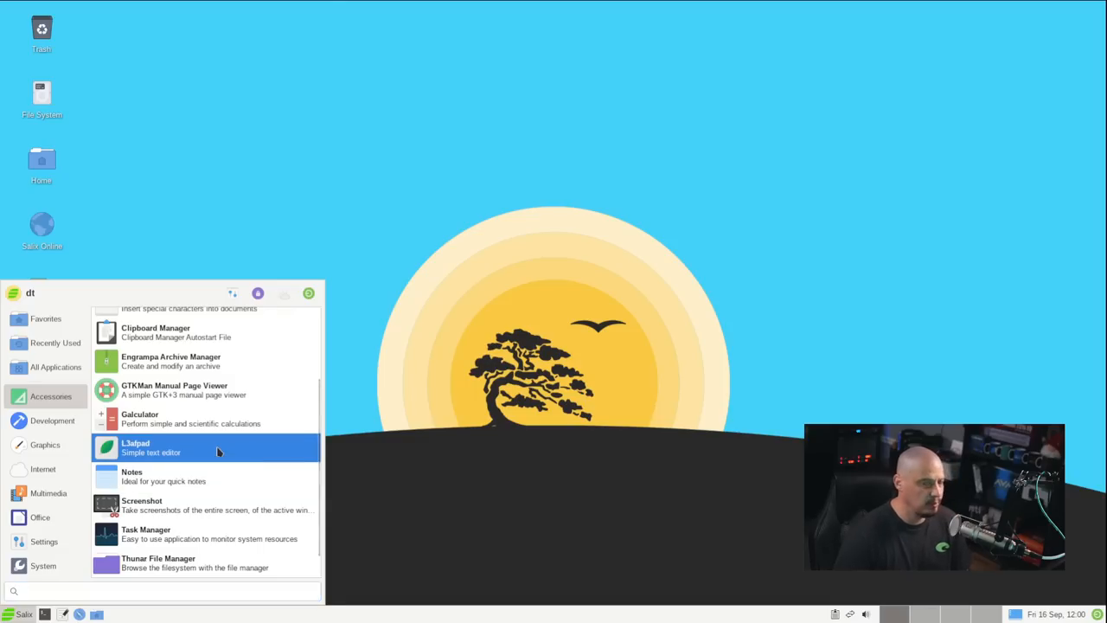
click(135, 446)
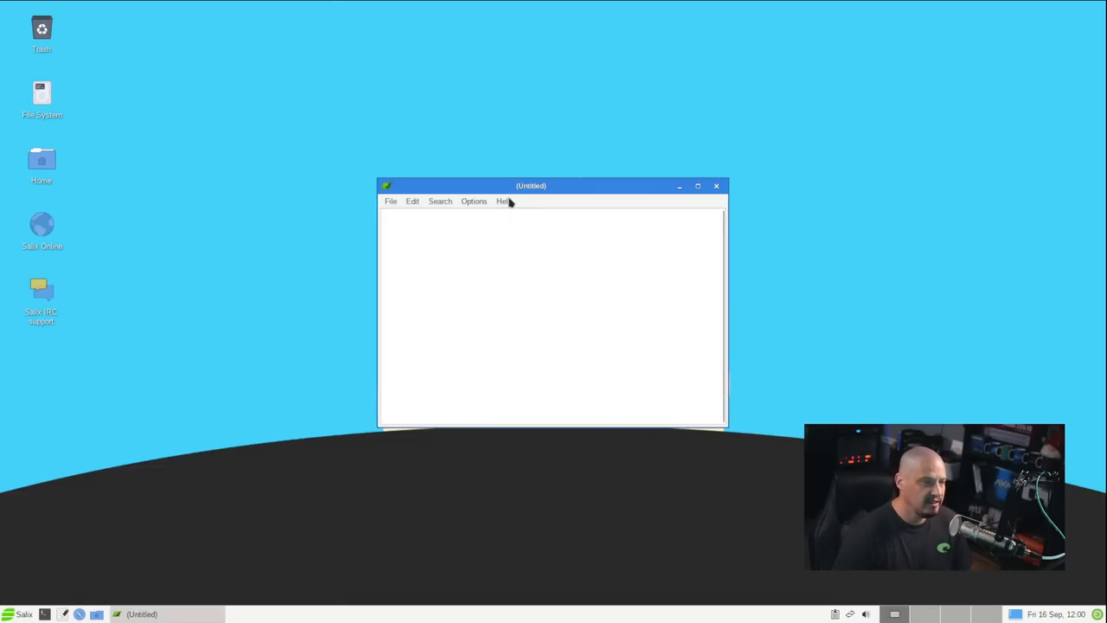
click(505, 201)
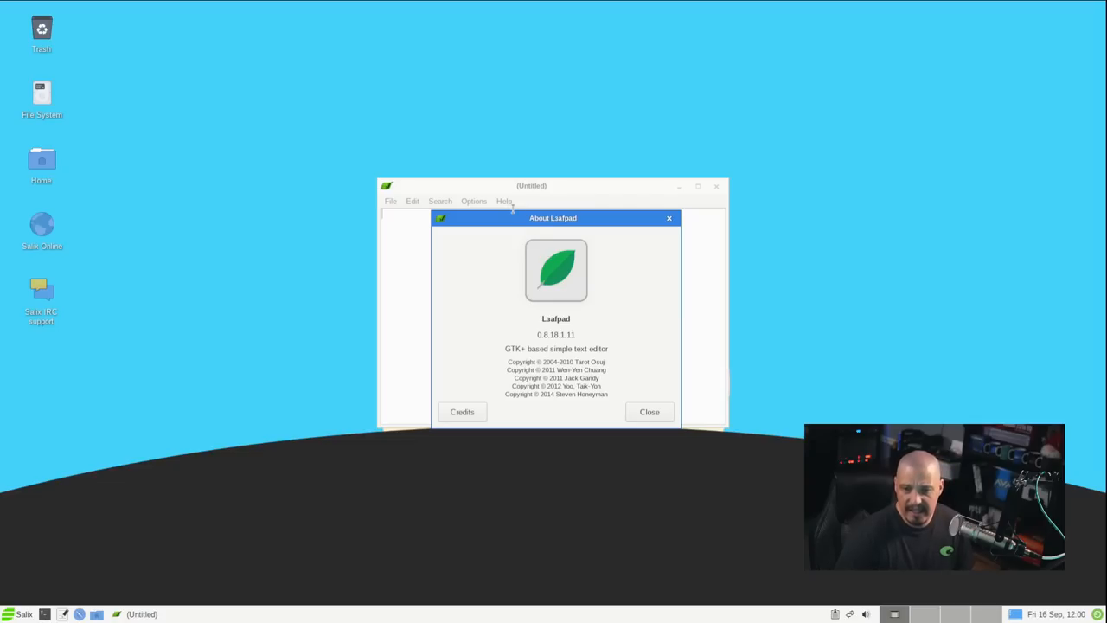
drag(553, 218, 764, 104)
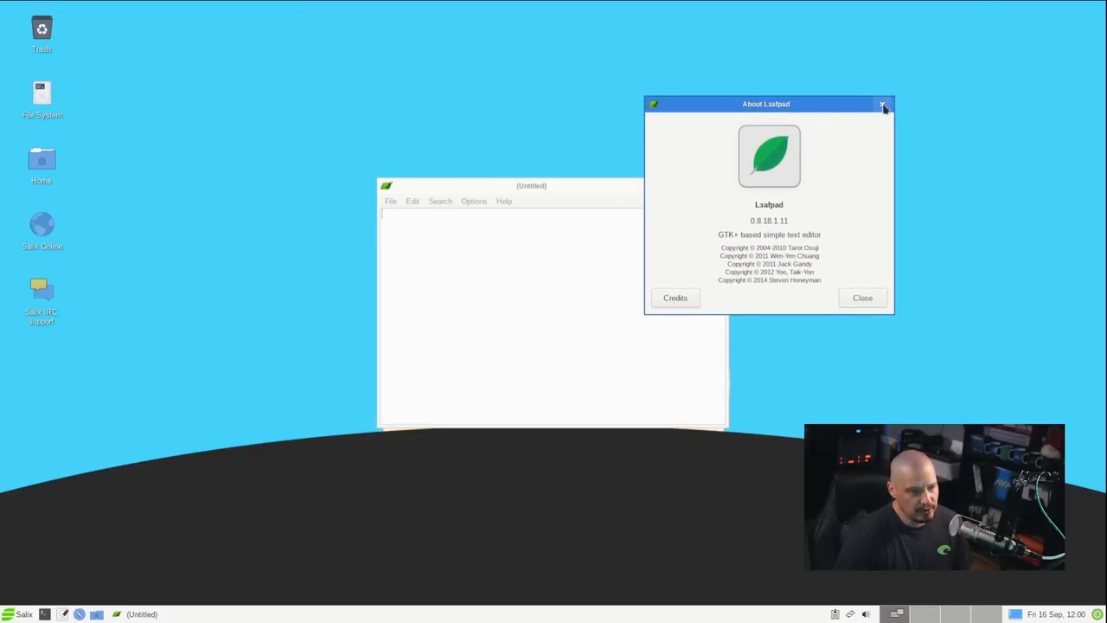
click(882, 104)
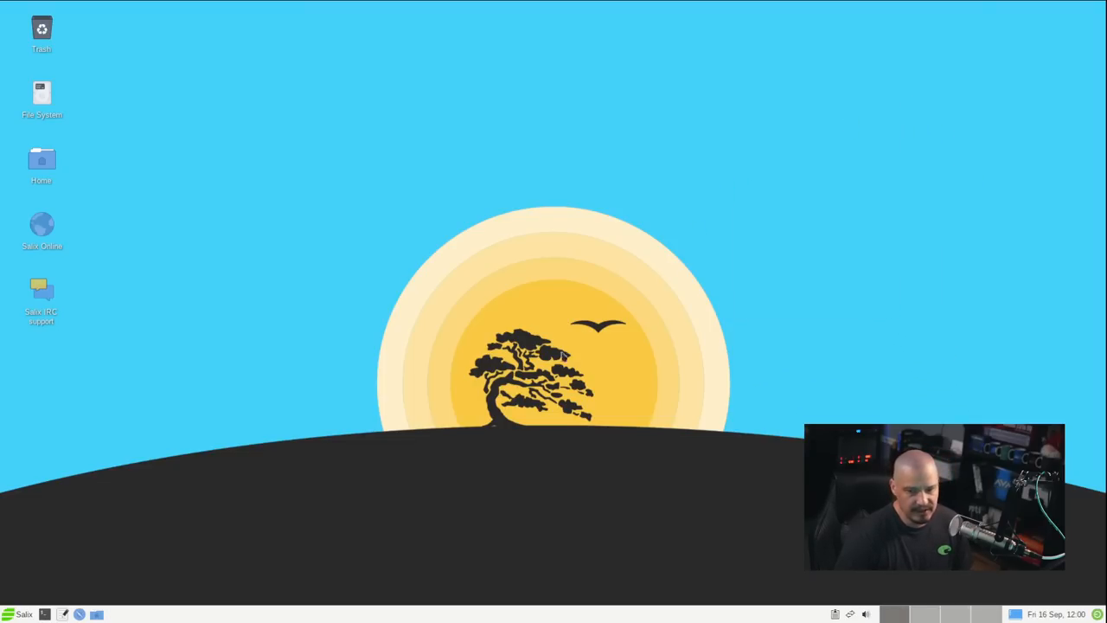
Launch Xfce Notes, look over the sticky note's window menu, then close the note
click(24, 614)
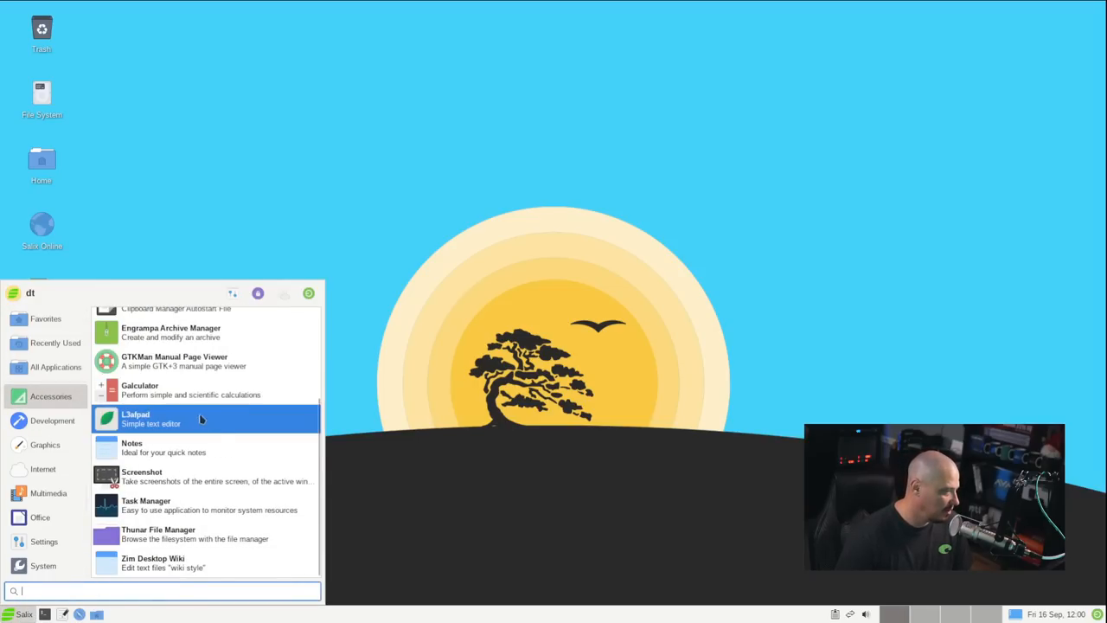
click(131, 447)
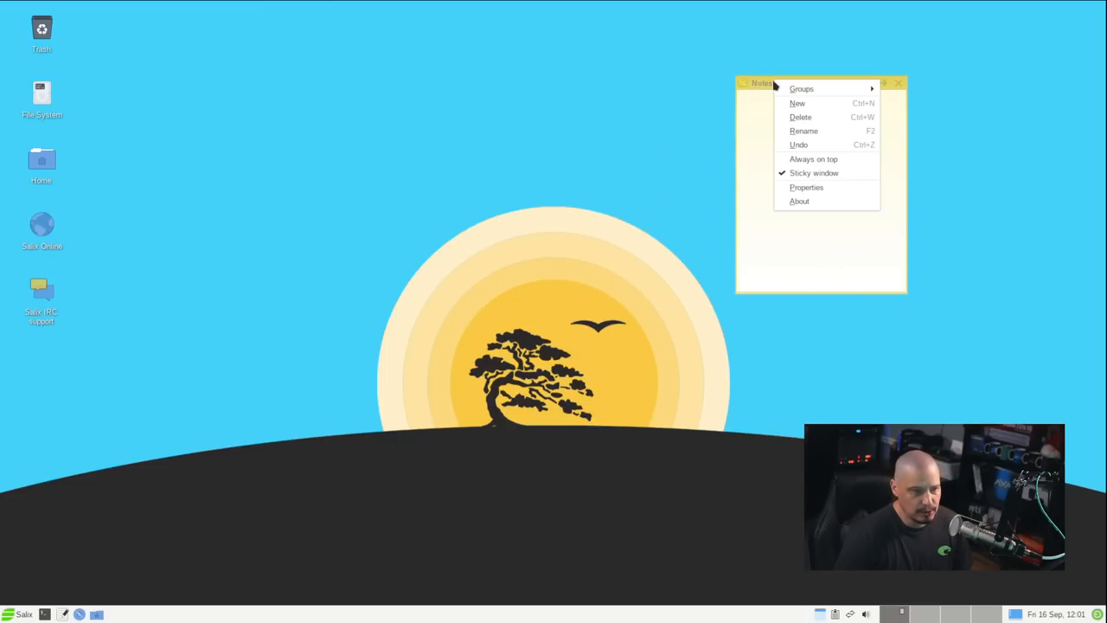
click(799, 200)
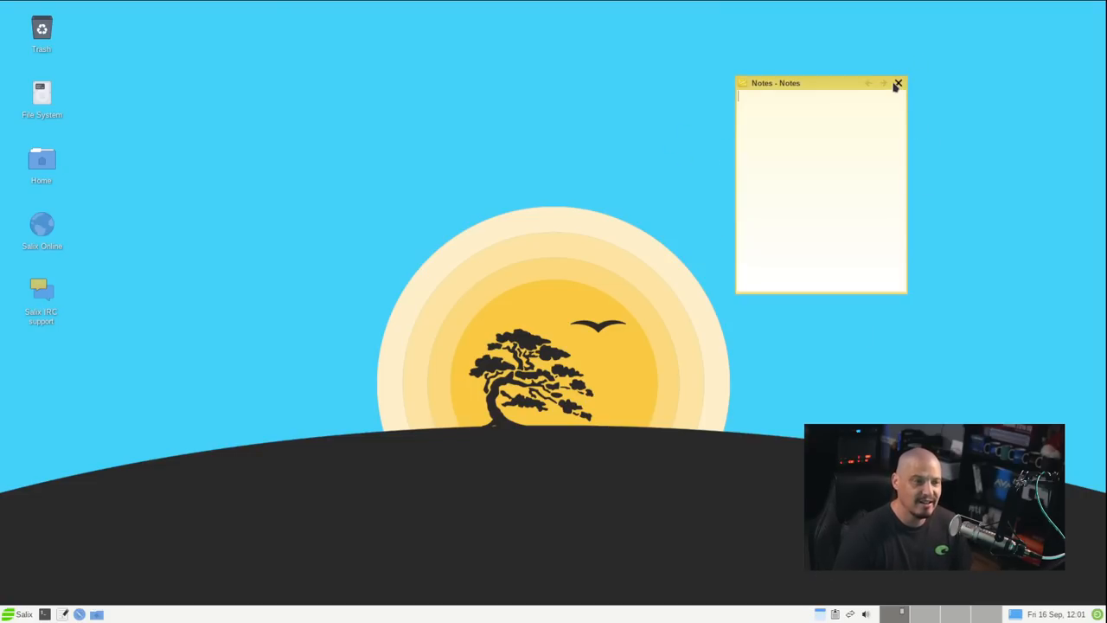
click(898, 83)
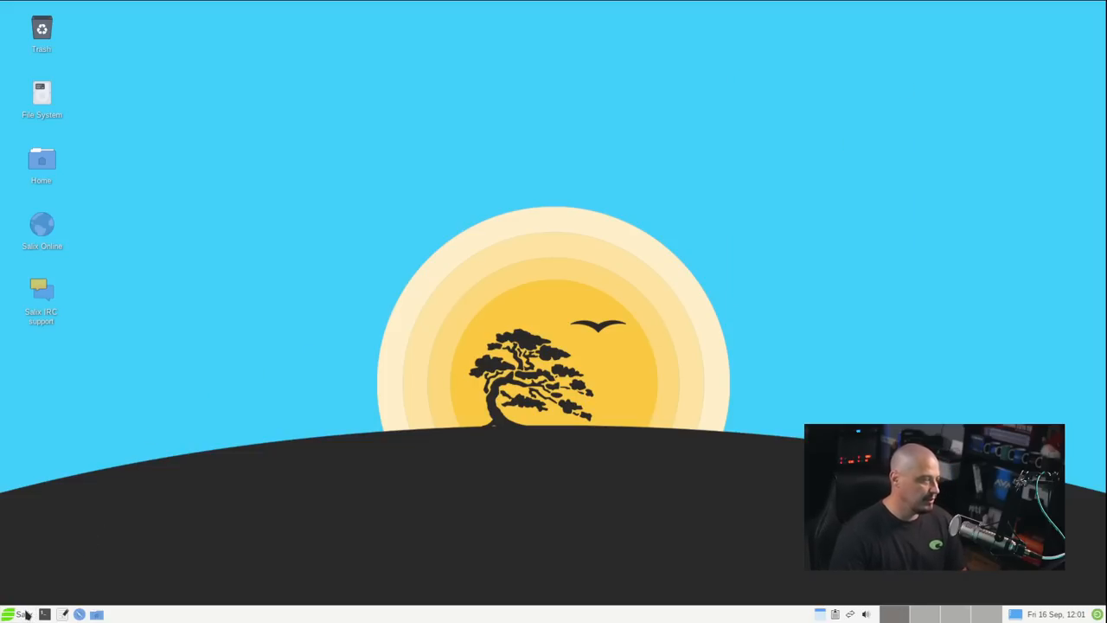
Launch Thunar from Accessories to view the home folder's subfolders, then close it
click(11, 614)
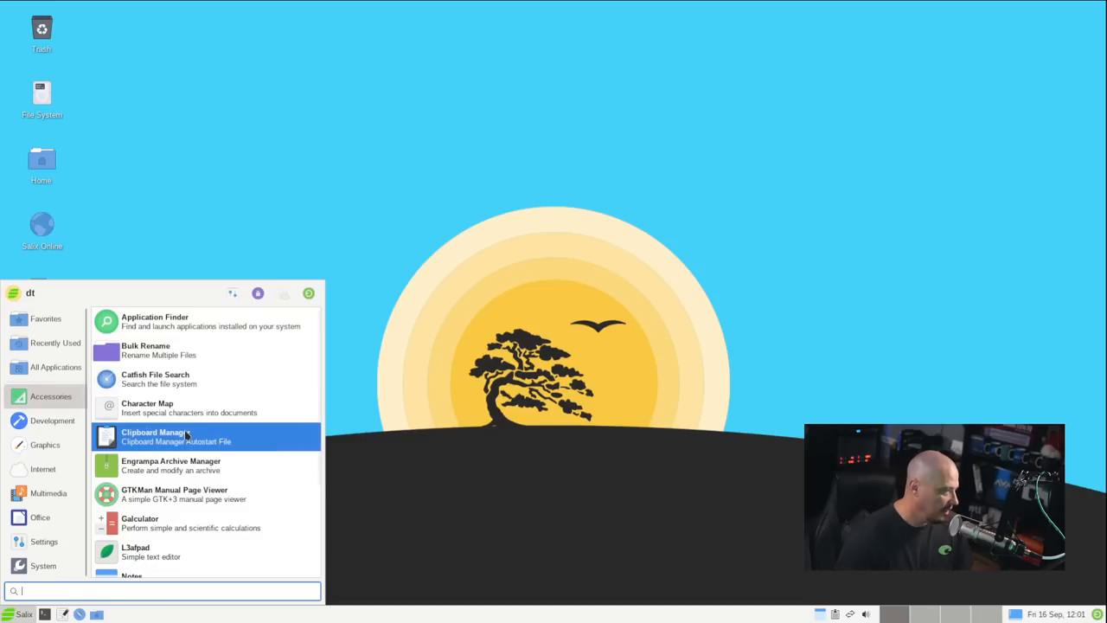
mouse_move(184, 441)
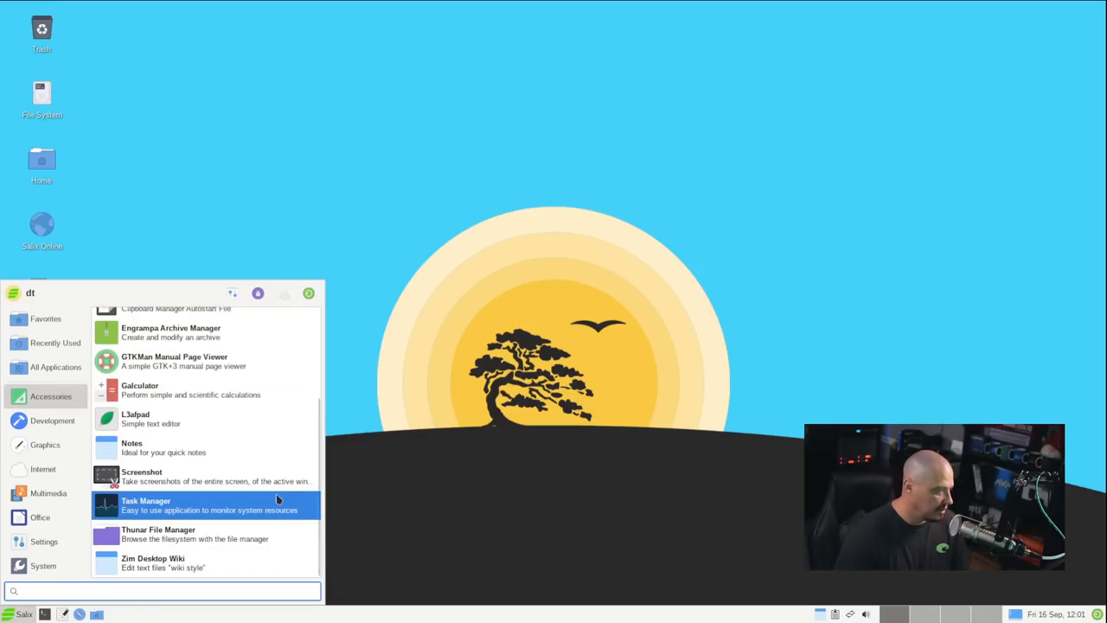
click(160, 533)
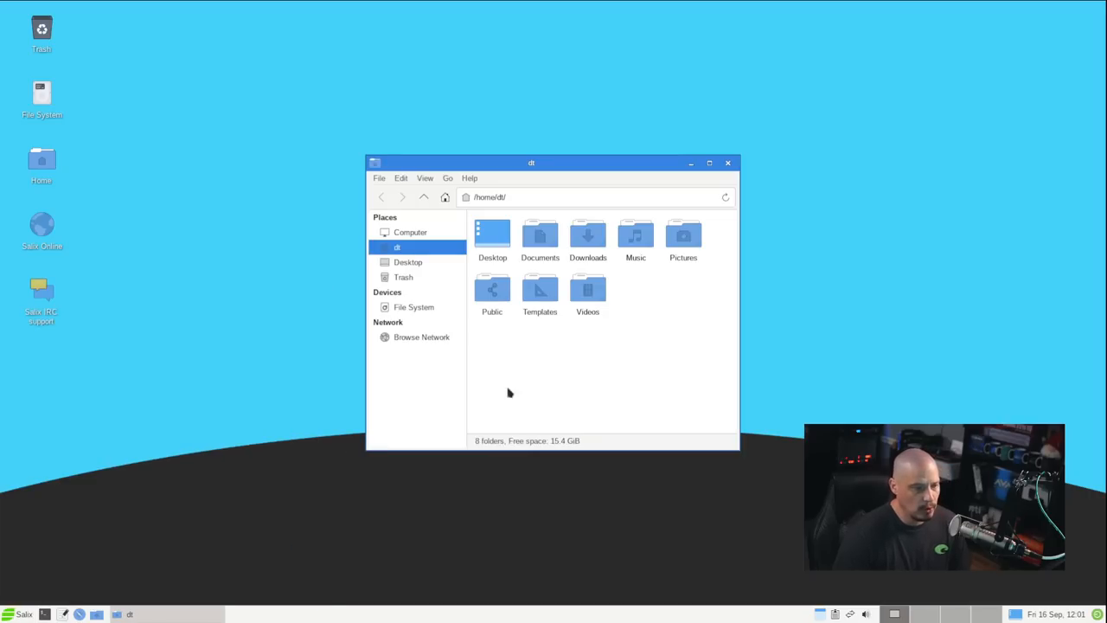
mouse_move(474, 180)
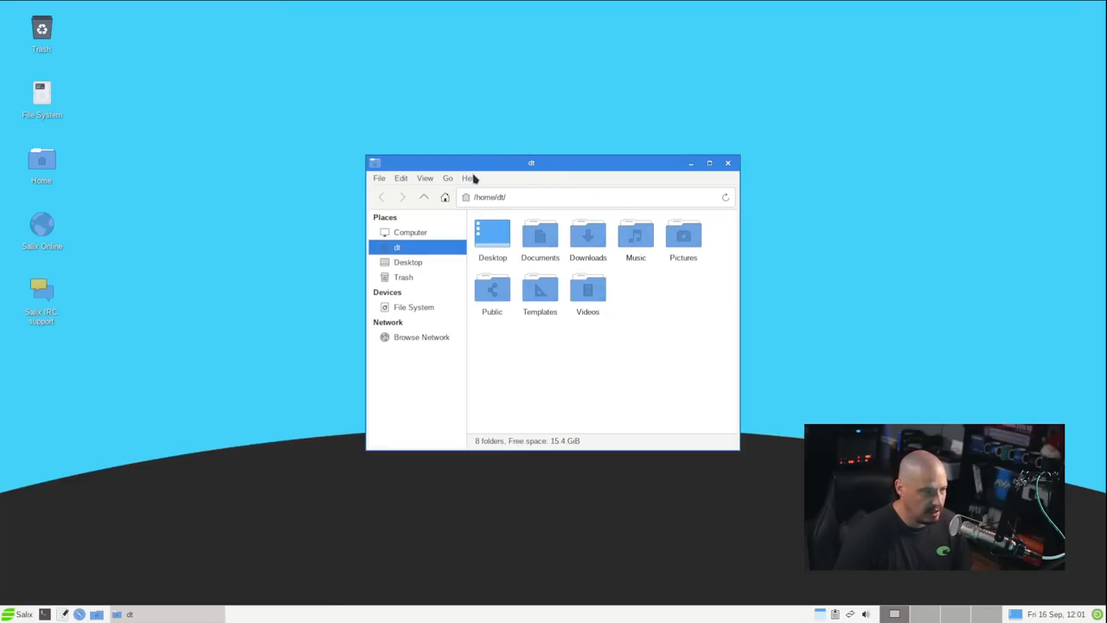
click(469, 179)
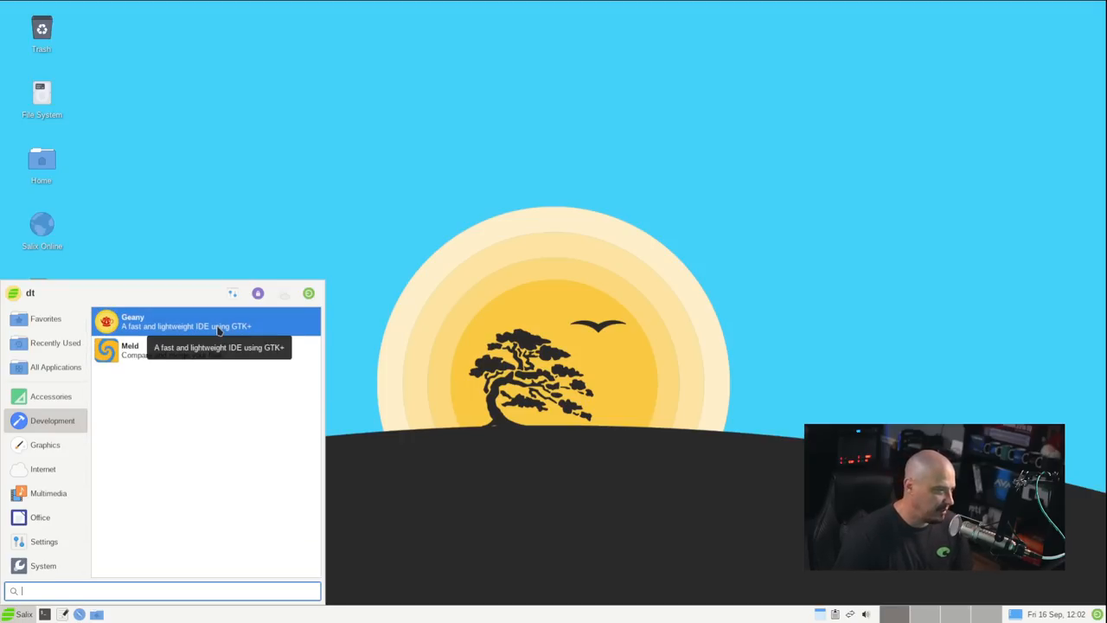
Launch Geany with an untitled document, then close it back to the desktop
click(131, 320)
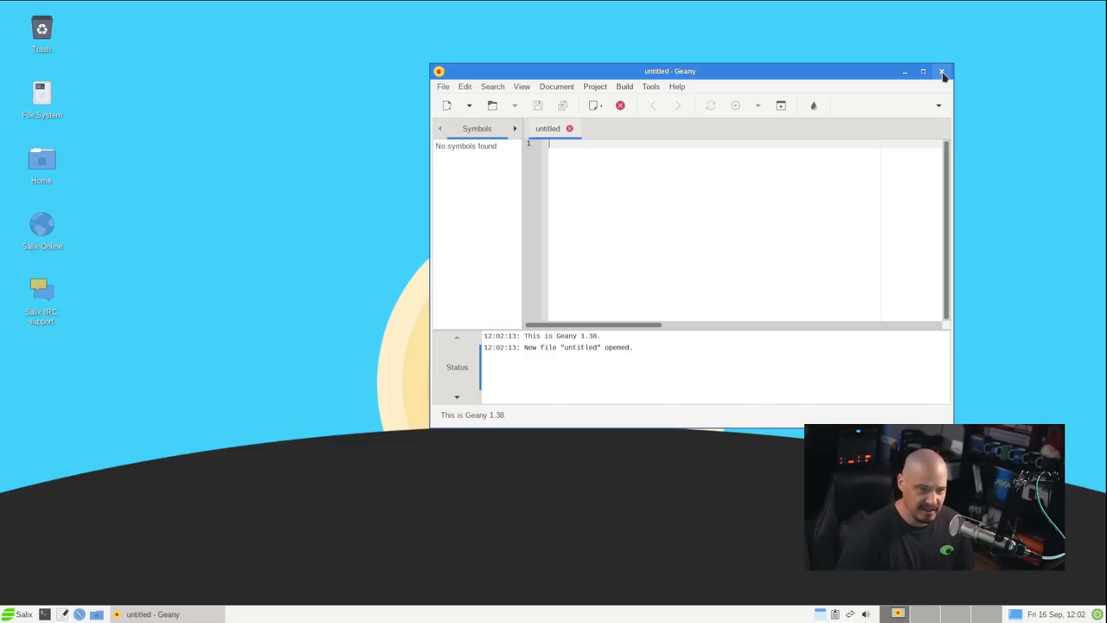
click(941, 71)
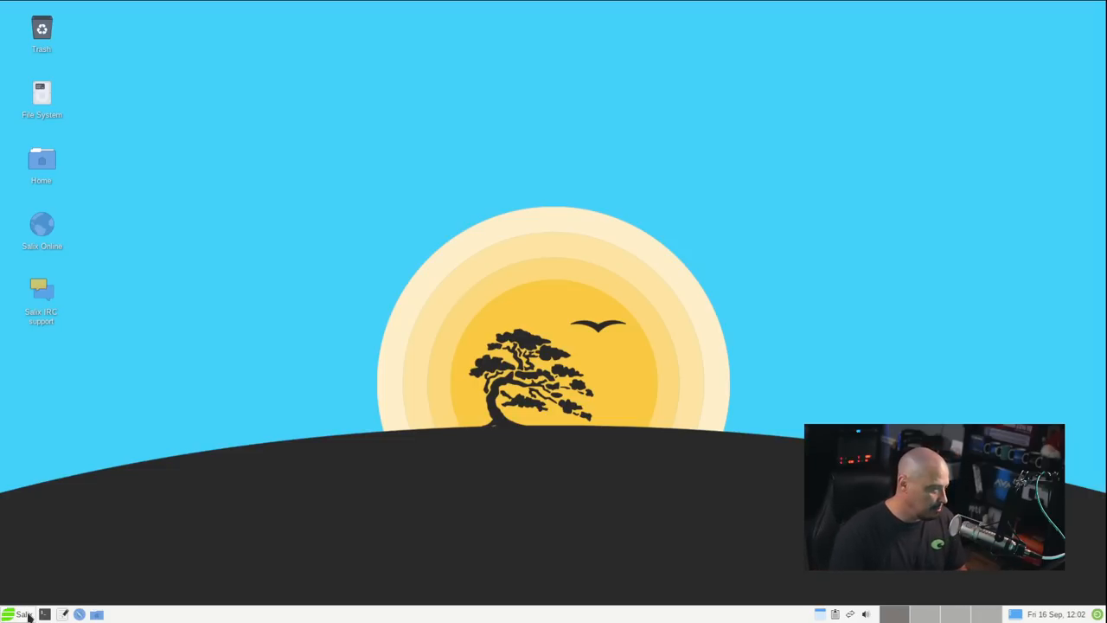
Browse the Graphics category in the Whisker menu, then switch to Internet to start Firefox
click(19, 614)
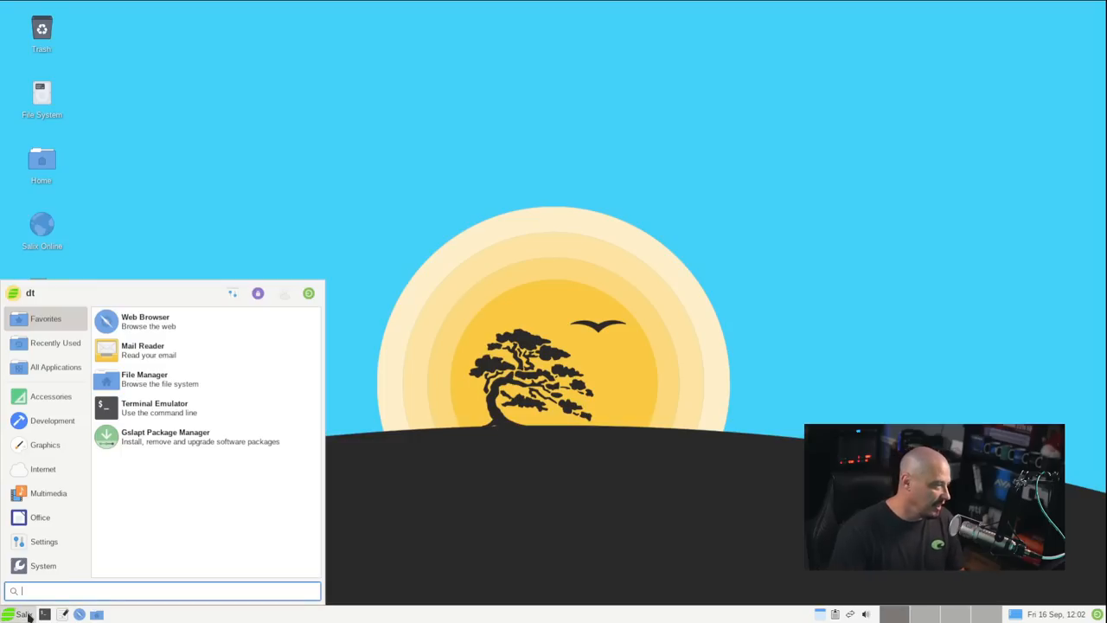
click(52, 421)
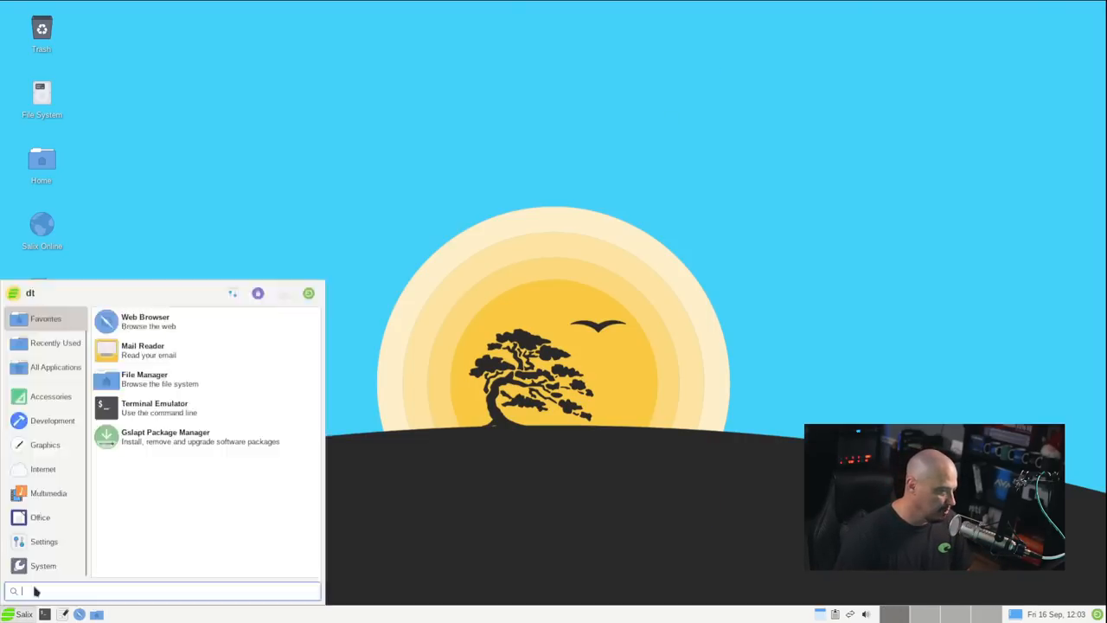
click(45, 444)
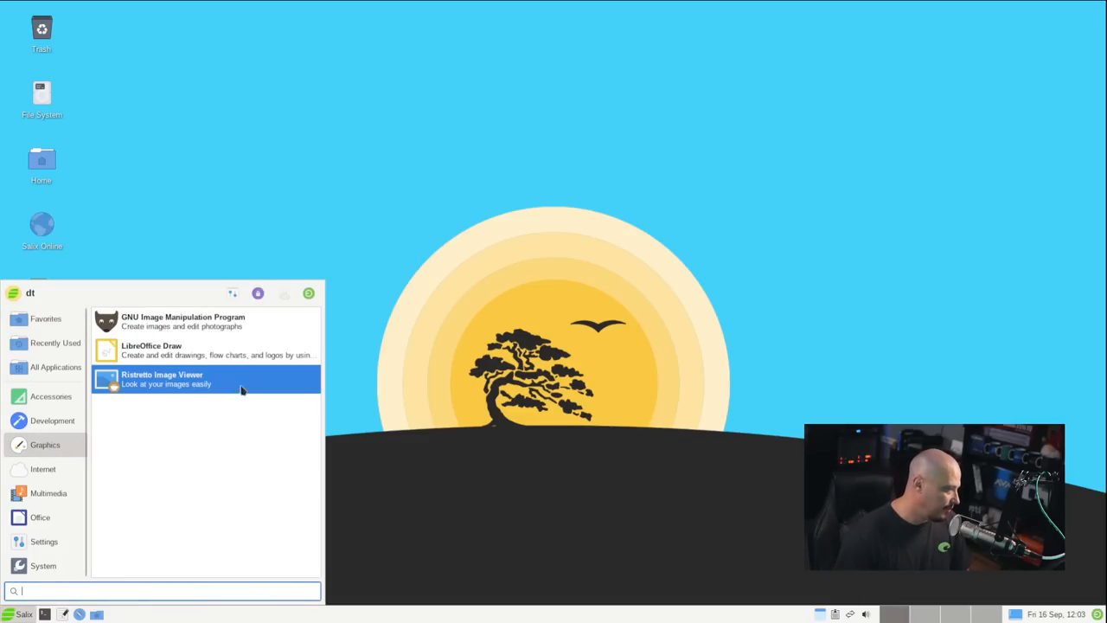
mouse_move(72, 474)
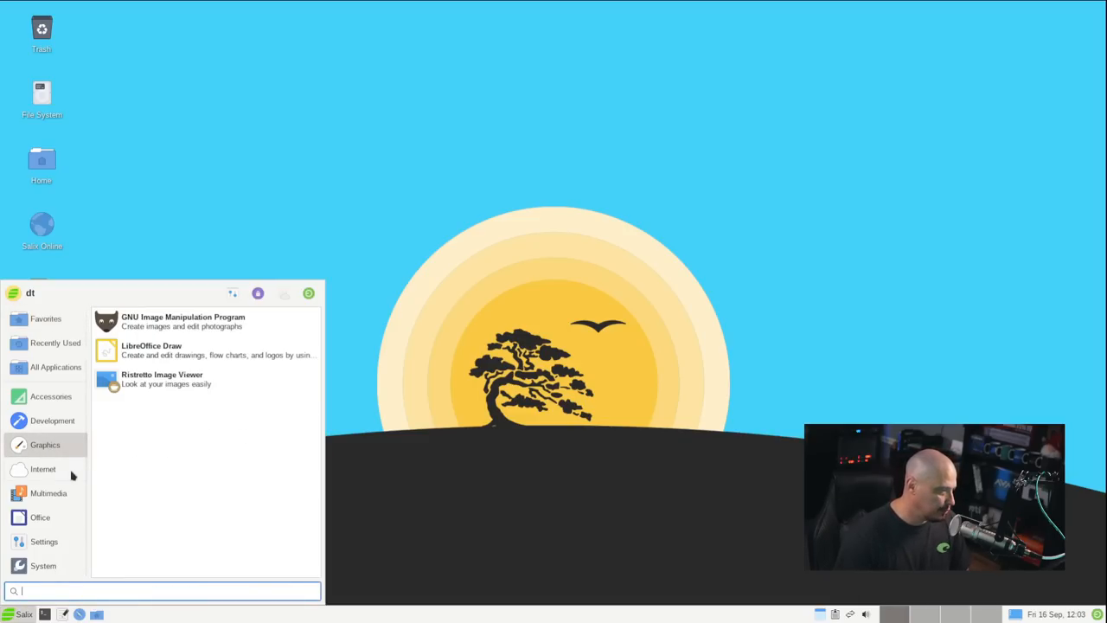
click(43, 469)
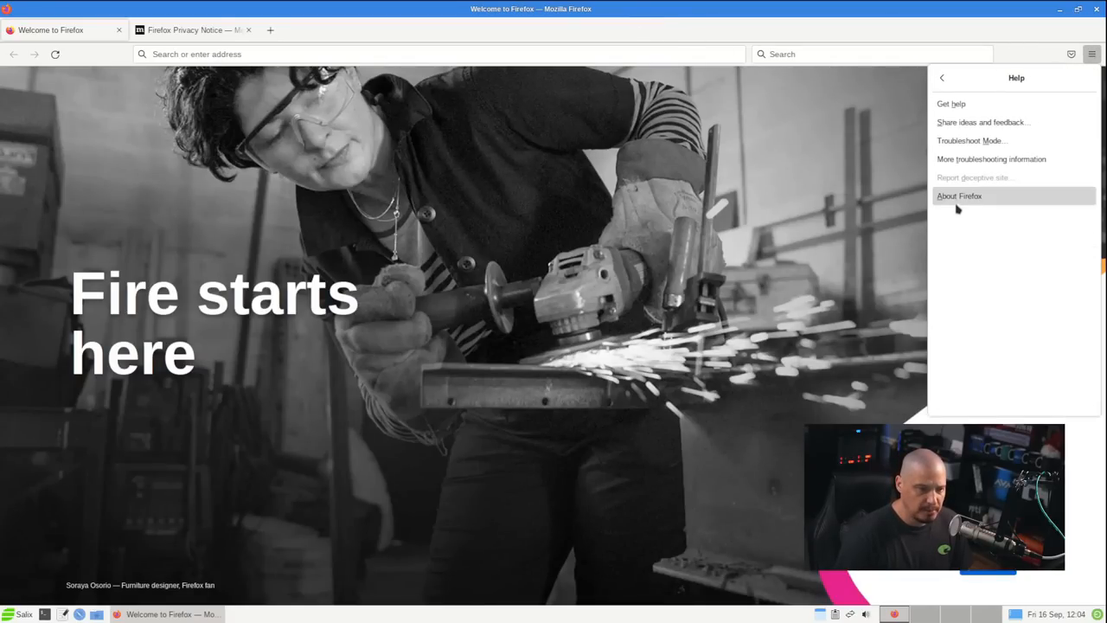
View Firefox's About dialog showing version 102.2.0esr, then close it
click(958, 195)
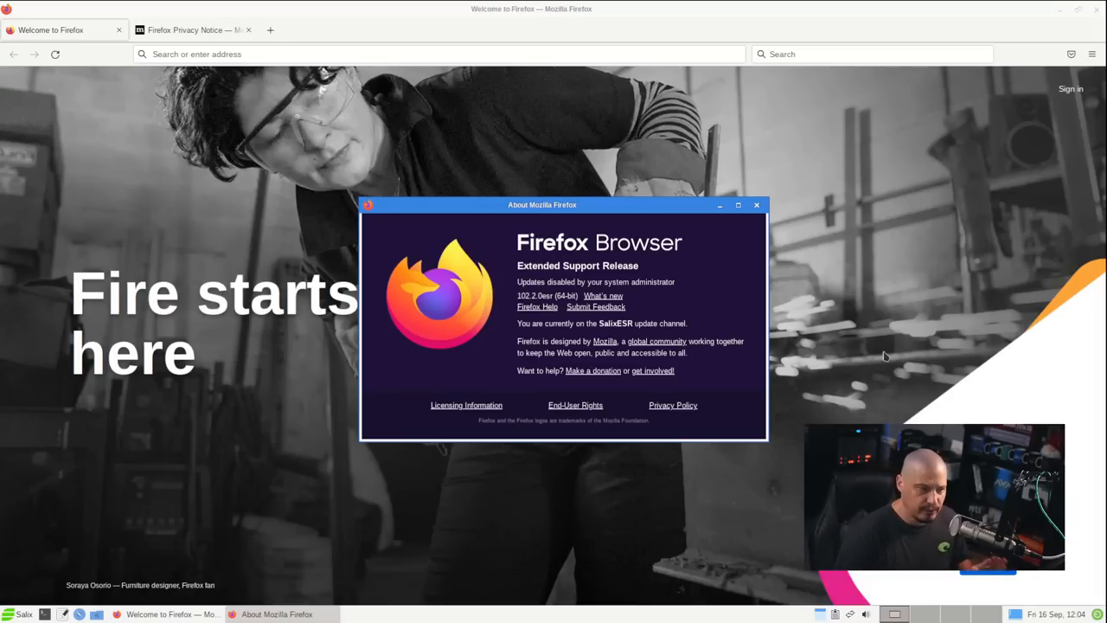
click(758, 204)
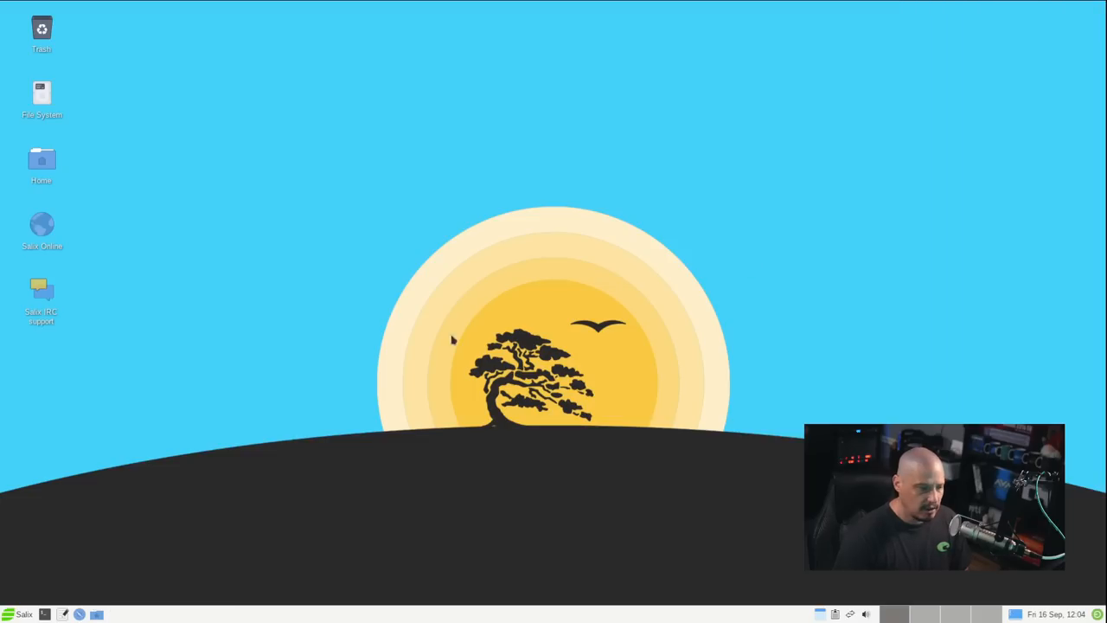
mouse_move(251, 391)
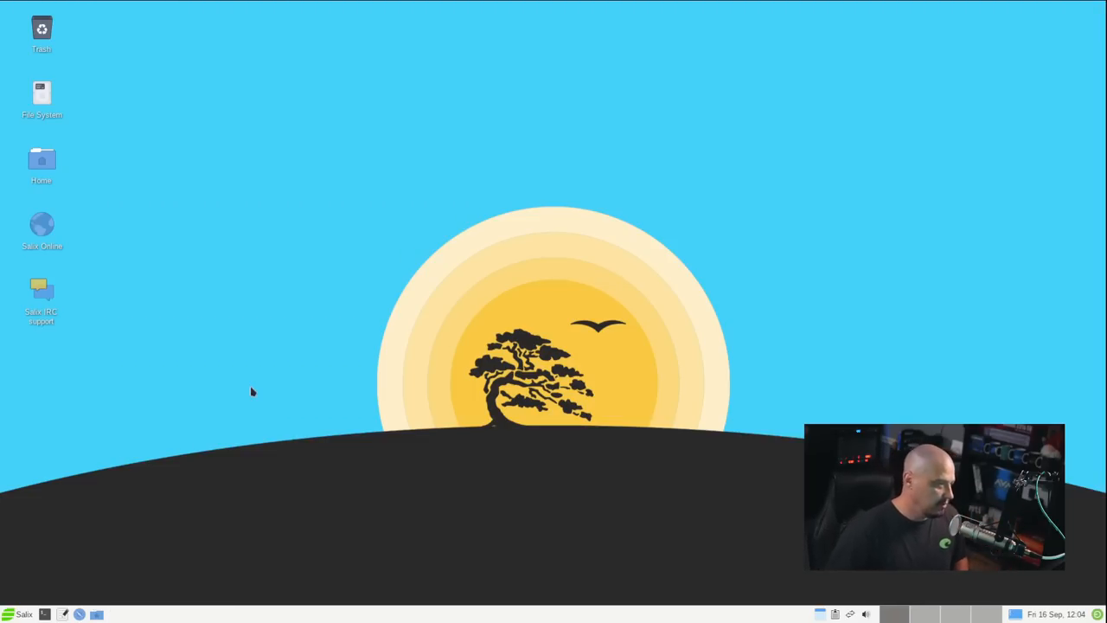
mouse_move(223, 407)
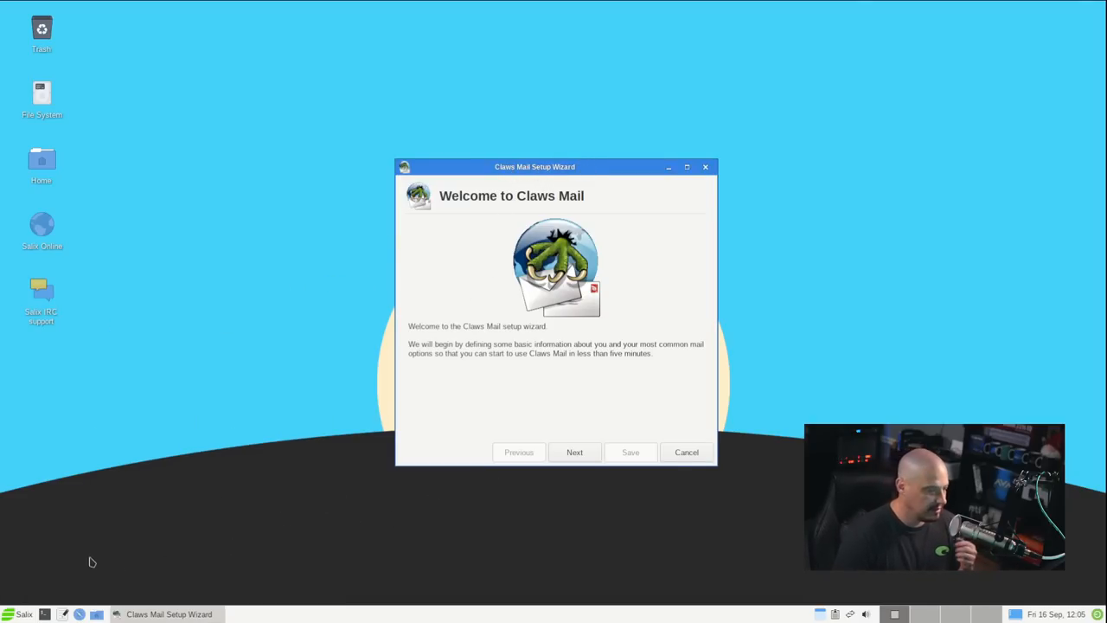
Bring up the Whisker menu's Internet applications list with Pidgin and Transmission
click(24, 614)
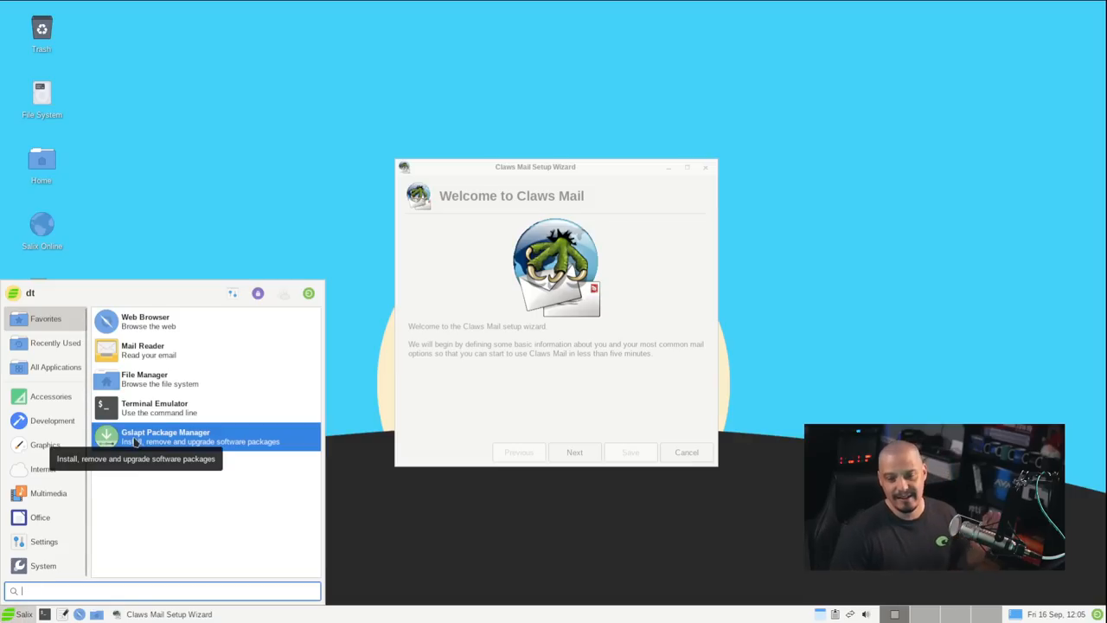
click(42, 468)
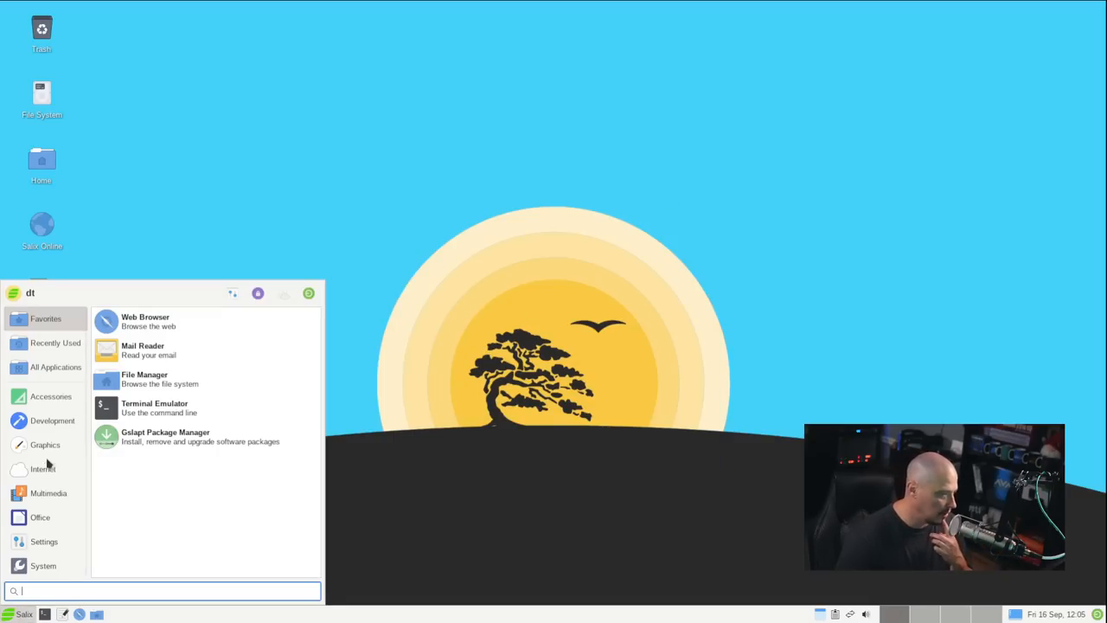
click(42, 467)
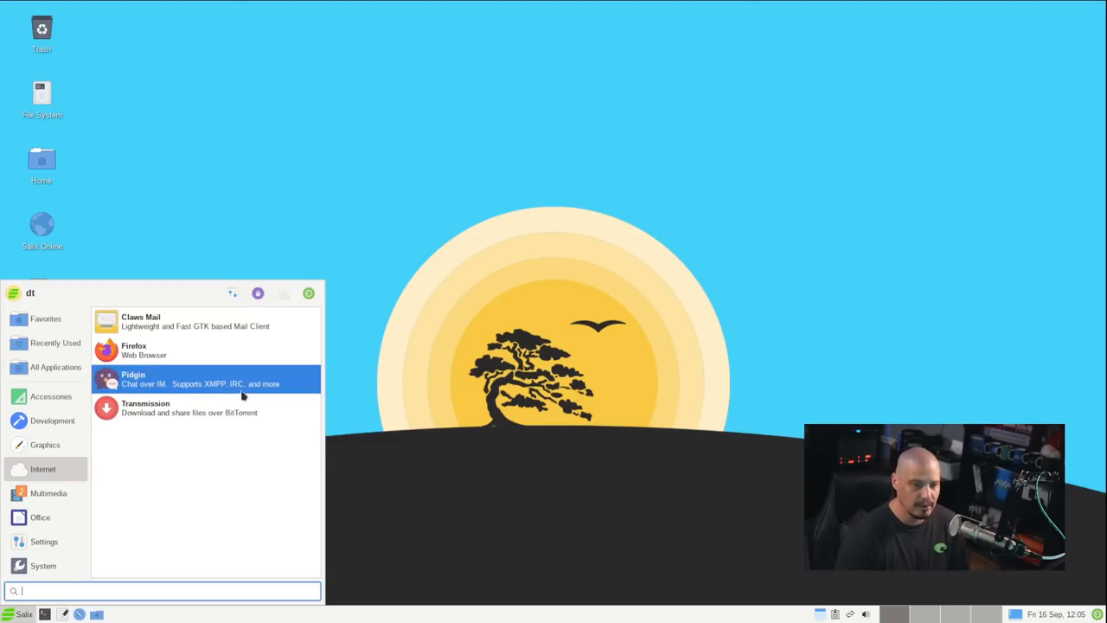
mouse_move(173, 408)
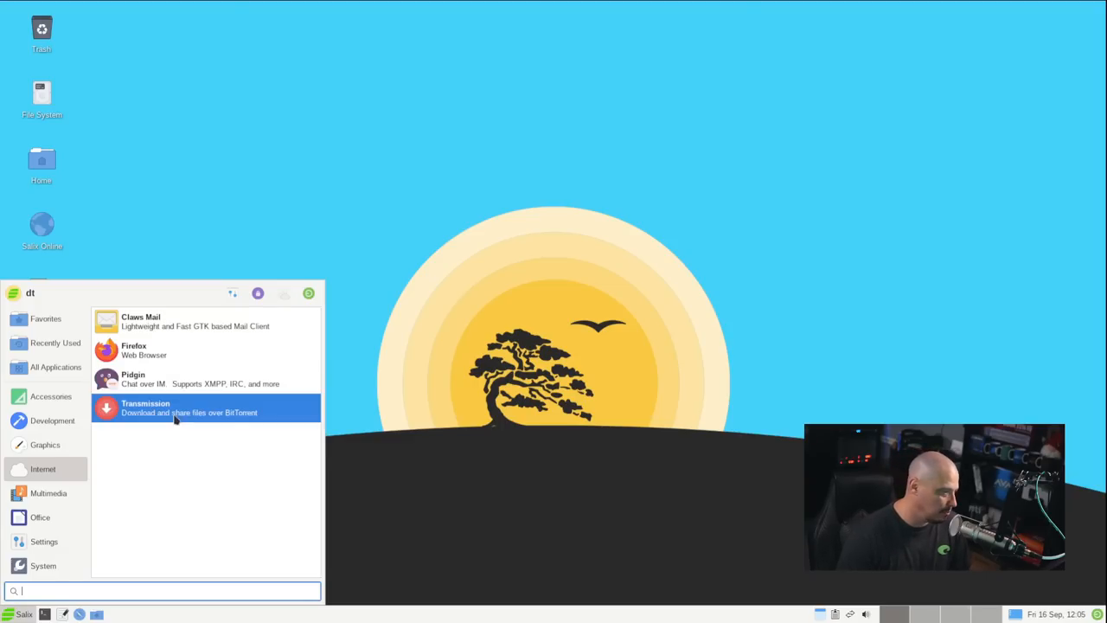
mouse_move(155, 481)
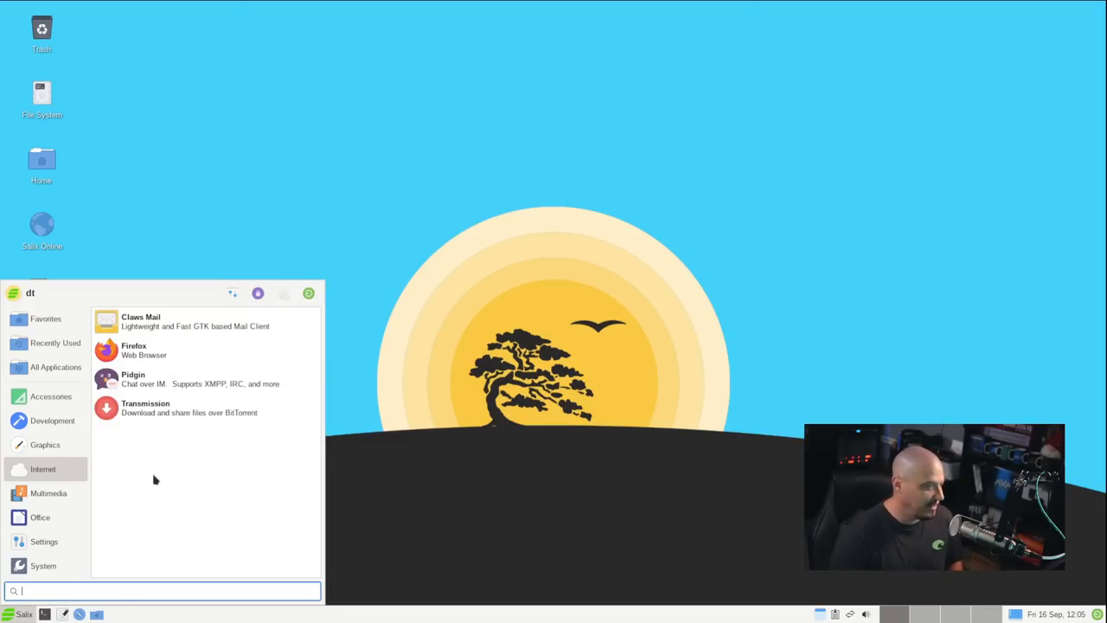
mouse_move(147, 407)
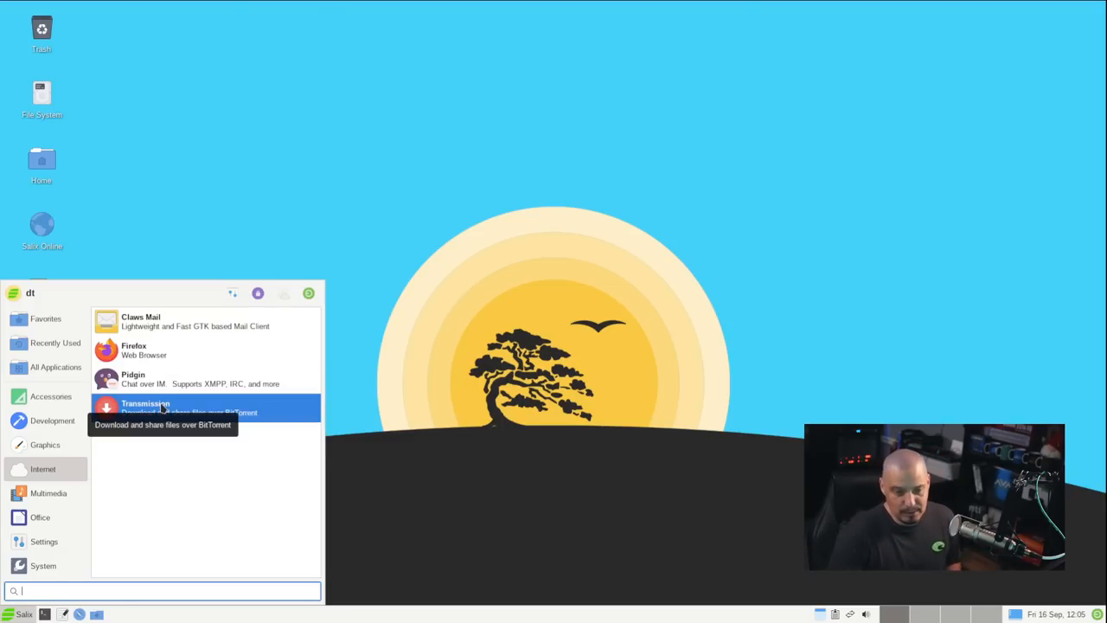
Launch Transmission, agree to the file-sharing notice, then close the empty torrent window
click(146, 406)
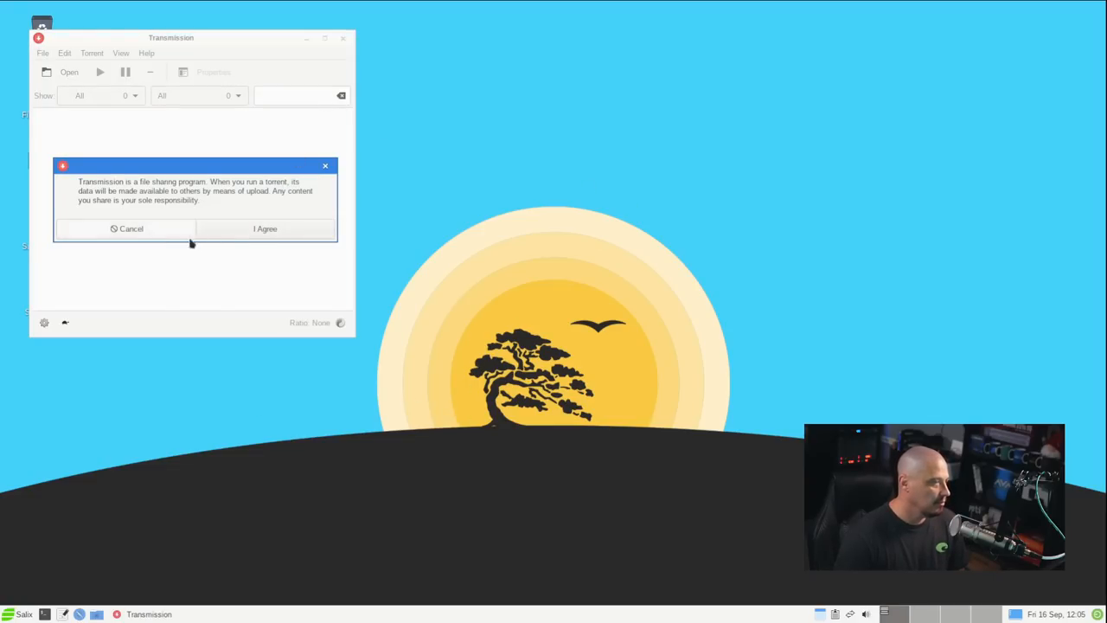
click(264, 228)
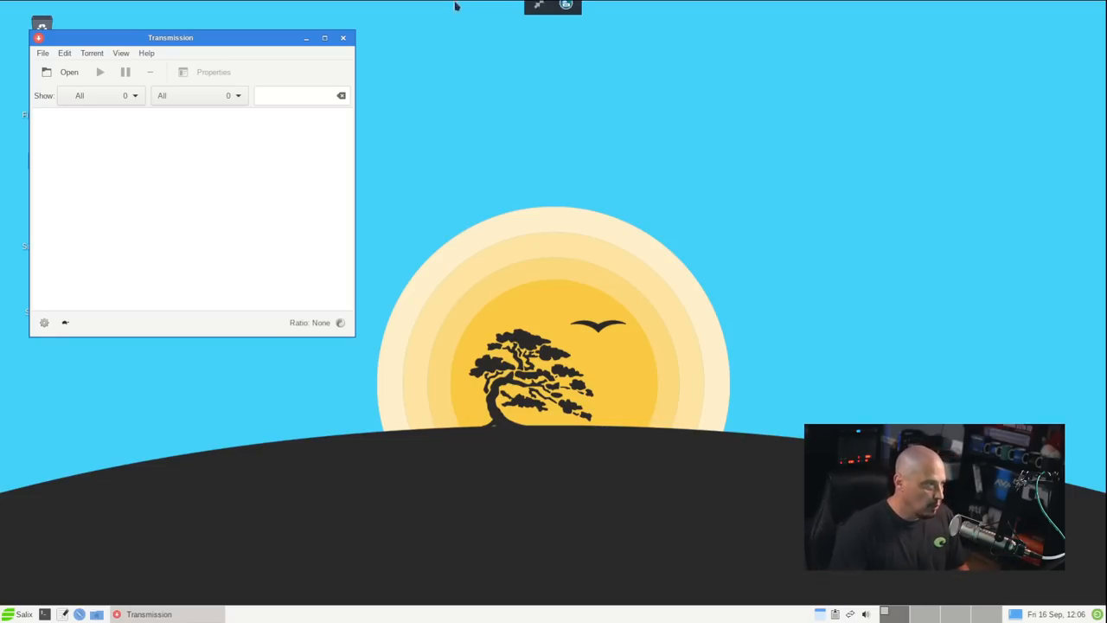
click(342, 38)
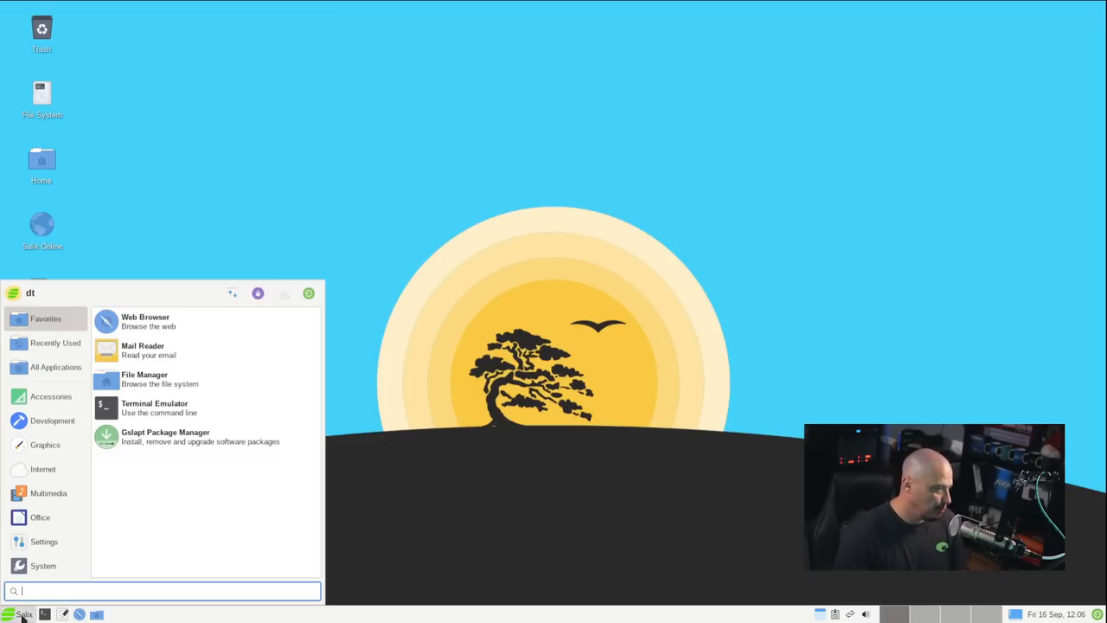
Launch Exaile from Multimedia to view its empty collection, then close it
click(43, 540)
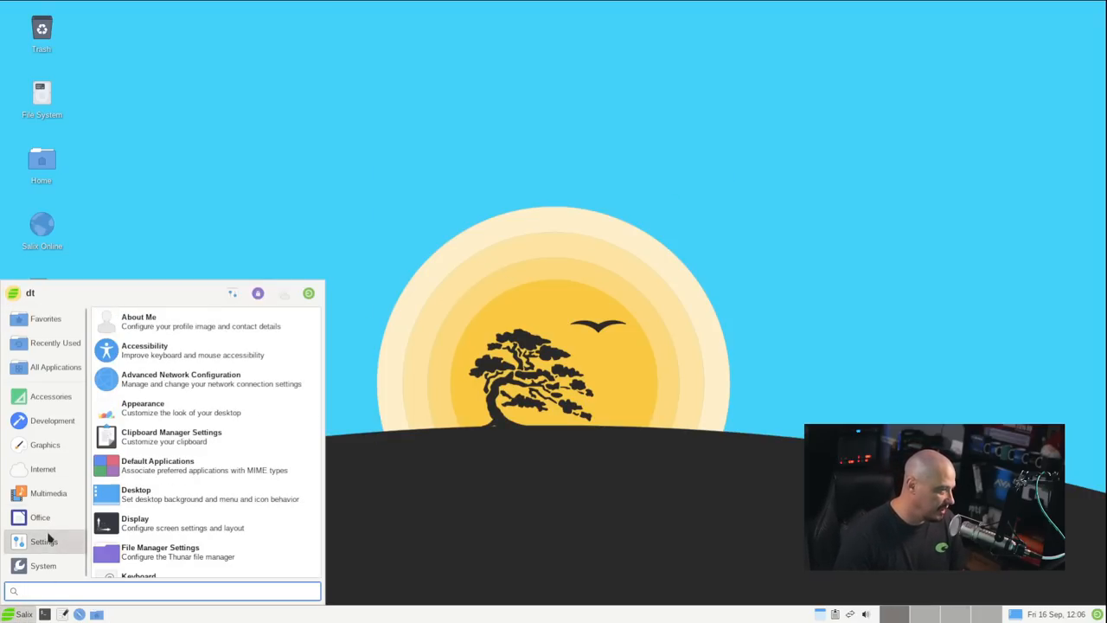
click(48, 493)
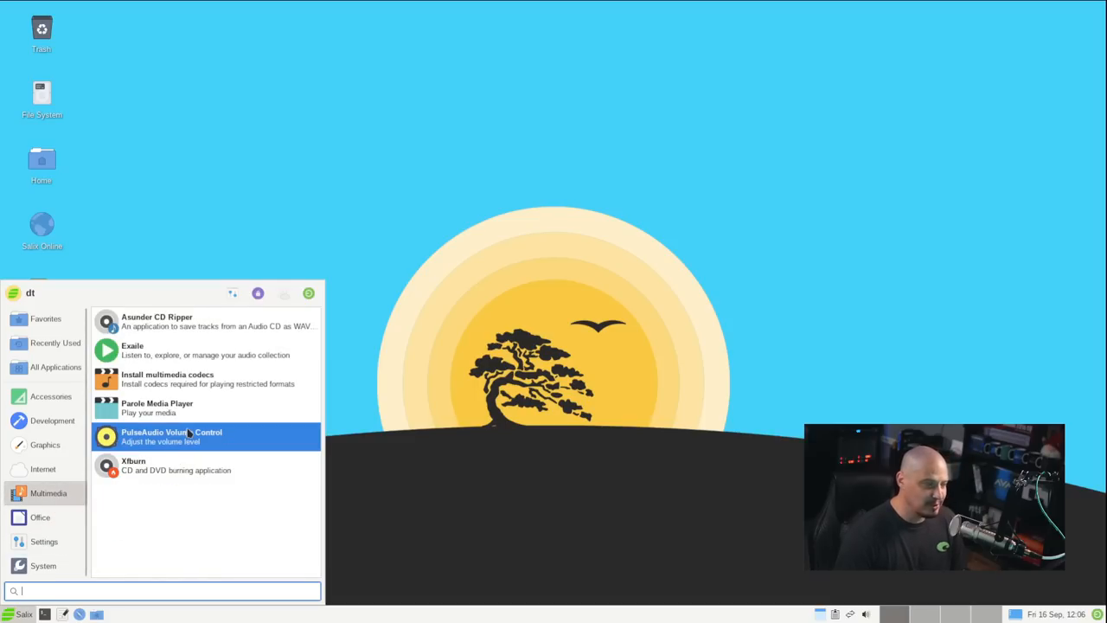
click(199, 362)
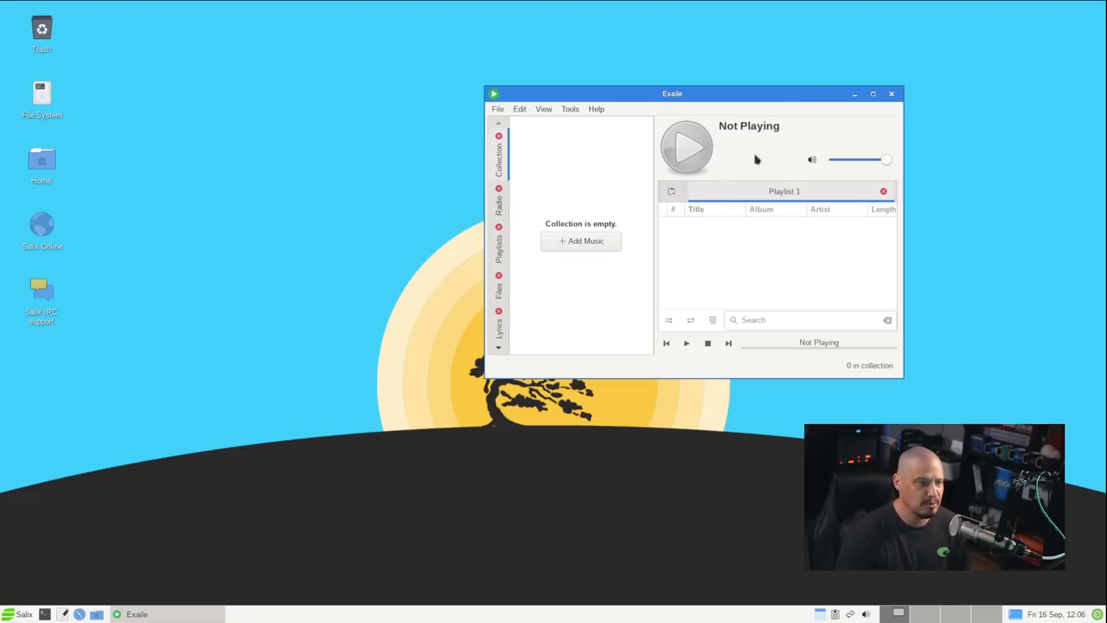
mouse_move(753, 275)
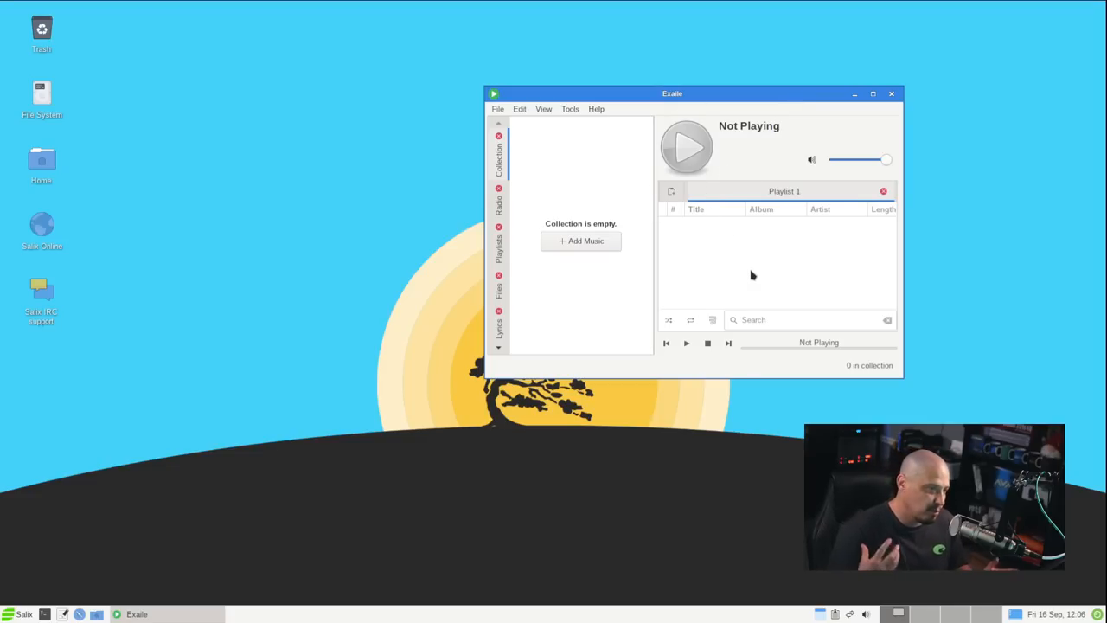
click(892, 93)
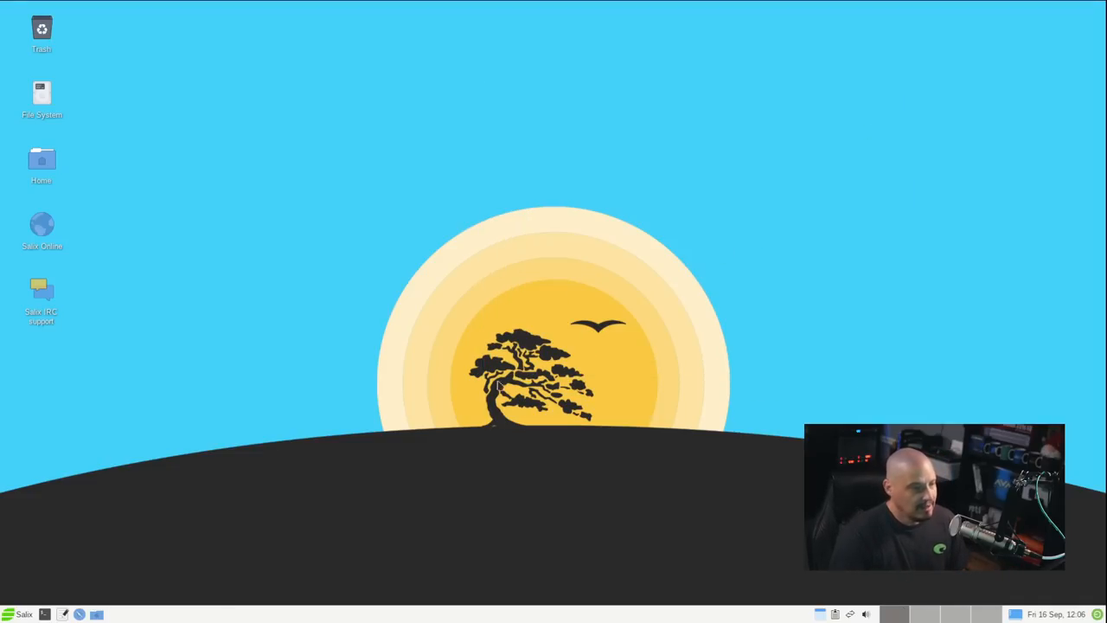
Reopen the Whisker menu, browse Office, then return to the Multimedia applications list
click(8, 614)
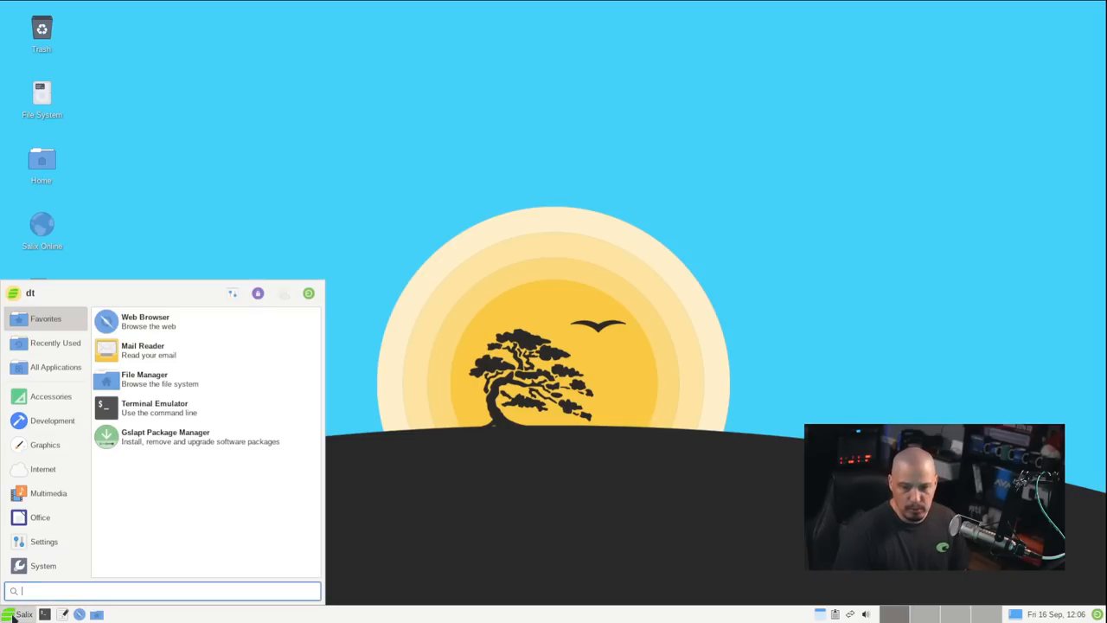
click(39, 516)
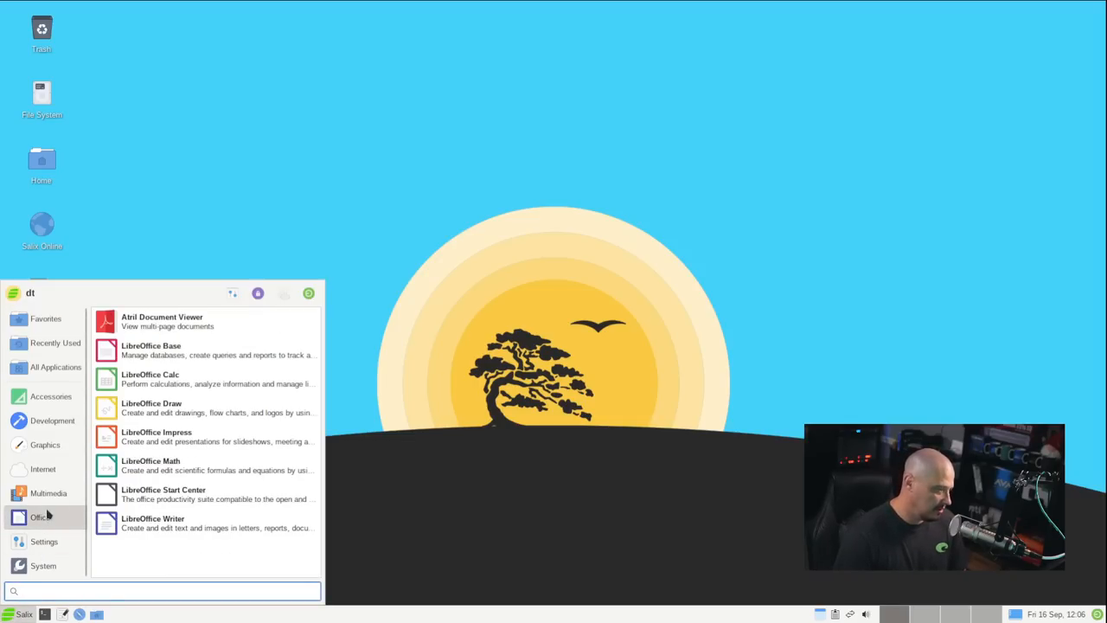
click(48, 493)
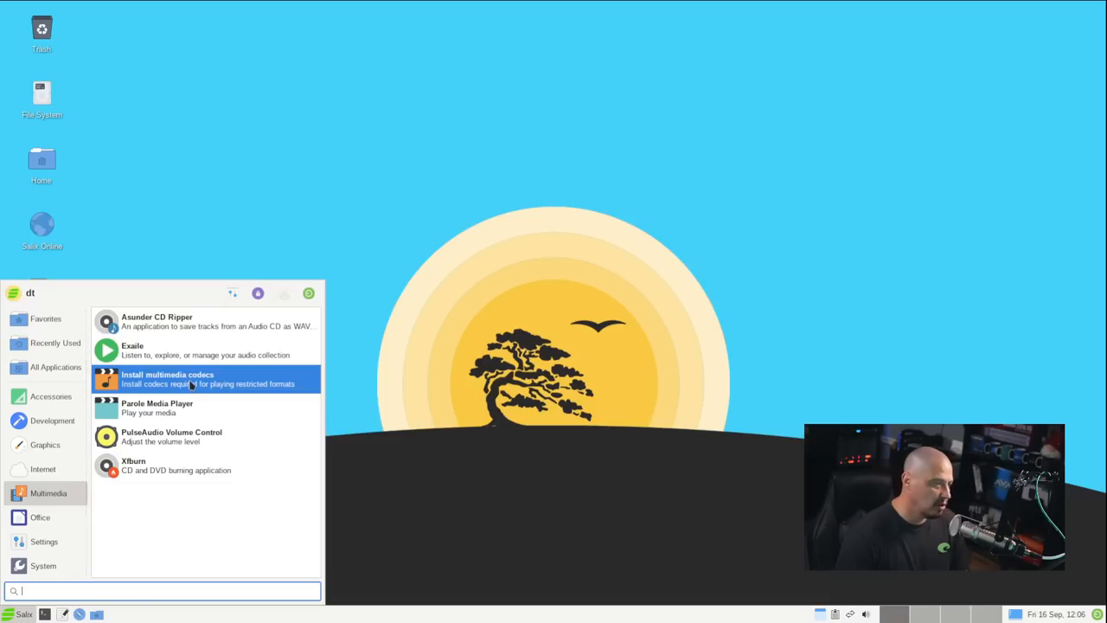
Launch the Salix codecs installer, authenticate with the password and accept the legality notice
click(166, 377)
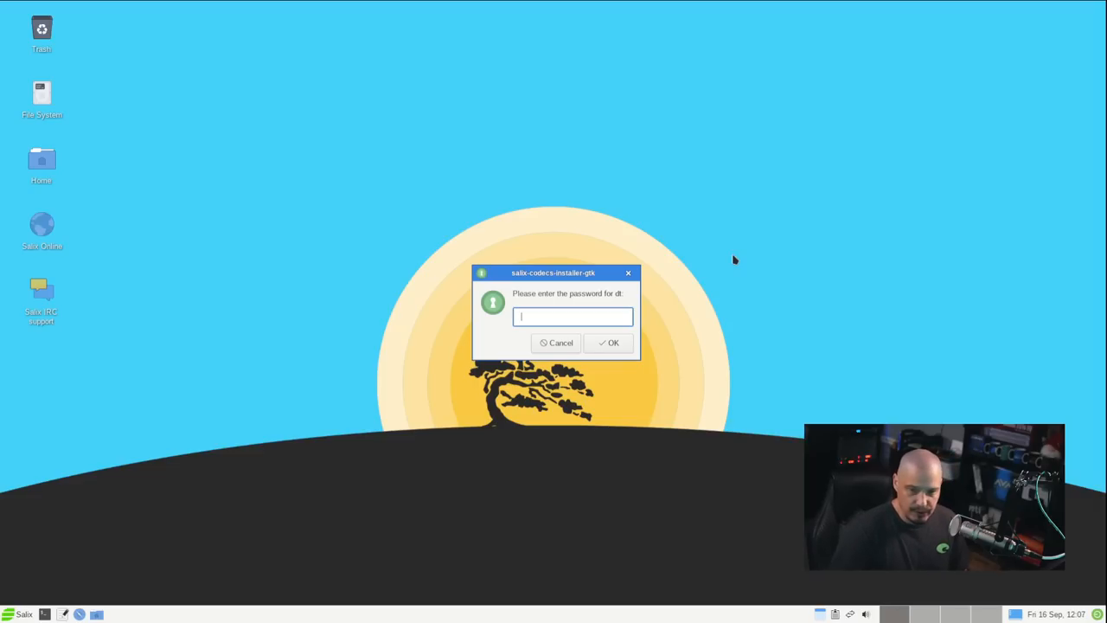
text(••)
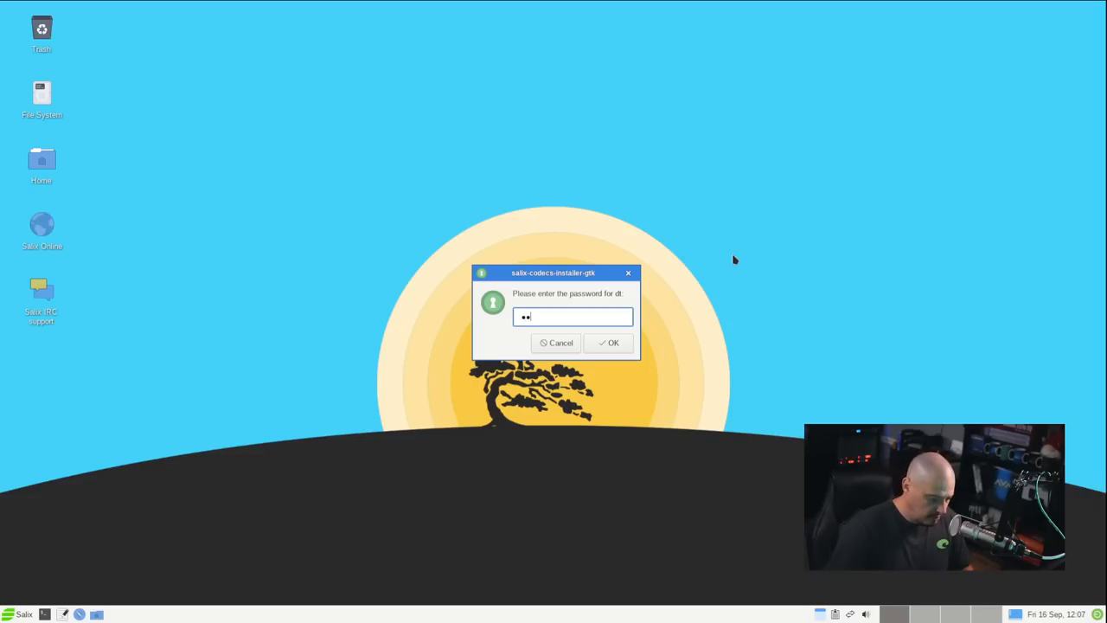
click(609, 343)
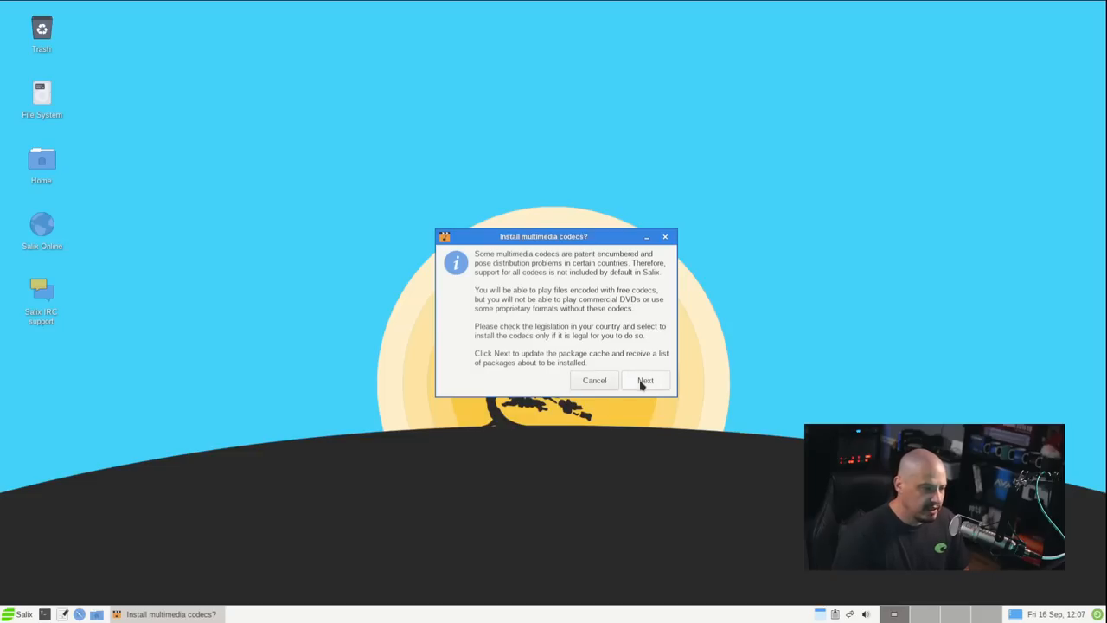
click(644, 380)
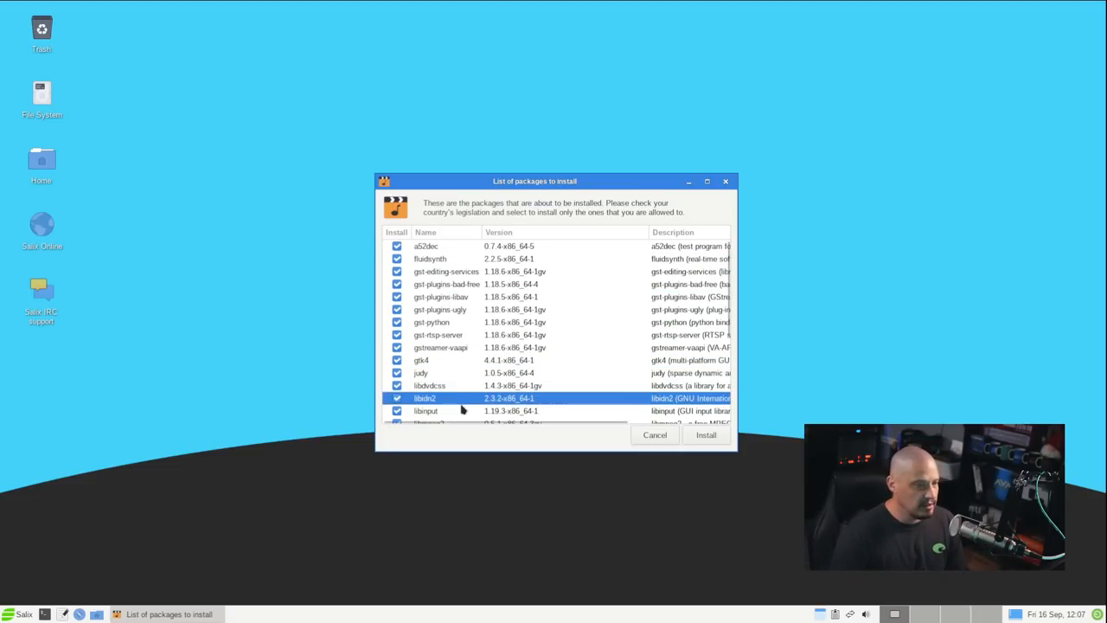
Install the listed codec packages, then remove the codecs installer when done
click(705, 434)
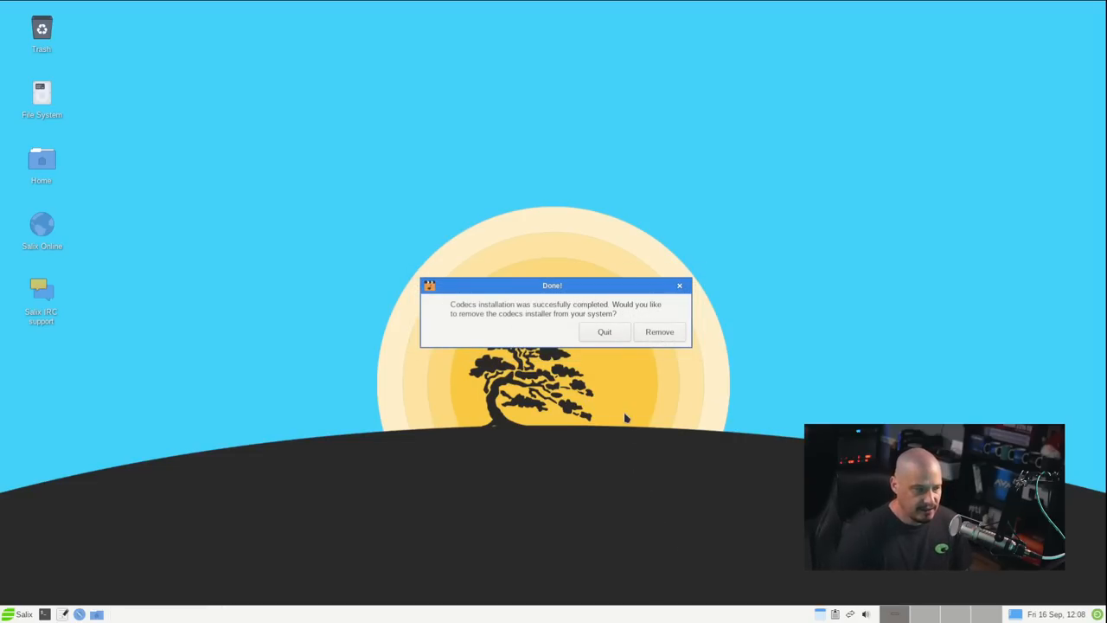
mouse_move(609, 365)
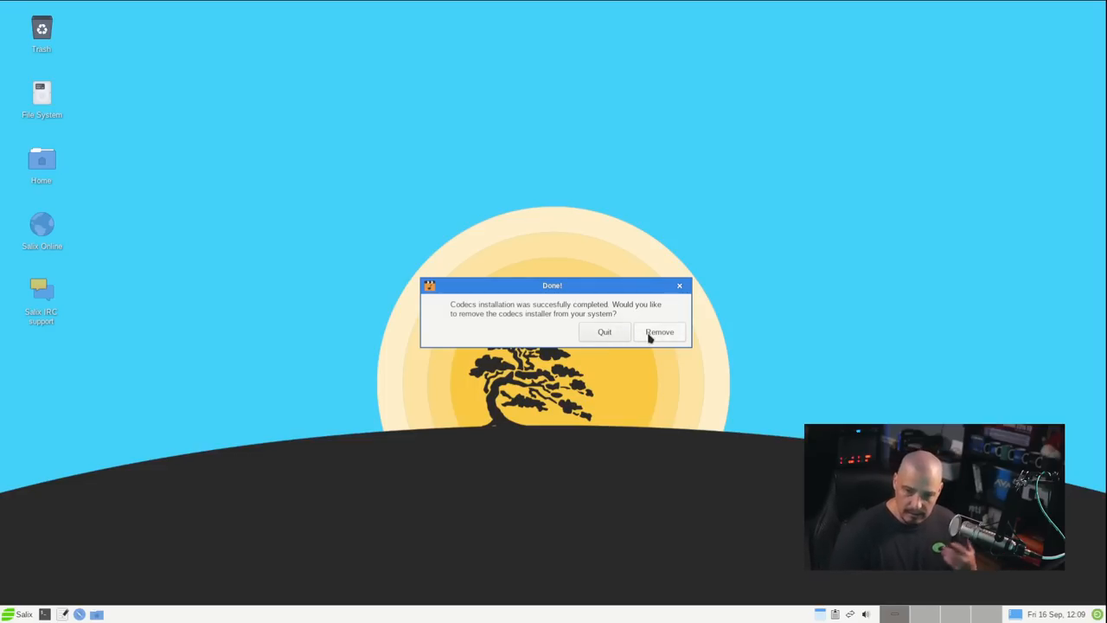
click(659, 332)
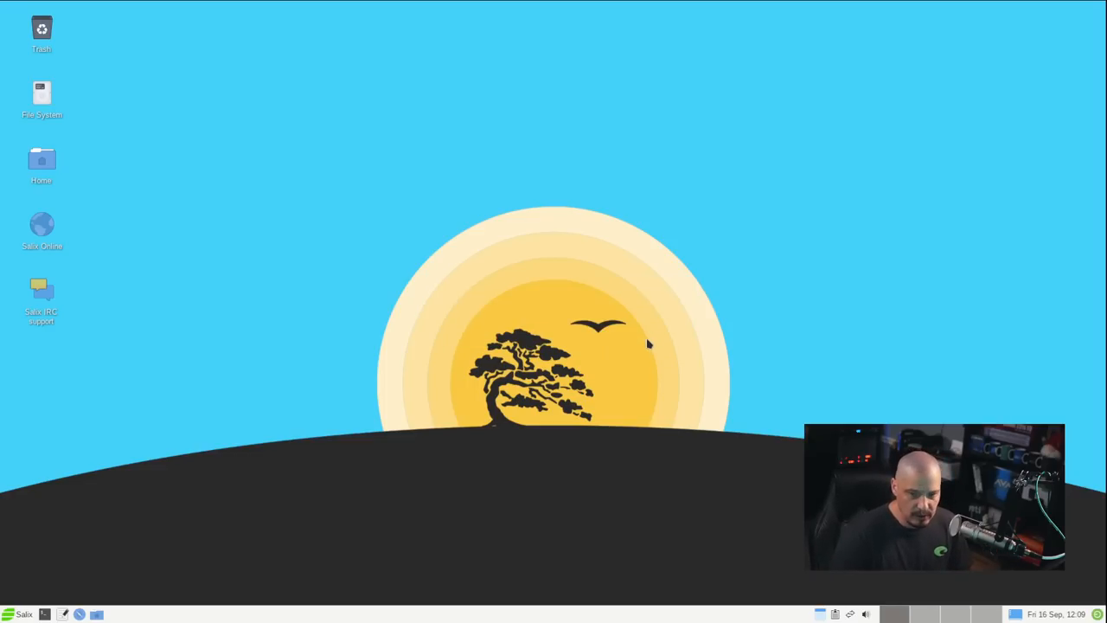
Launch Parole Media Player from the Multimedia menu and close it again
click(23, 614)
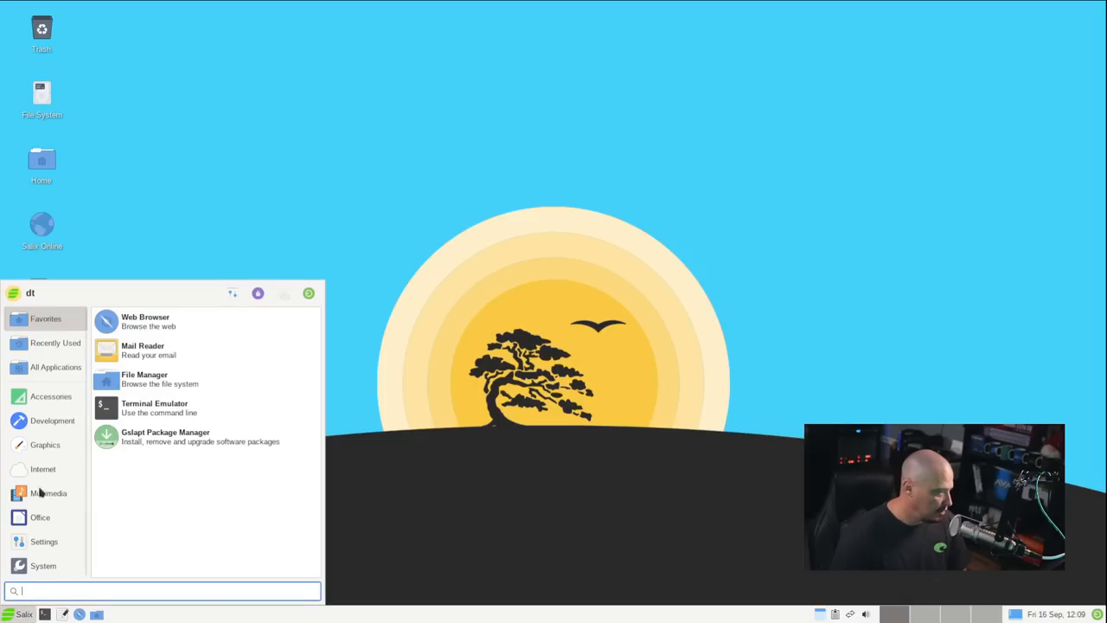
click(49, 493)
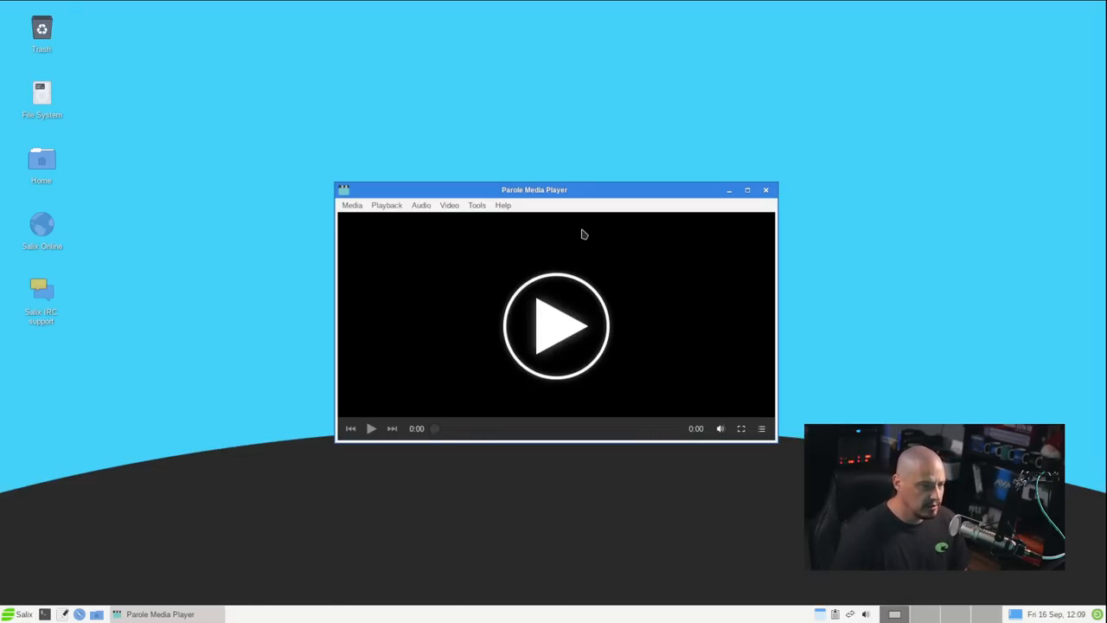
click(764, 189)
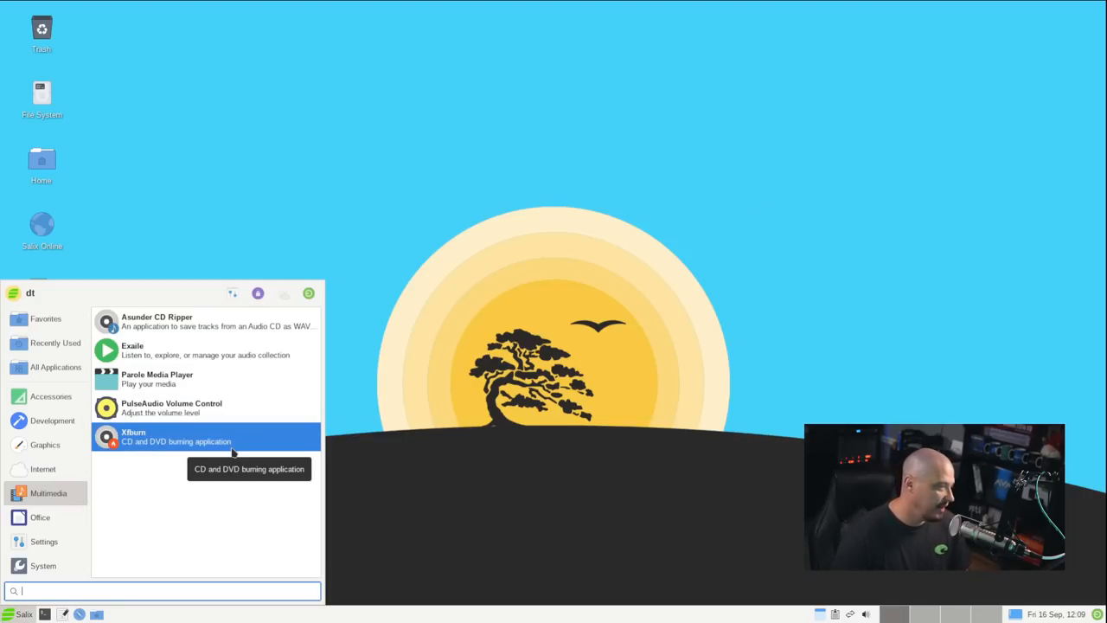
Launch Xfburn, dismiss its no-burners warning, centre the window and close it
click(134, 436)
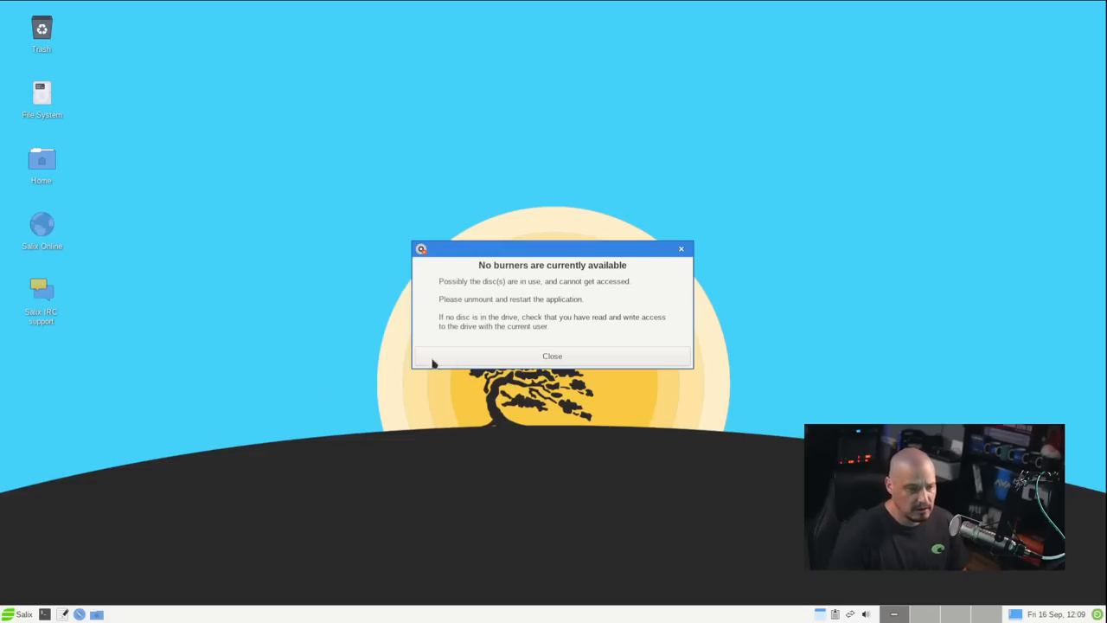
click(551, 357)
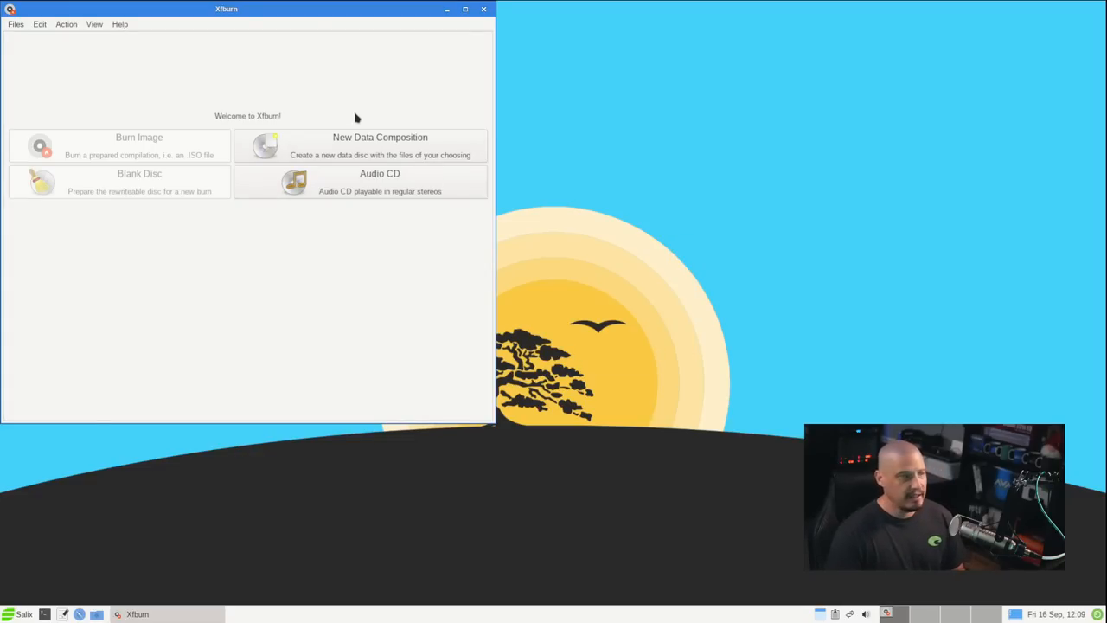
drag(225, 9, 512, 79)
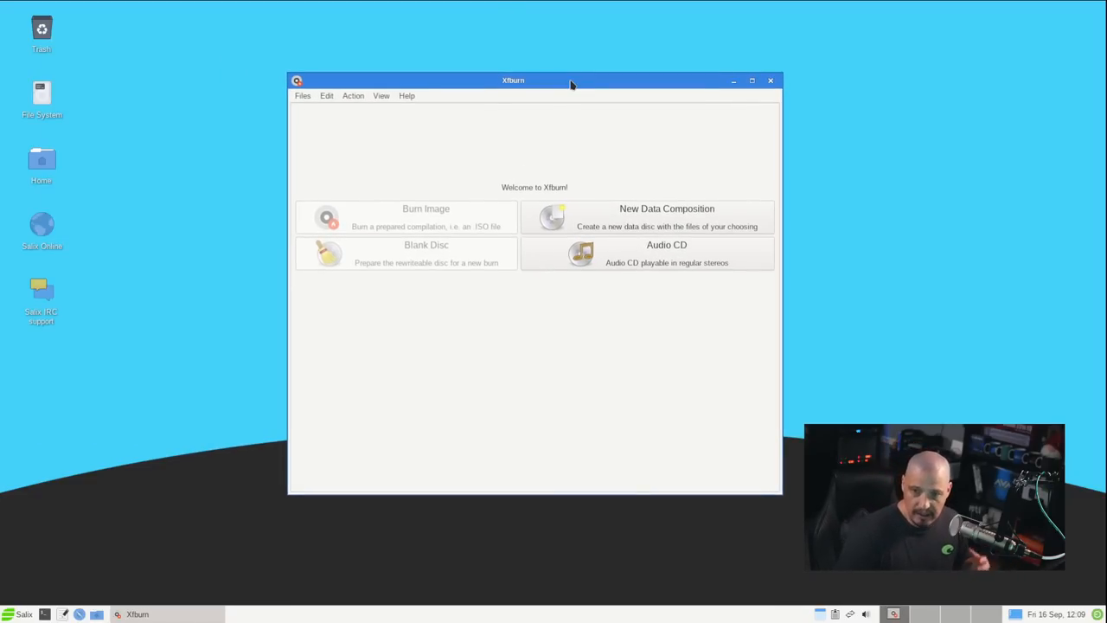
click(770, 80)
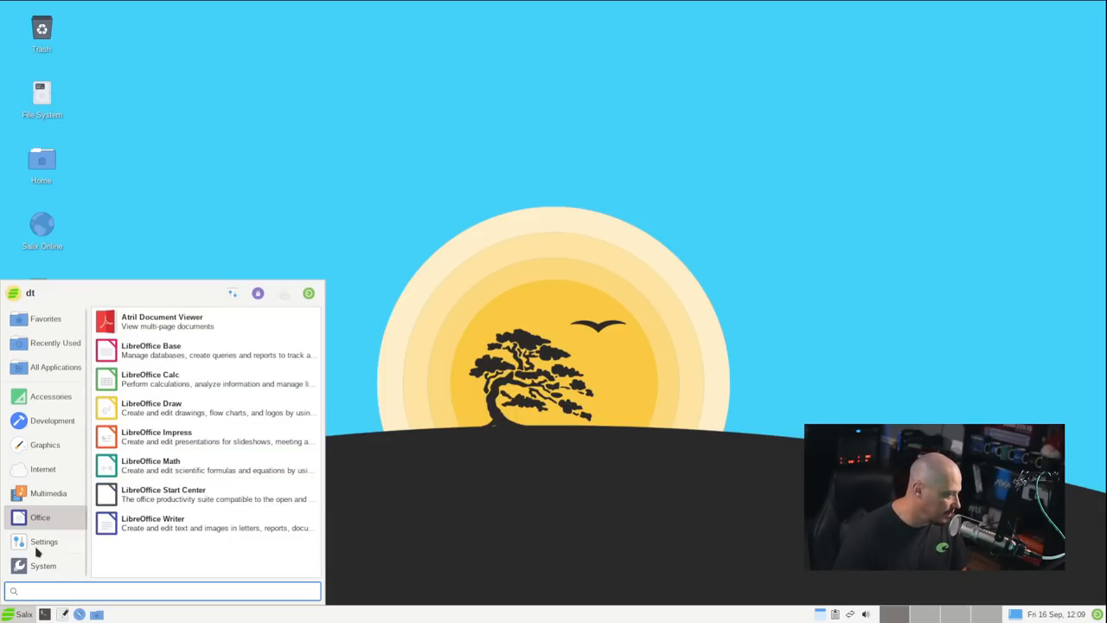
Browse the System, Settings, All Applications and Favourites menu categories
click(41, 566)
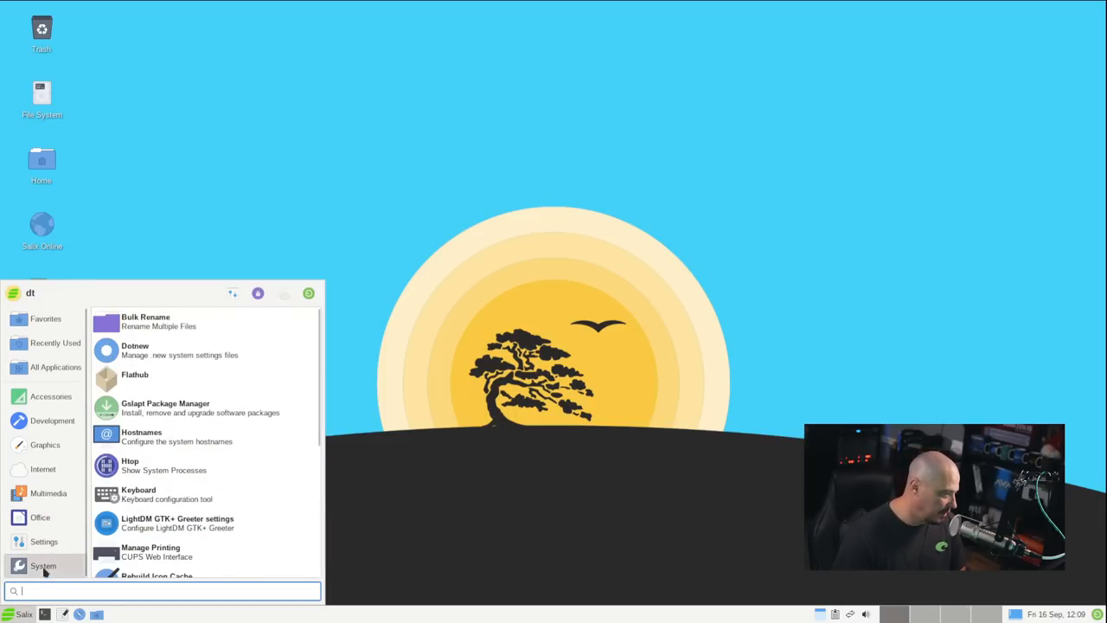
click(40, 516)
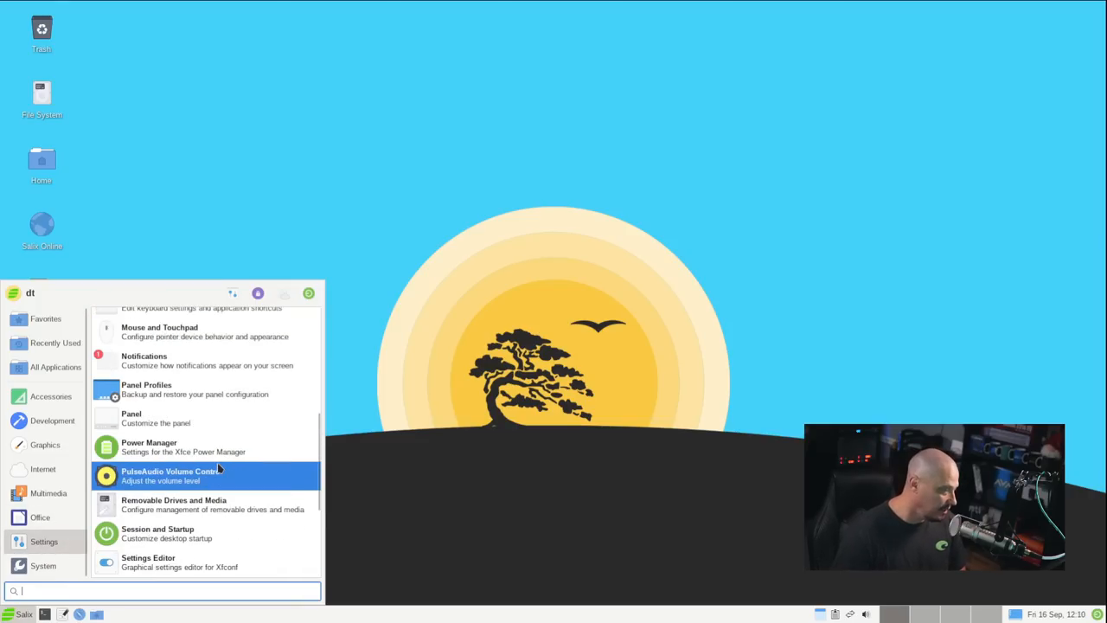
scroll(down, 3)
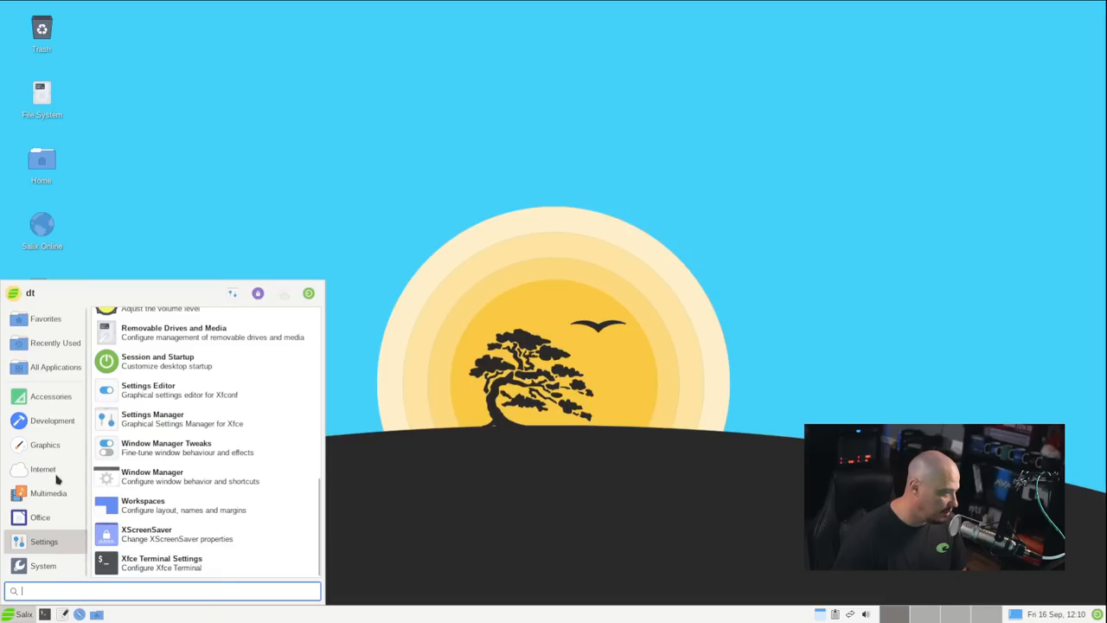
click(55, 366)
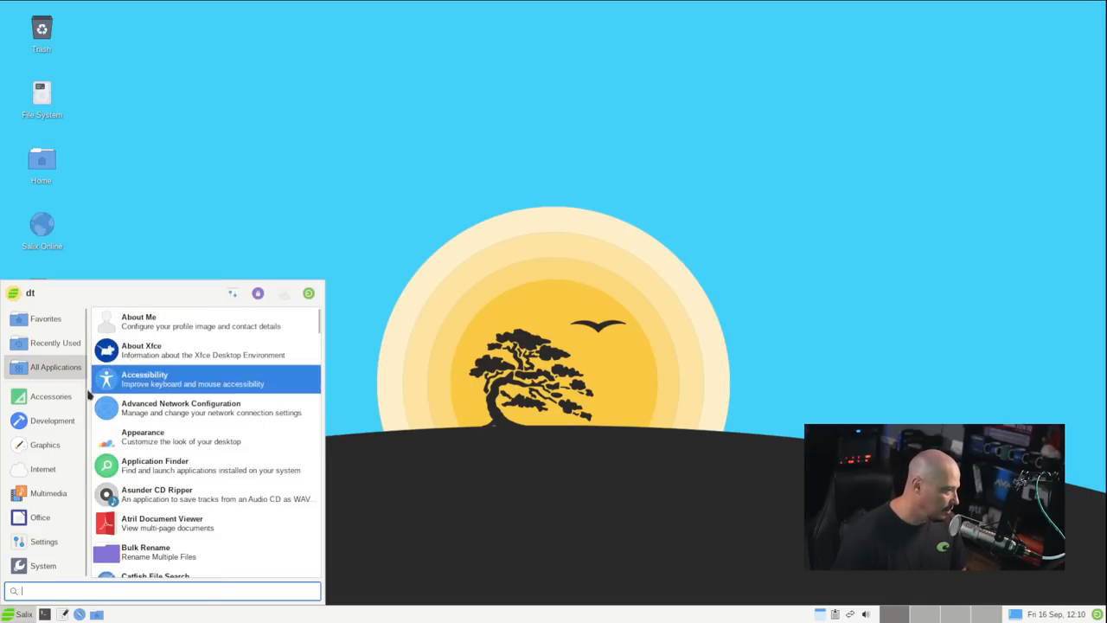
click(45, 318)
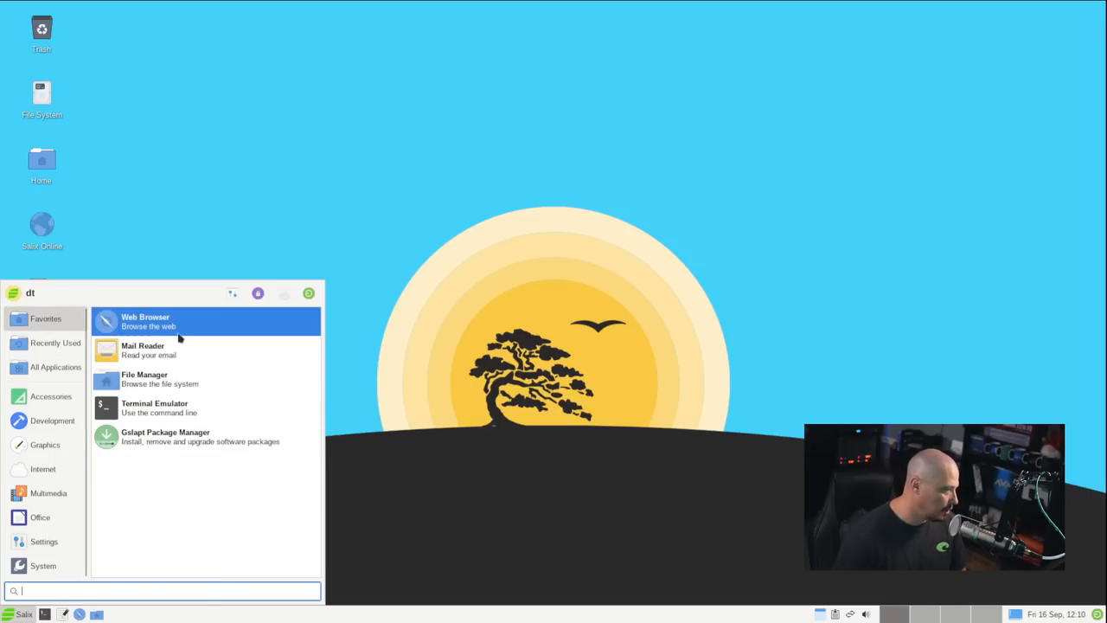
mouse_move(223, 384)
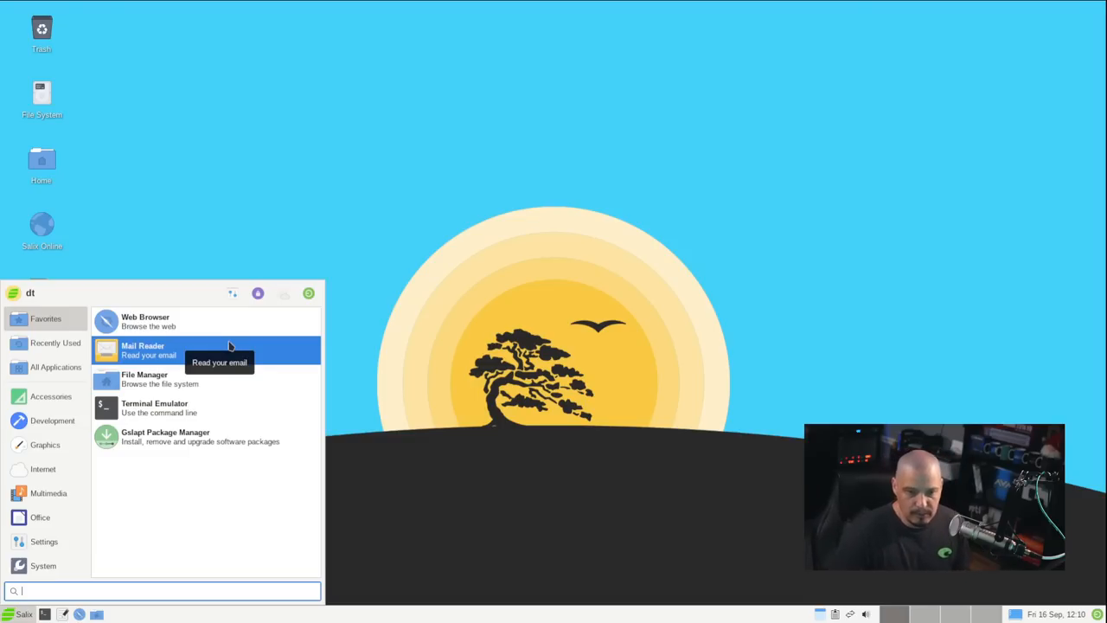
mouse_move(286, 581)
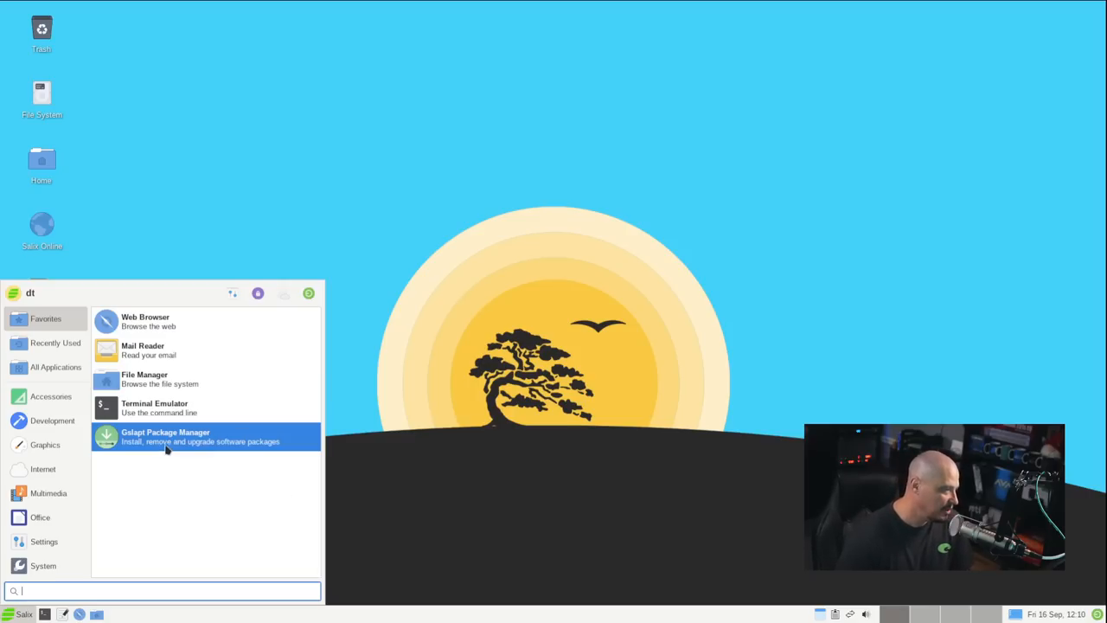
Launch Gslapt Package Manager from Favourites and enter the password at its prompt
click(165, 436)
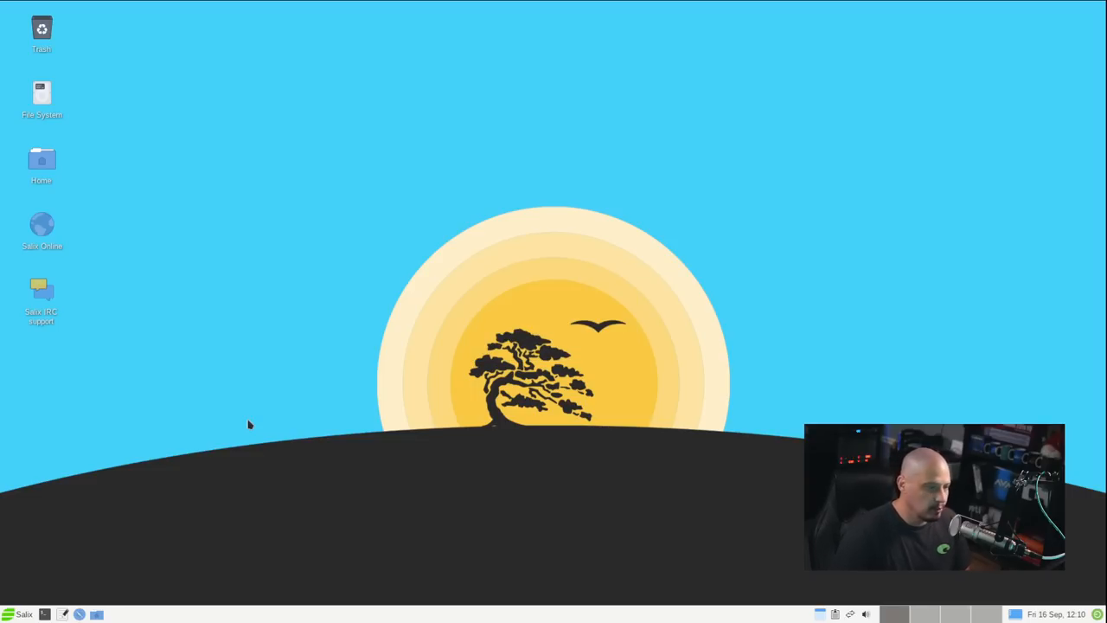
text(••)
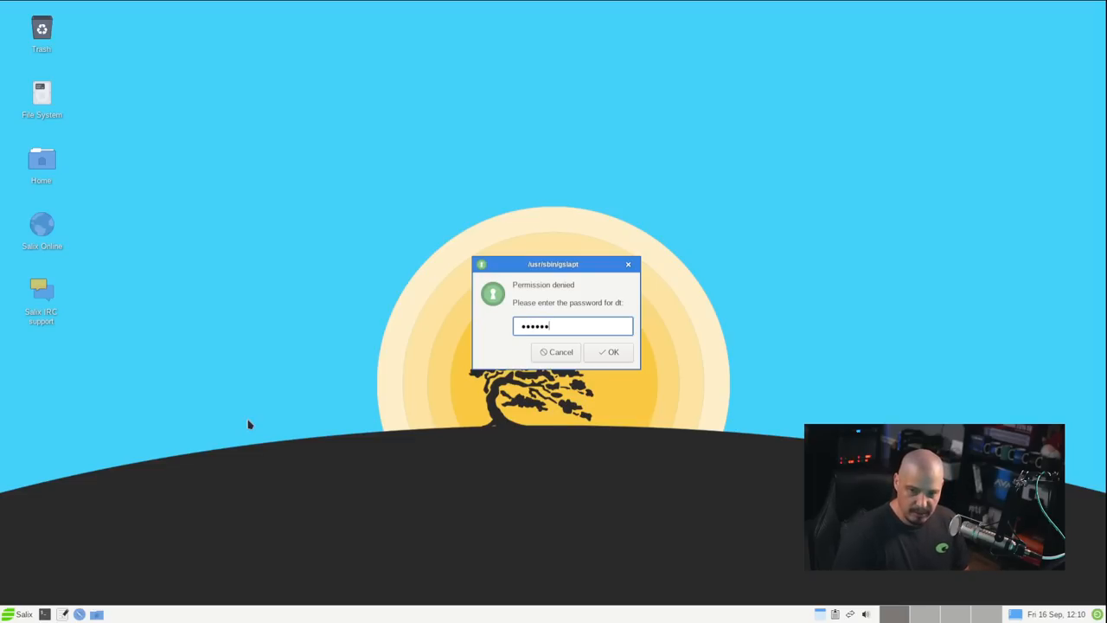
Confirm the password so Gslapt opens with its package list
click(609, 353)
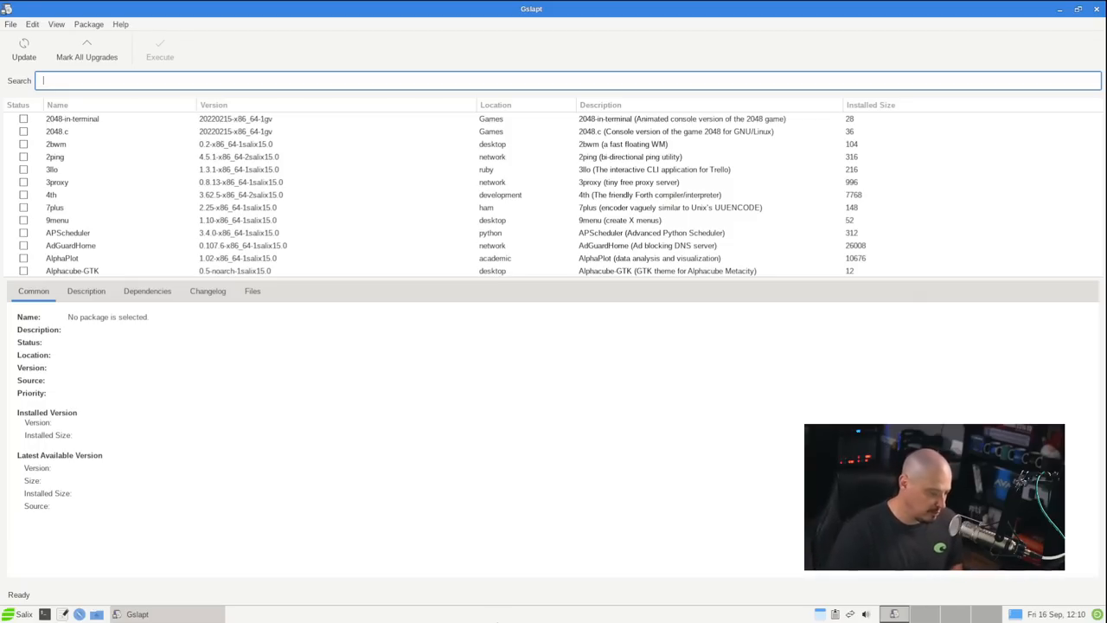
mouse_move(408, 317)
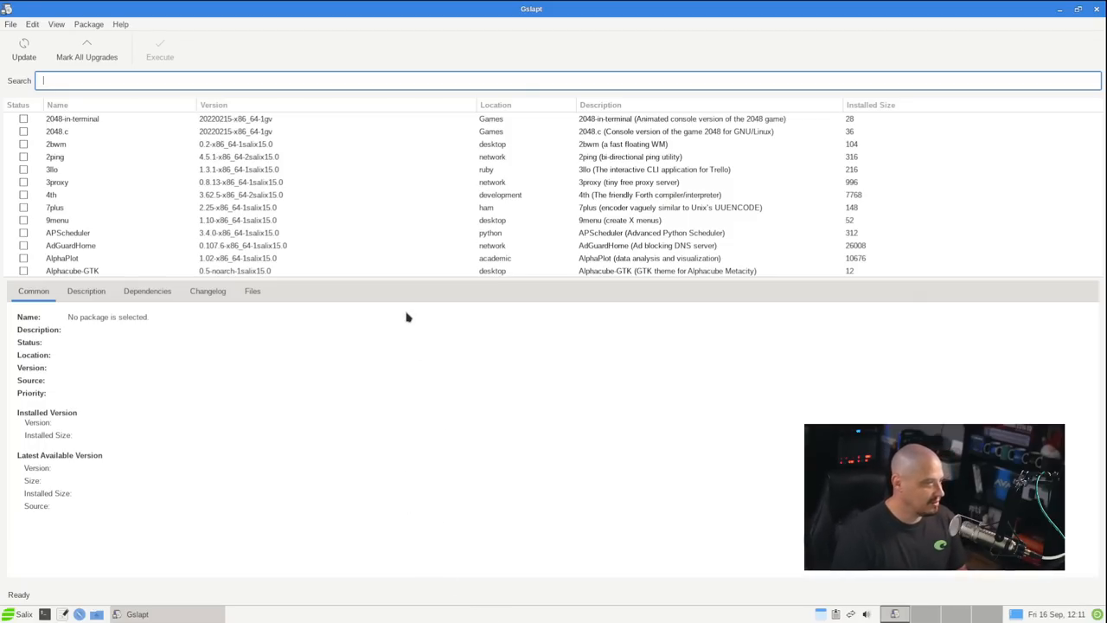
mouse_move(395, 550)
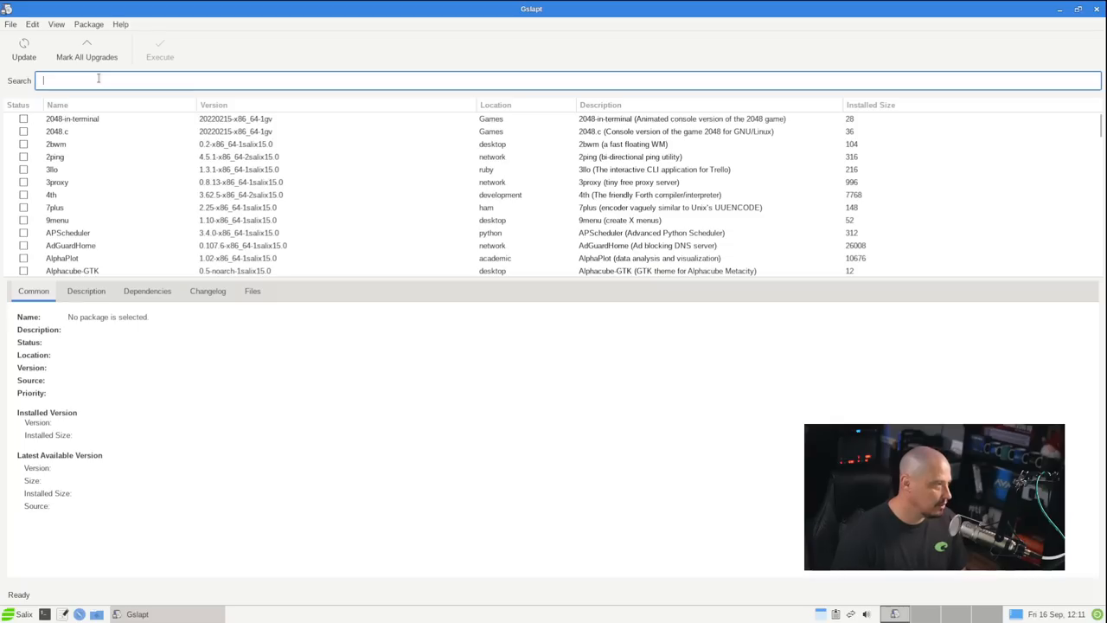
Search Gslapt for 'htop' and show details of the installed htop 3.1.2 package
text(htop)
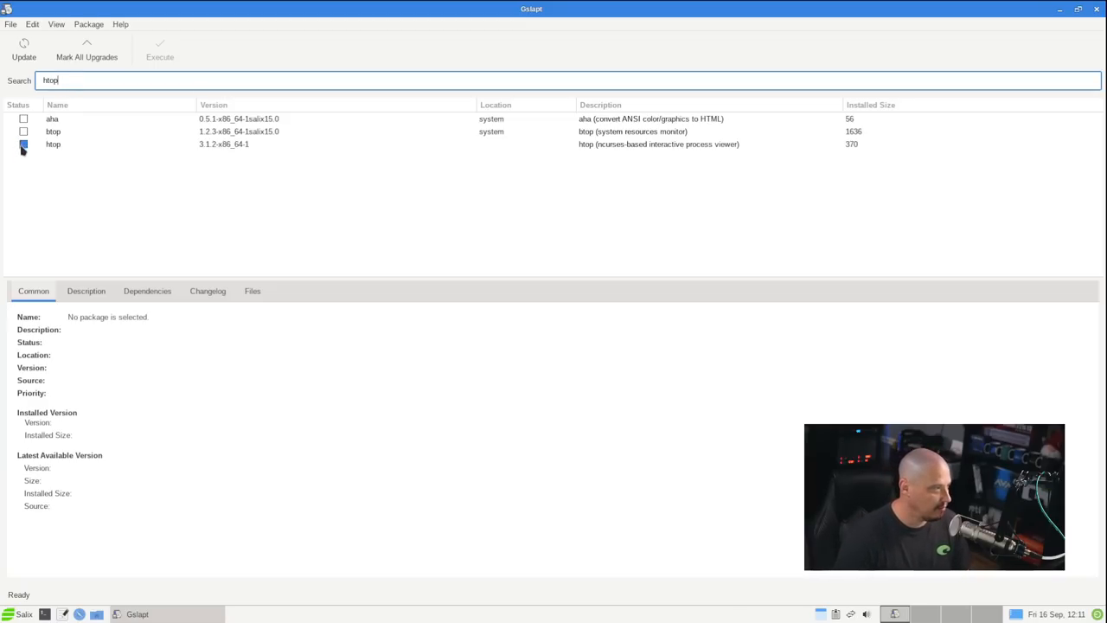
right_click(52, 144)
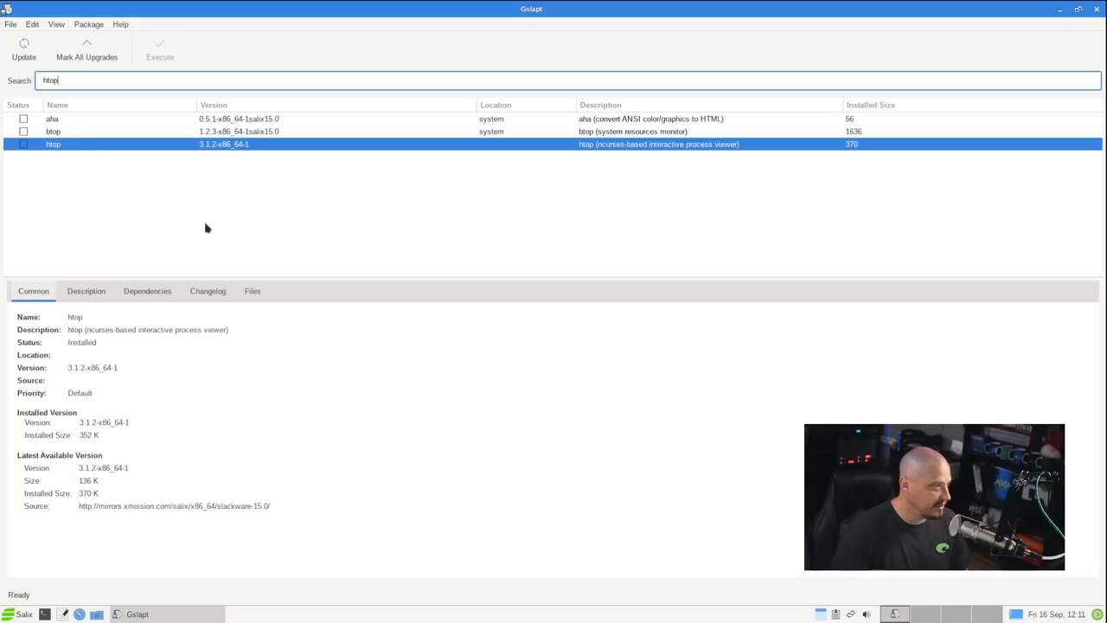
mouse_move(189, 242)
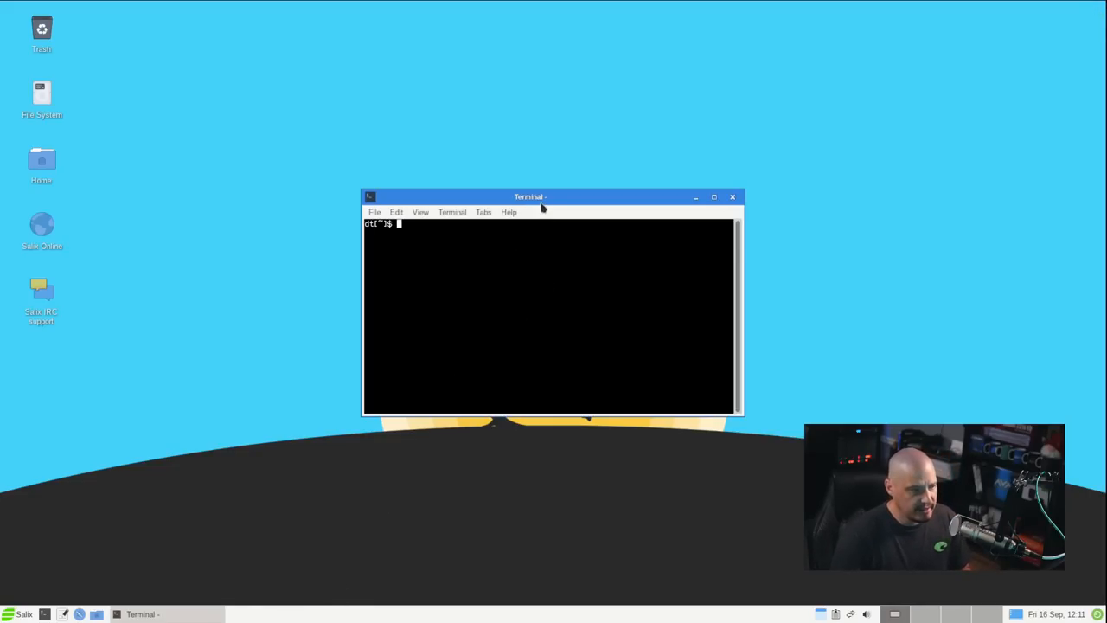
Run htop in the terminal to review processes and memory, then quit back to the prompt
click(712, 197)
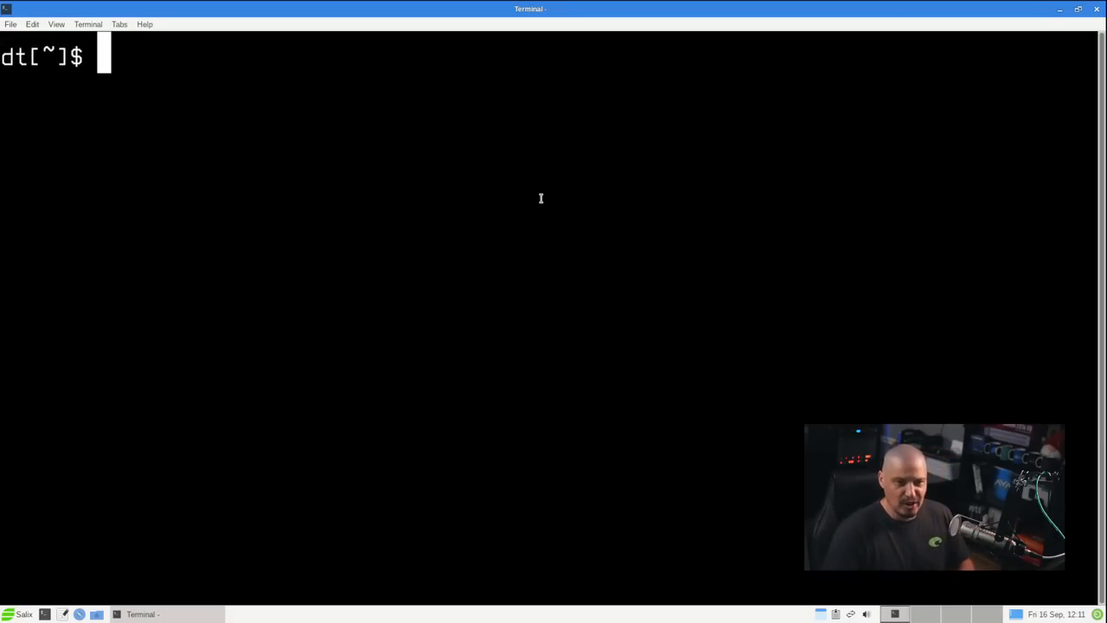
text(ht)
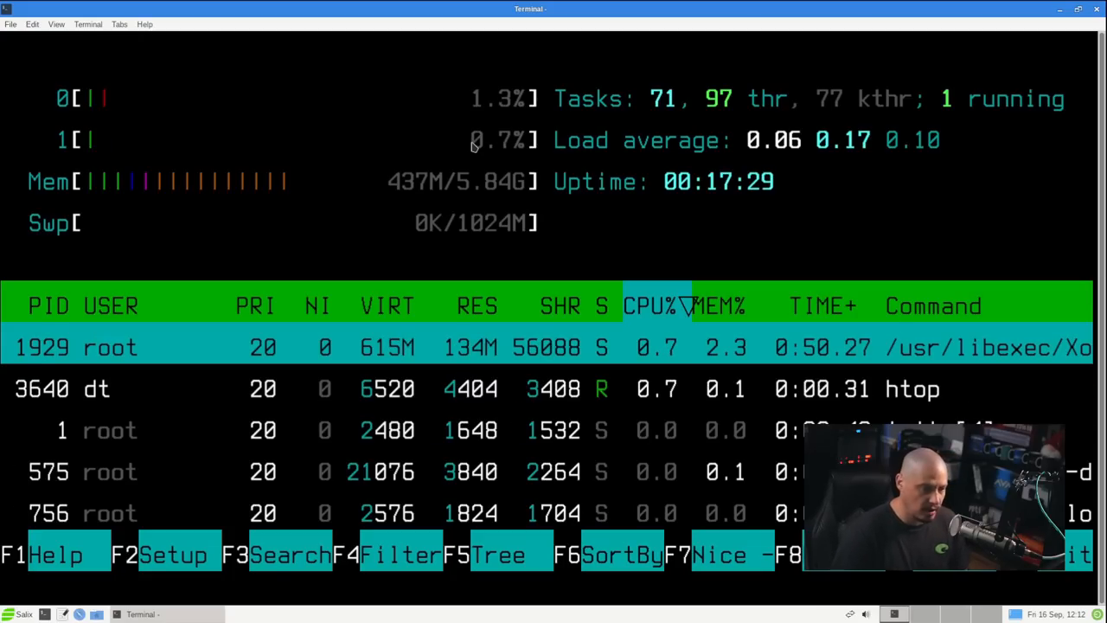
key(q)
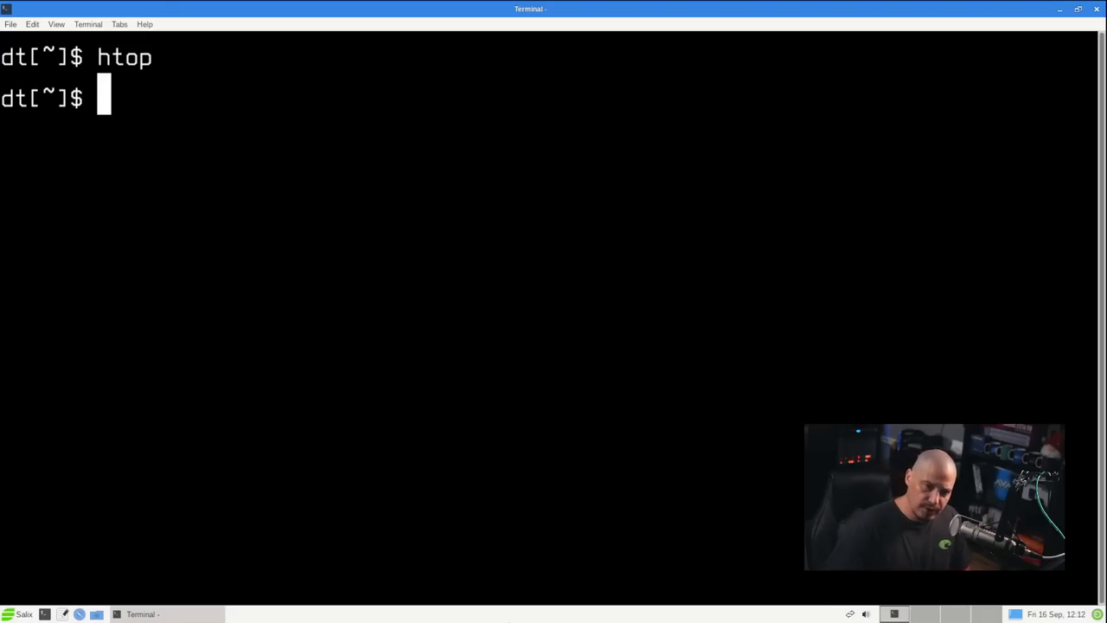
Run 'uname -r' showing kernel 5.15.63 and 'whereis systemd' to locate systemd
text(uname)
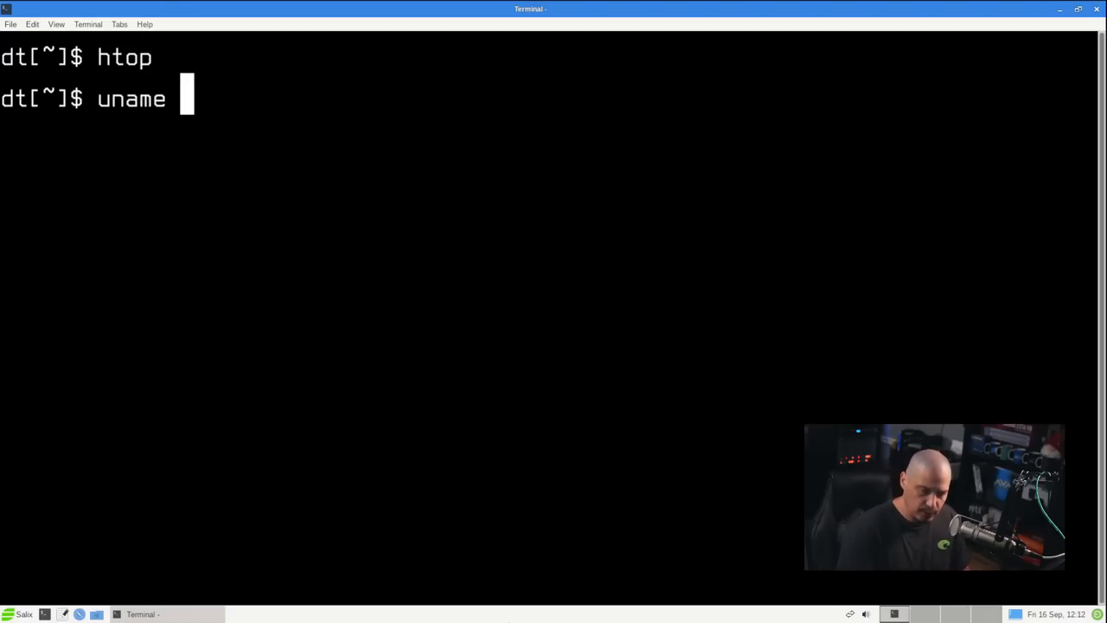
key(Return)
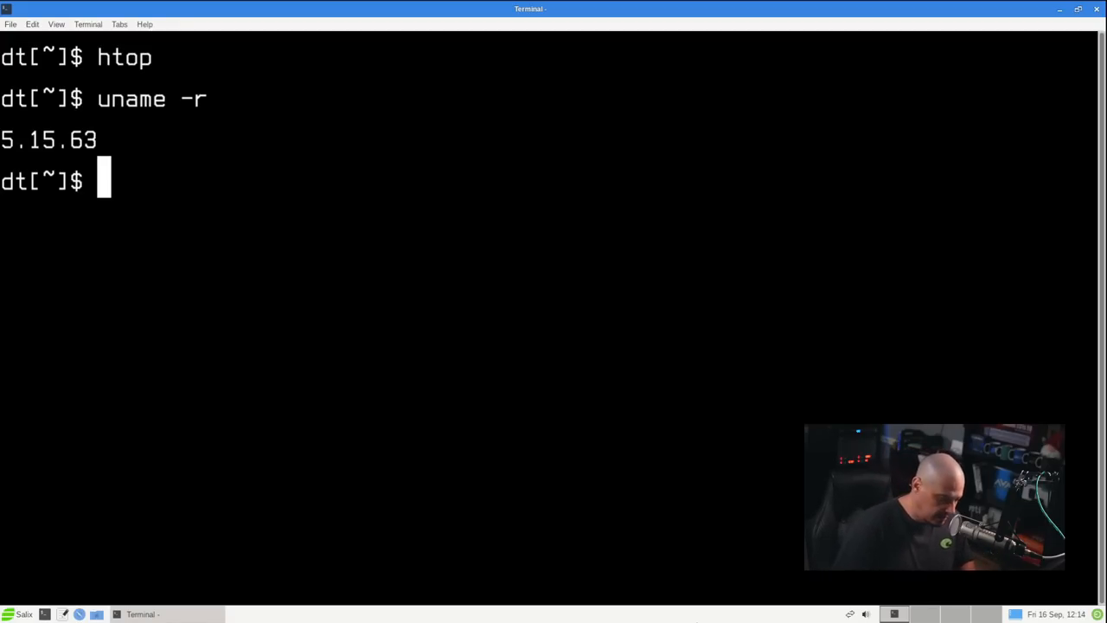
text(w)
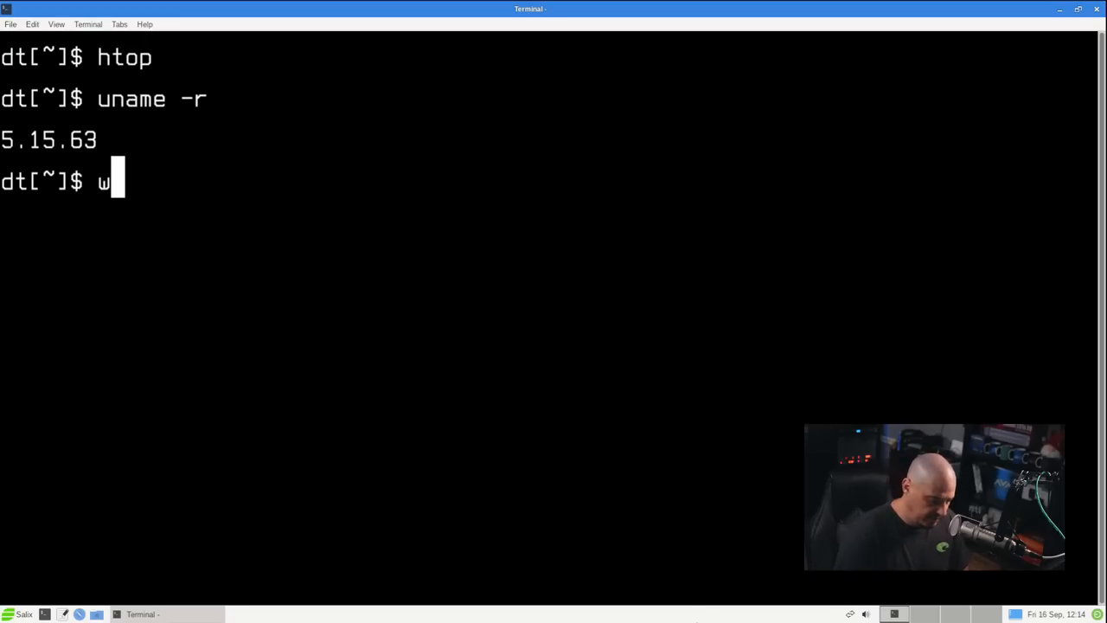
text(hereis)
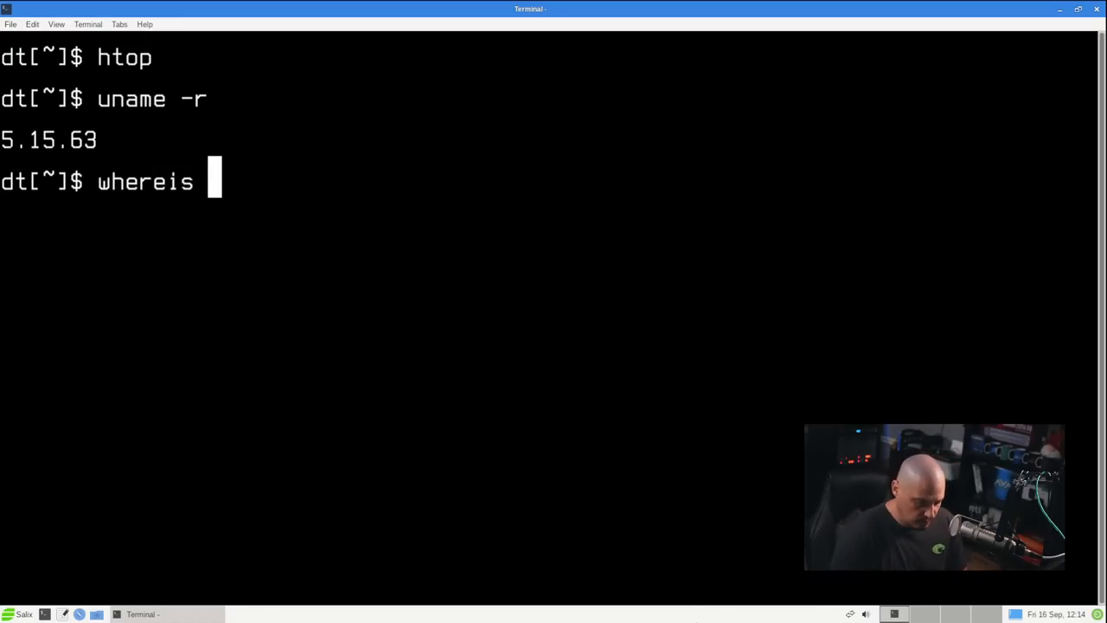
text(system)
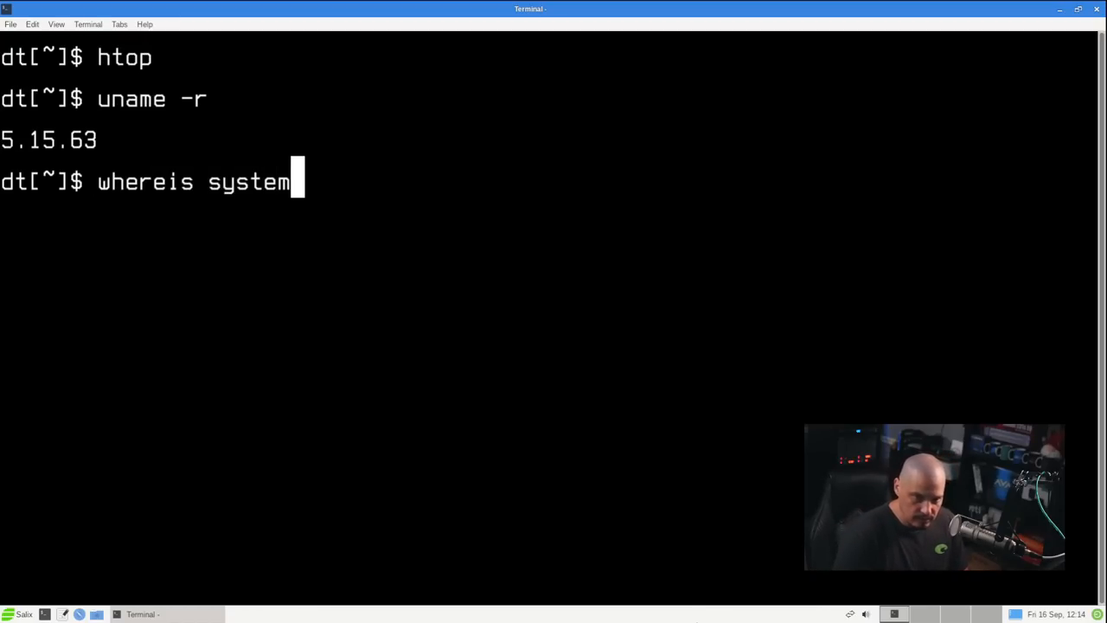
text(d)
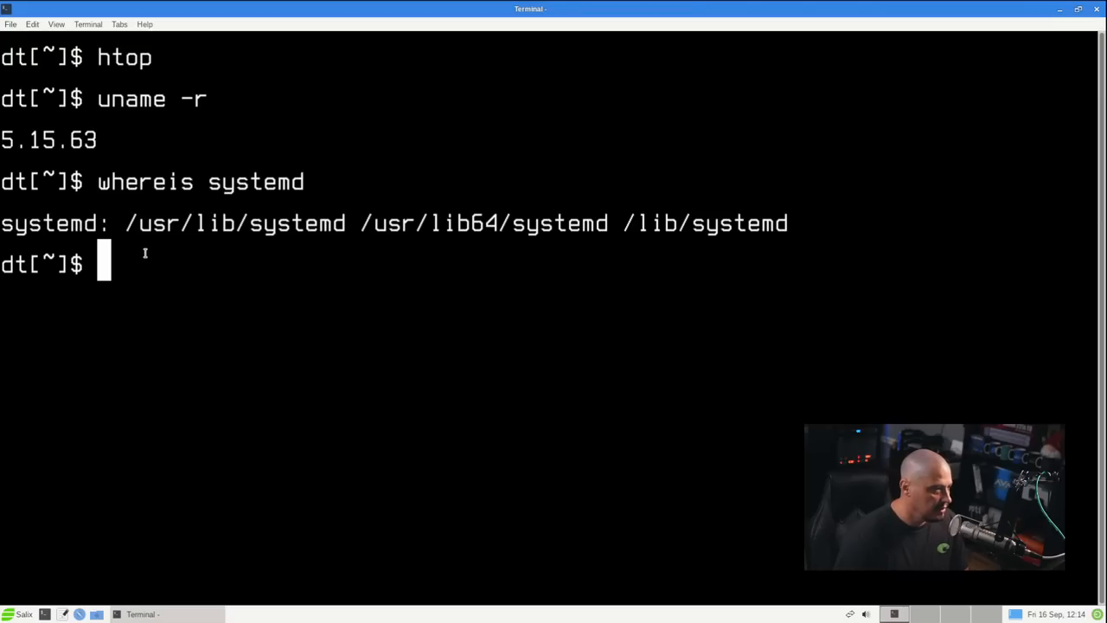
mouse_move(485, 353)
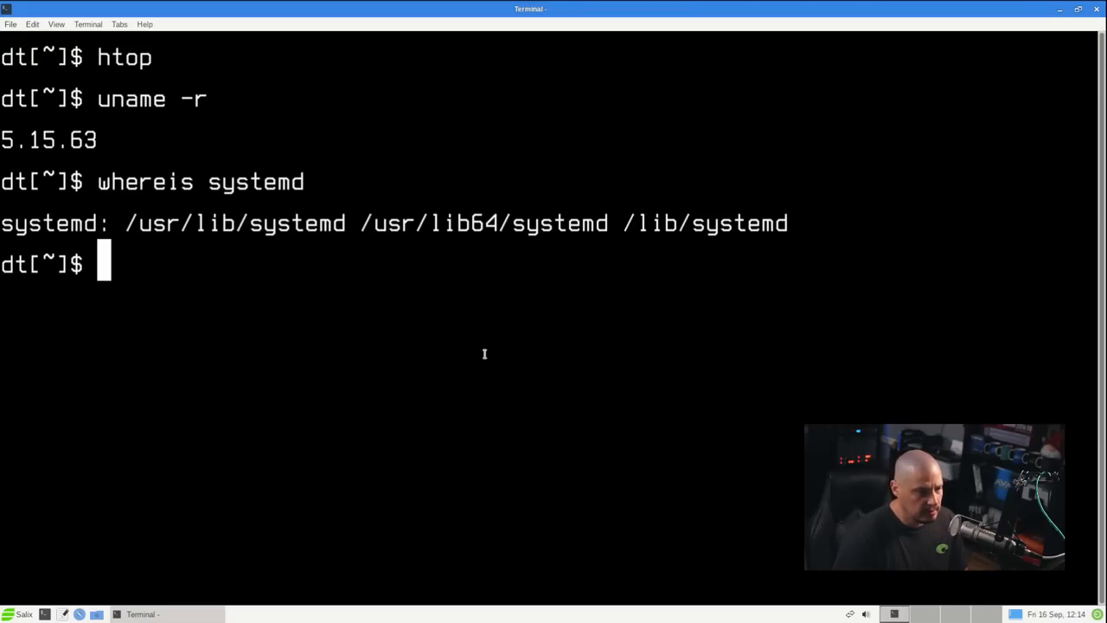
mouse_move(608, 405)
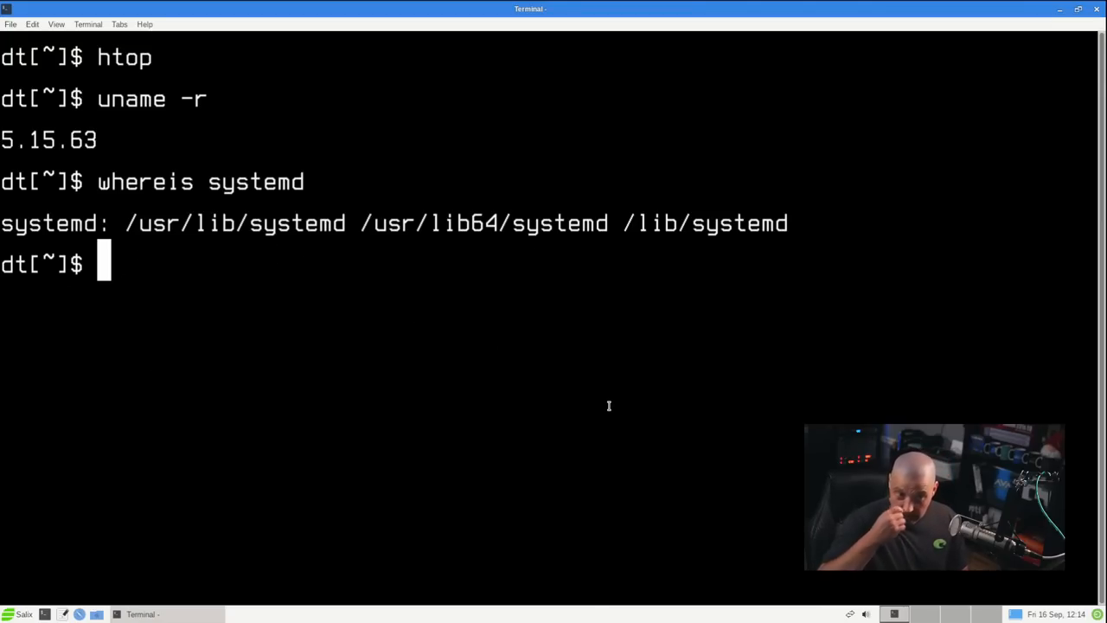
Run 'systemctl status' (command not found) and 'whereis init', then close the terminal
text(s)
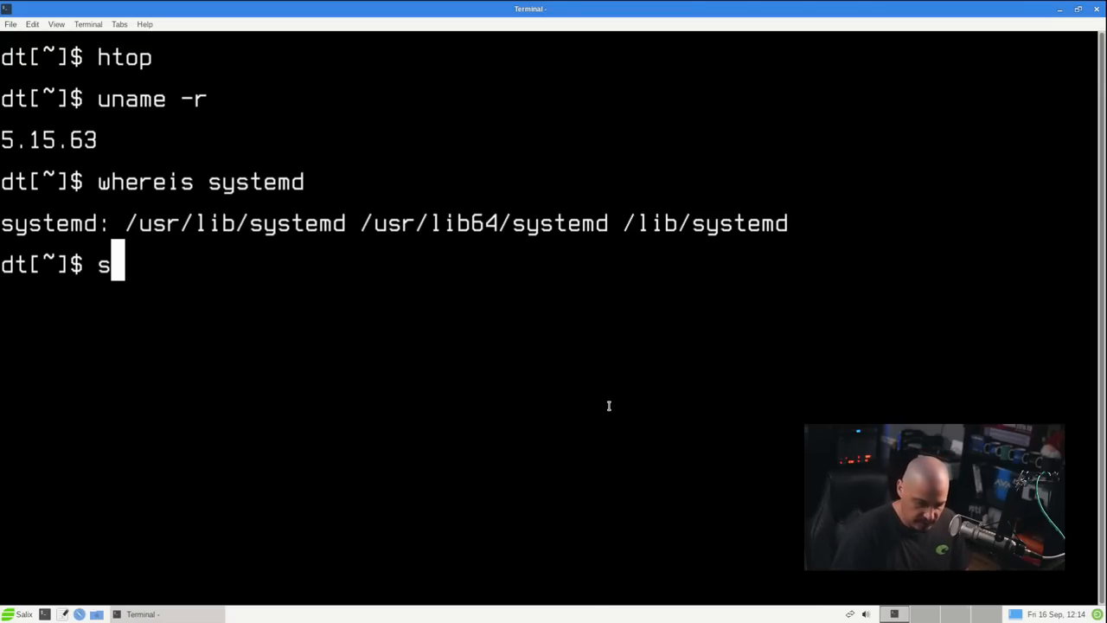
text(ystemctl statu)
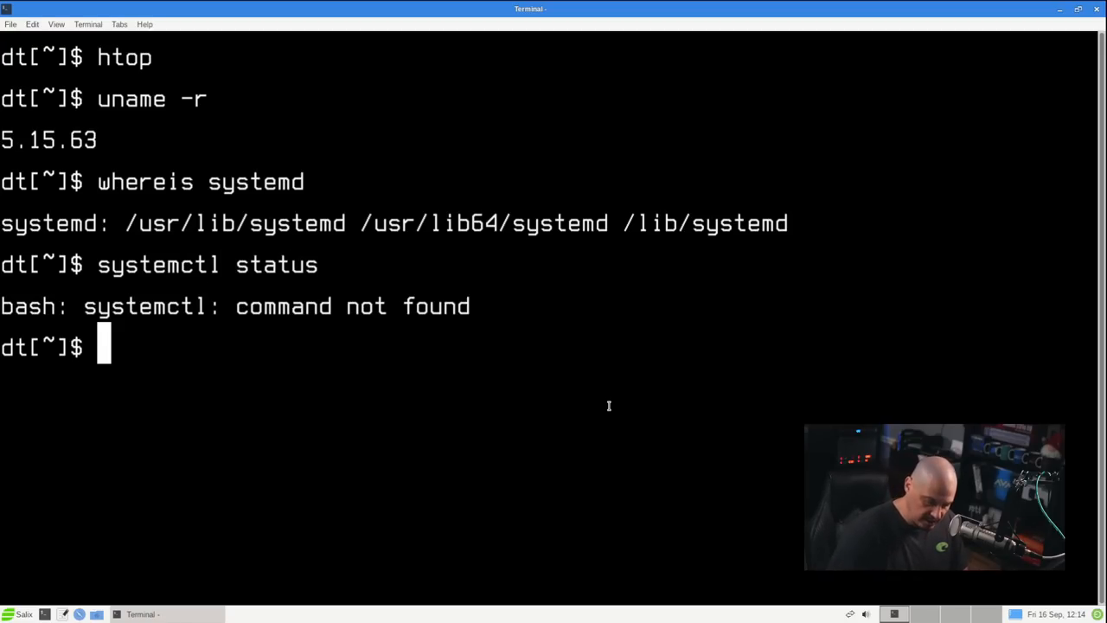
text(systemctl status)
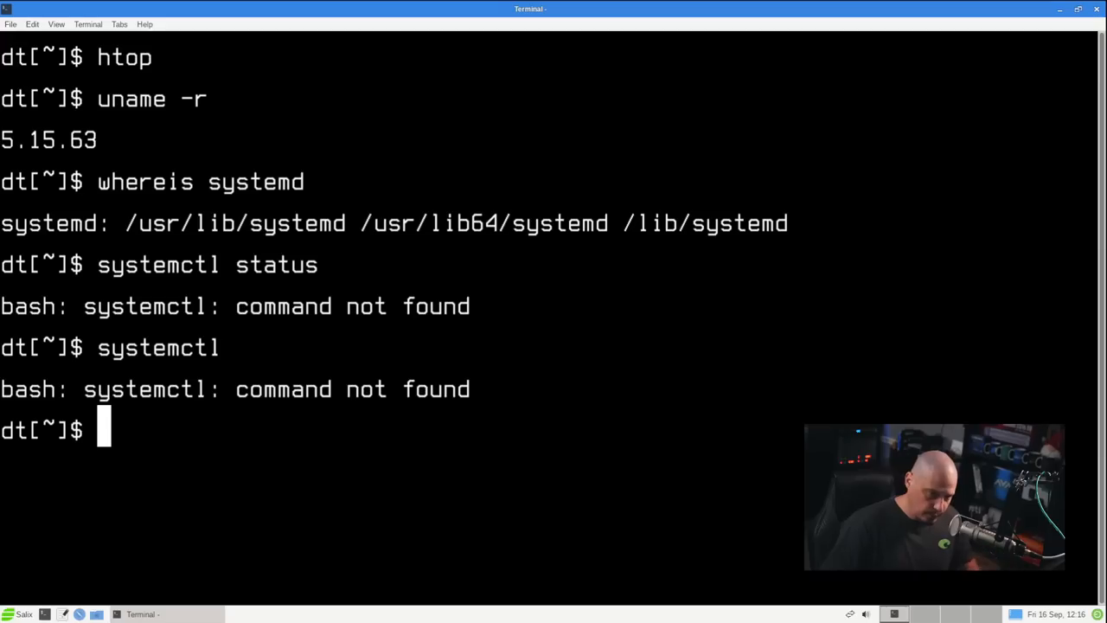
text(whereis init)
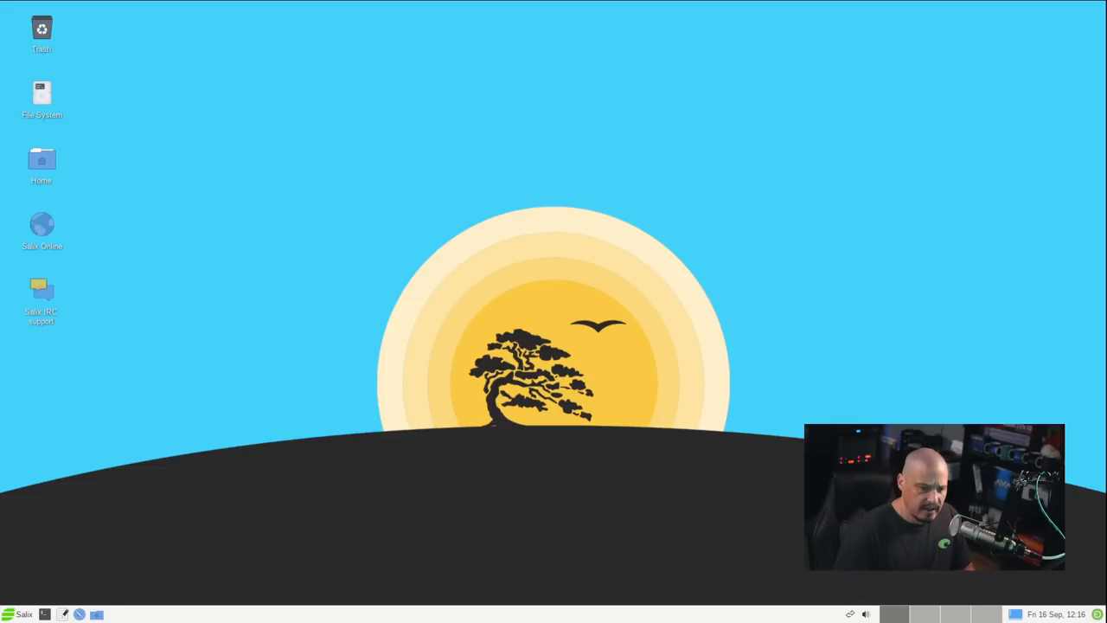
Open Desktop Settings from the desktop menu and apply the blue Salix logo wallpaper
right_click(318, 221)
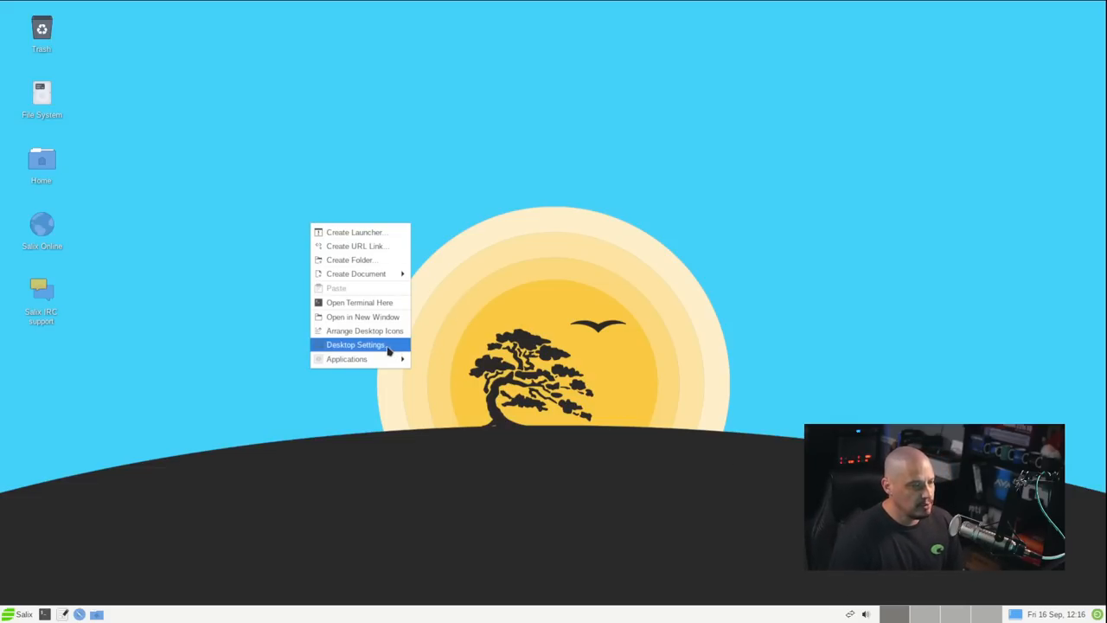
click(356, 344)
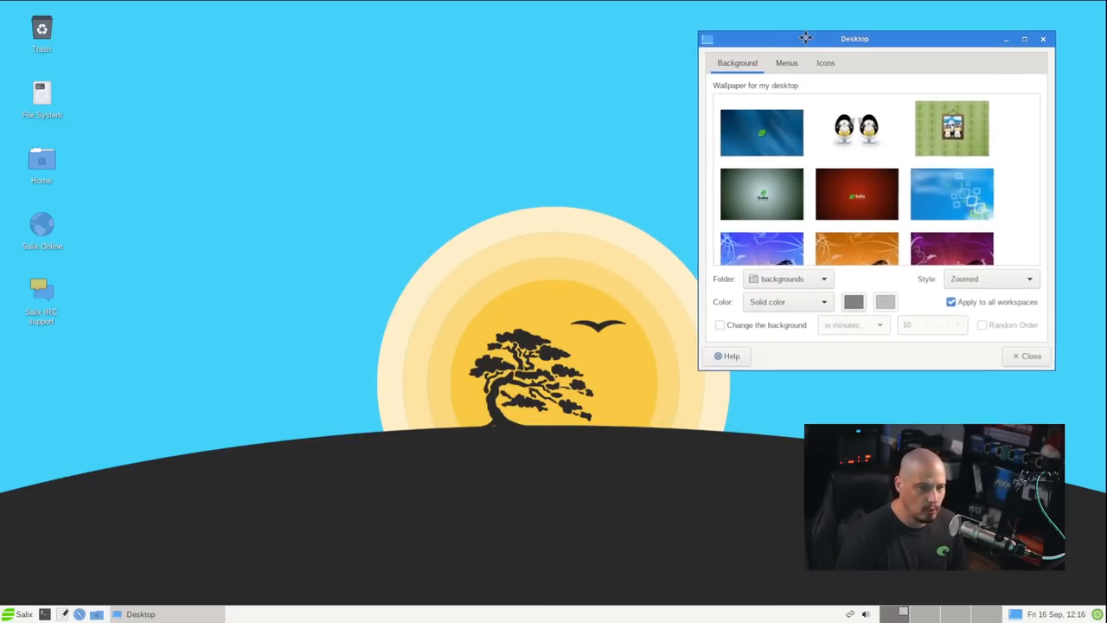
click(761, 132)
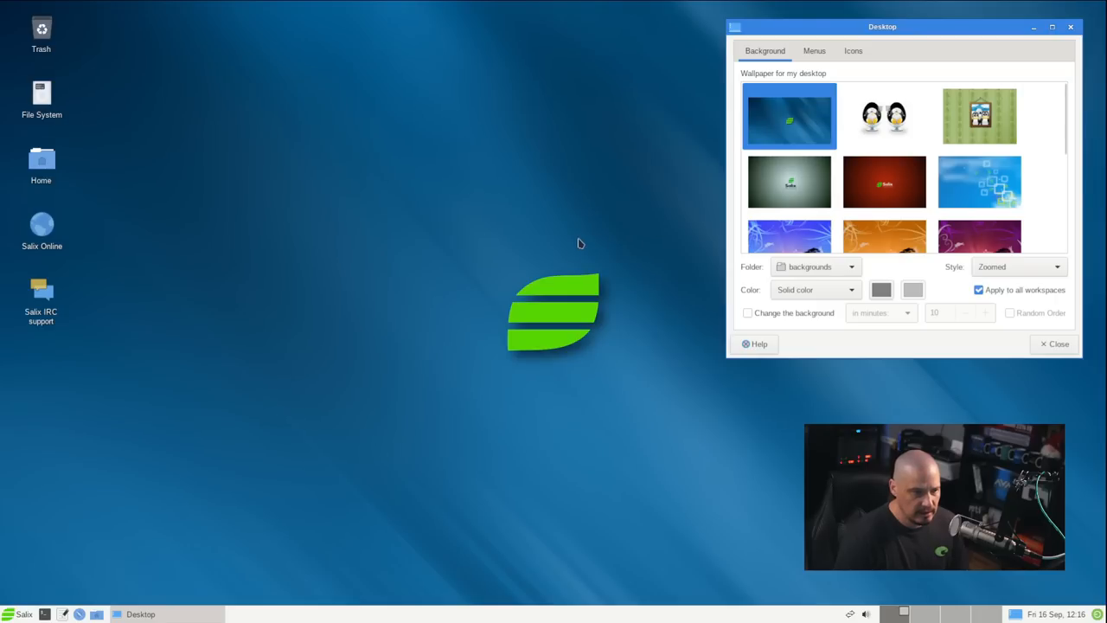
mouse_move(488, 491)
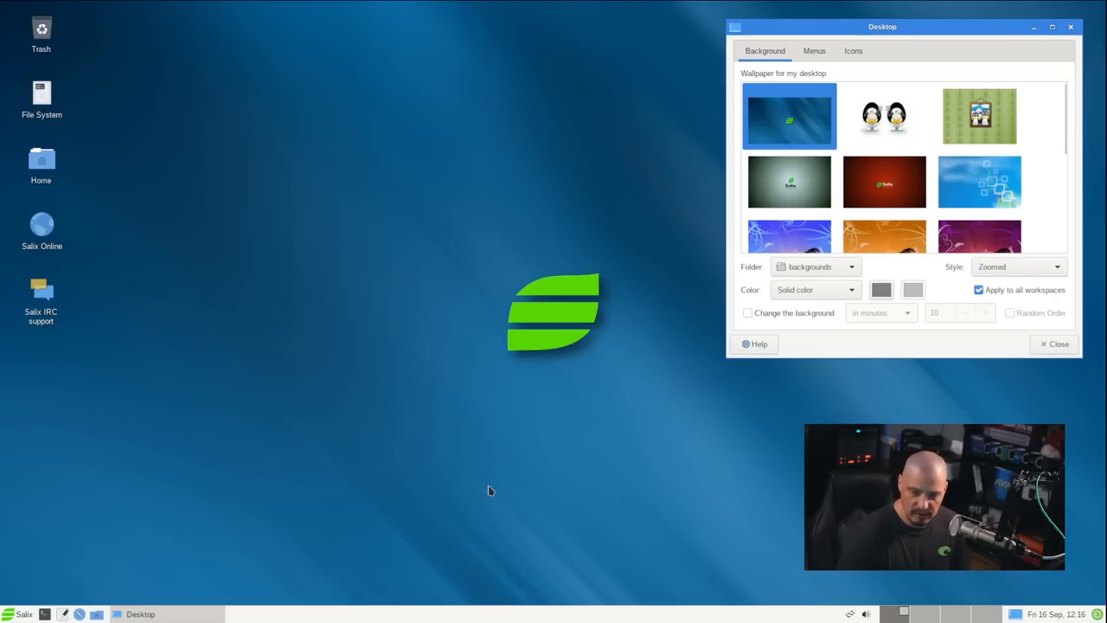
mouse_move(436, 471)
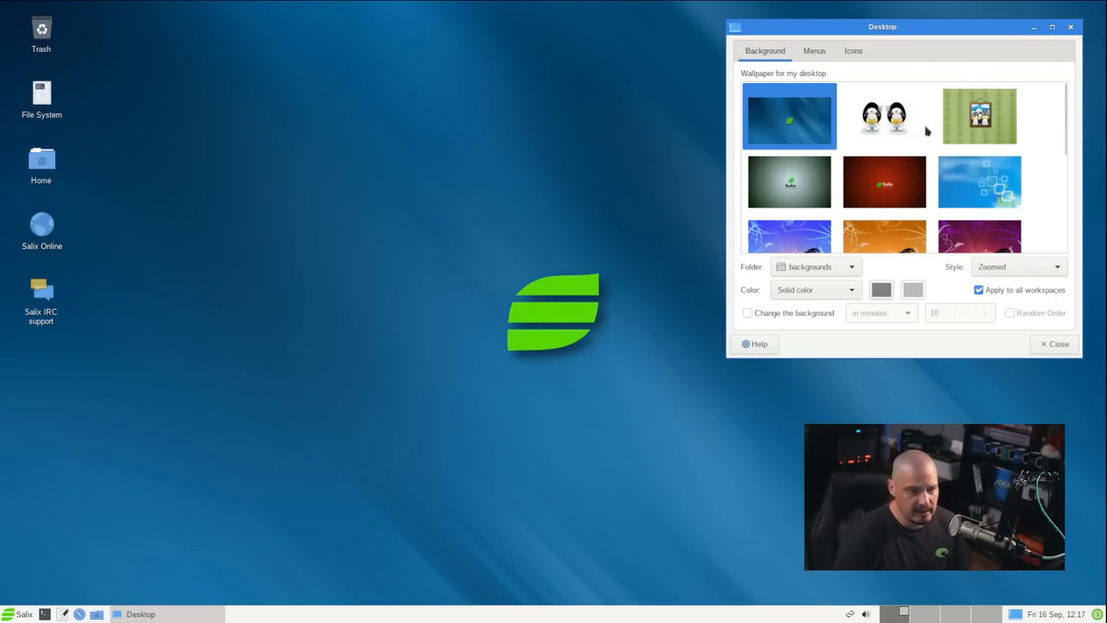
Try the penguin and Salix logo wallpapers in turn, ending on the sun-and-tree background
click(884, 116)
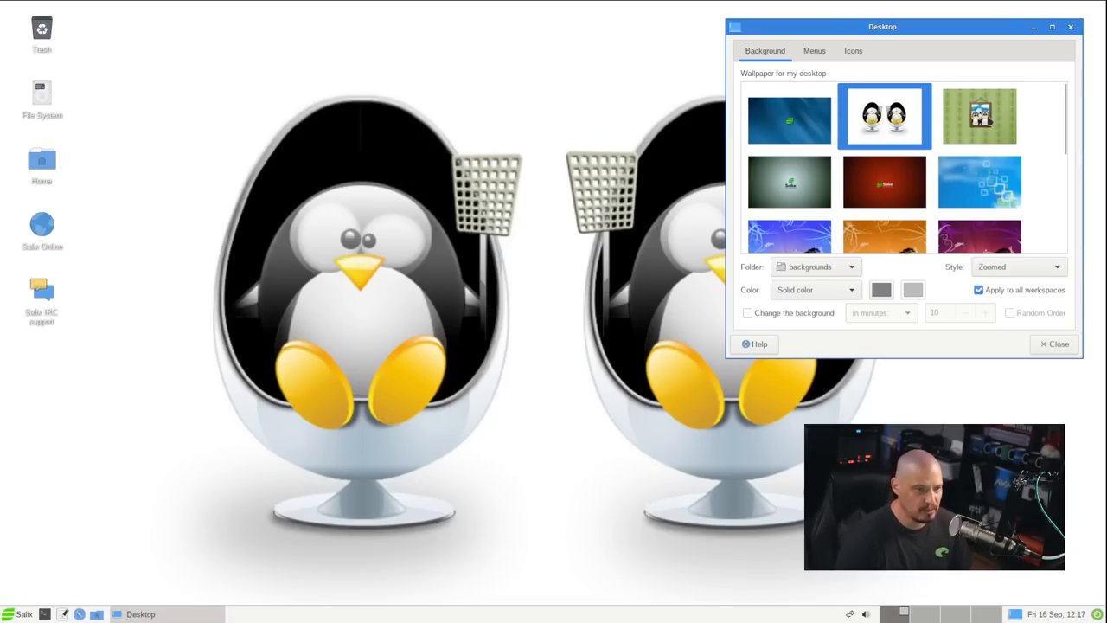
click(979, 114)
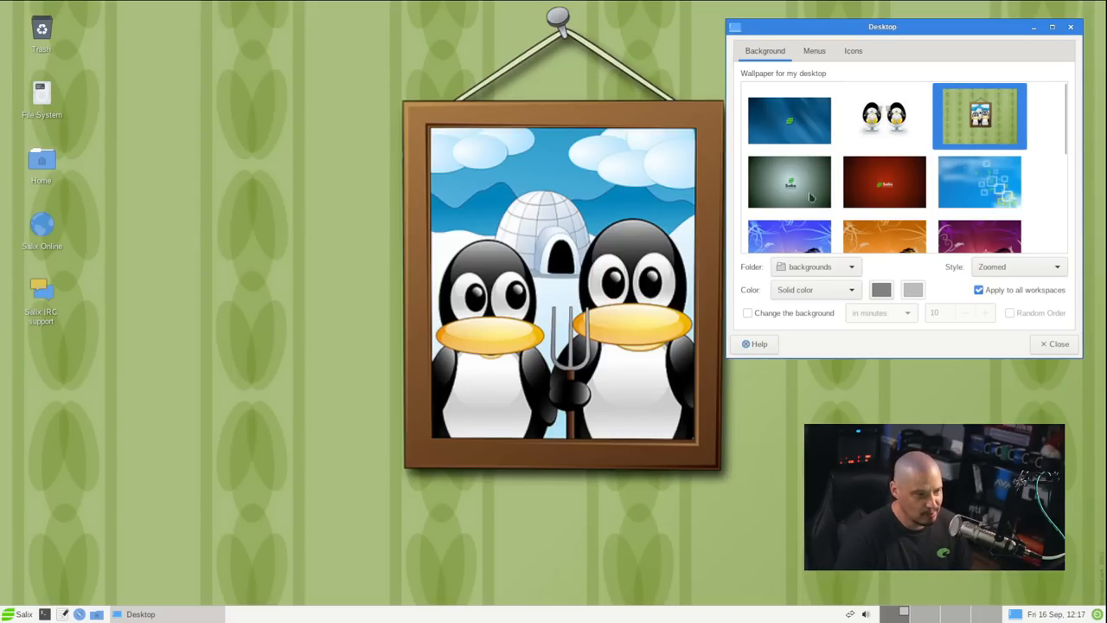
click(789, 182)
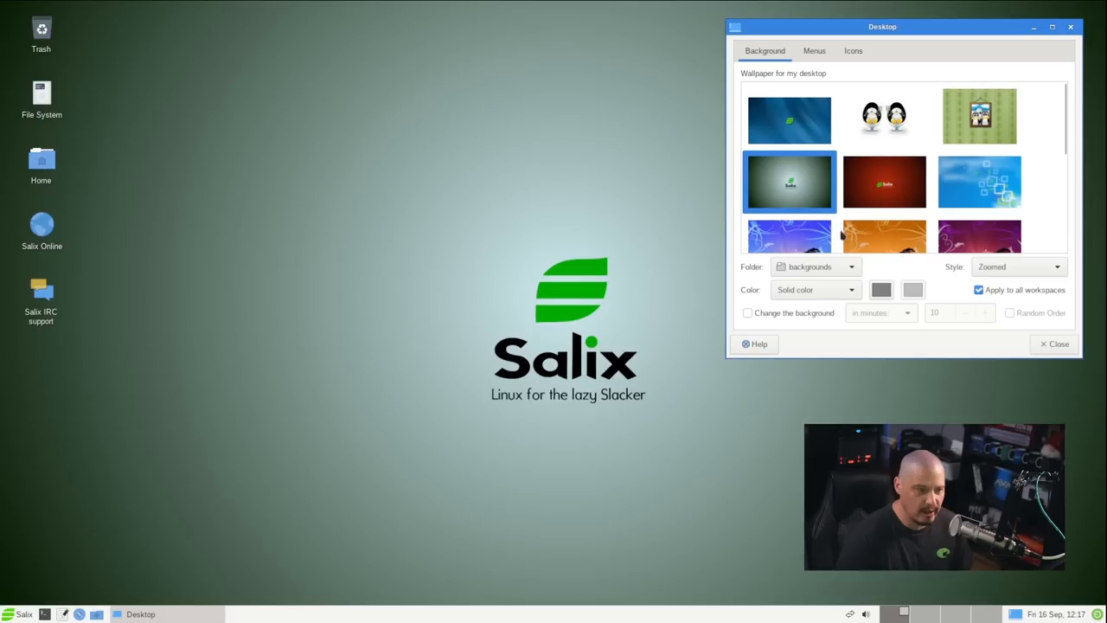
click(884, 181)
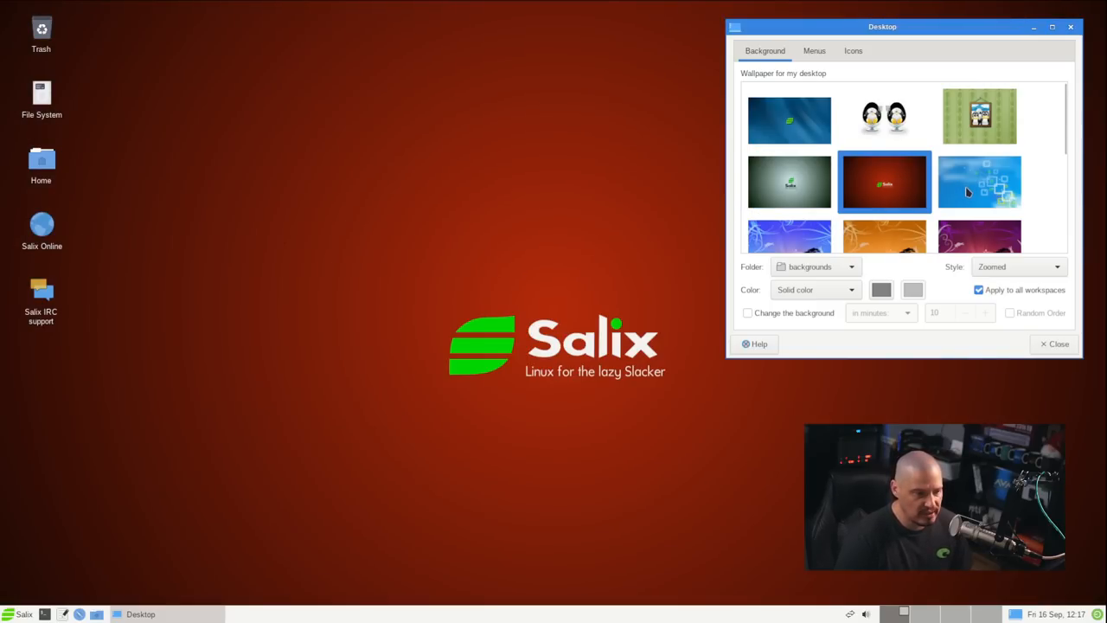
mouse_move(979, 182)
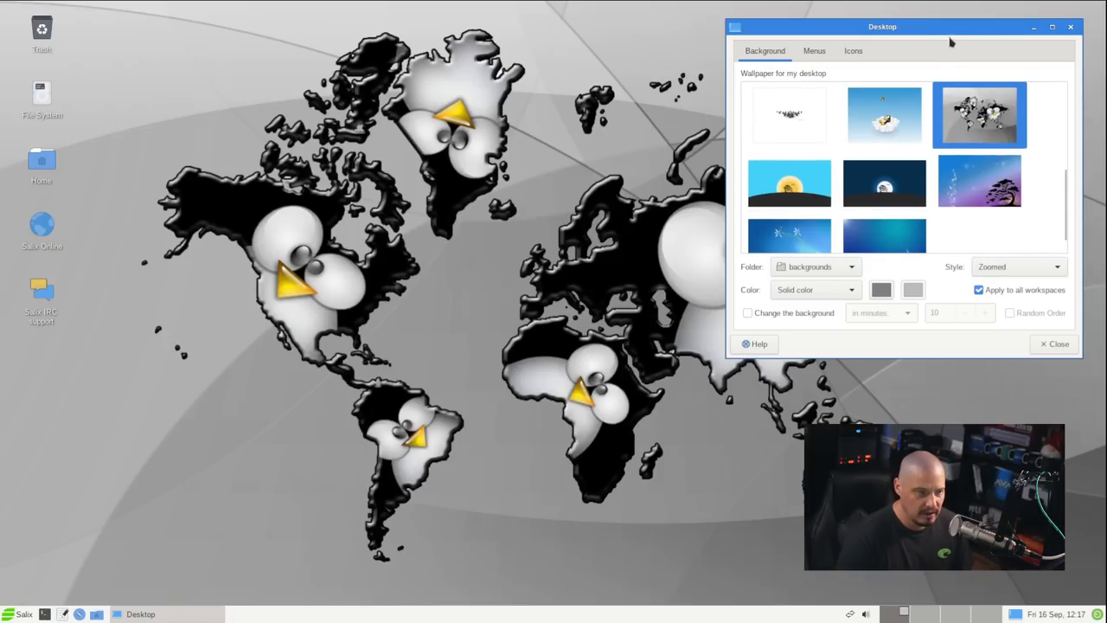
drag(882, 26, 799, 178)
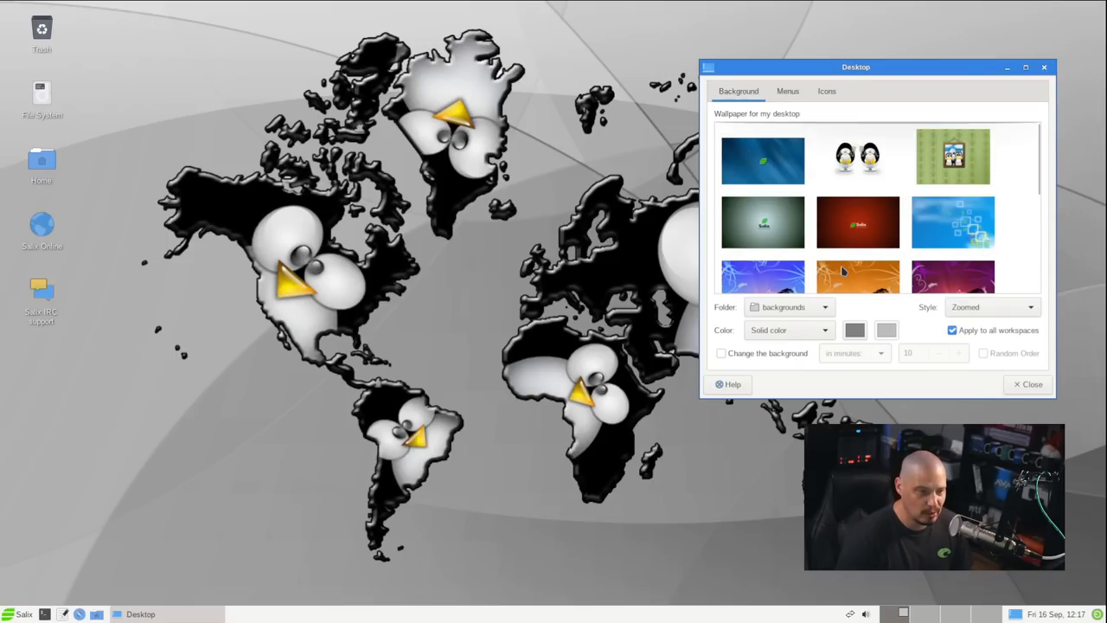
click(952, 197)
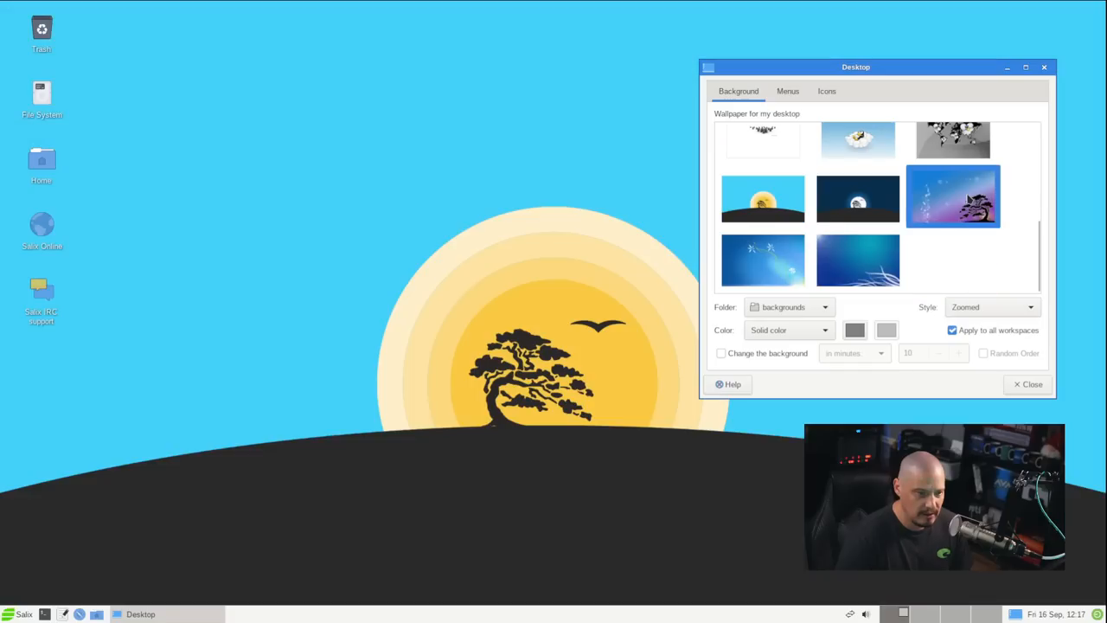